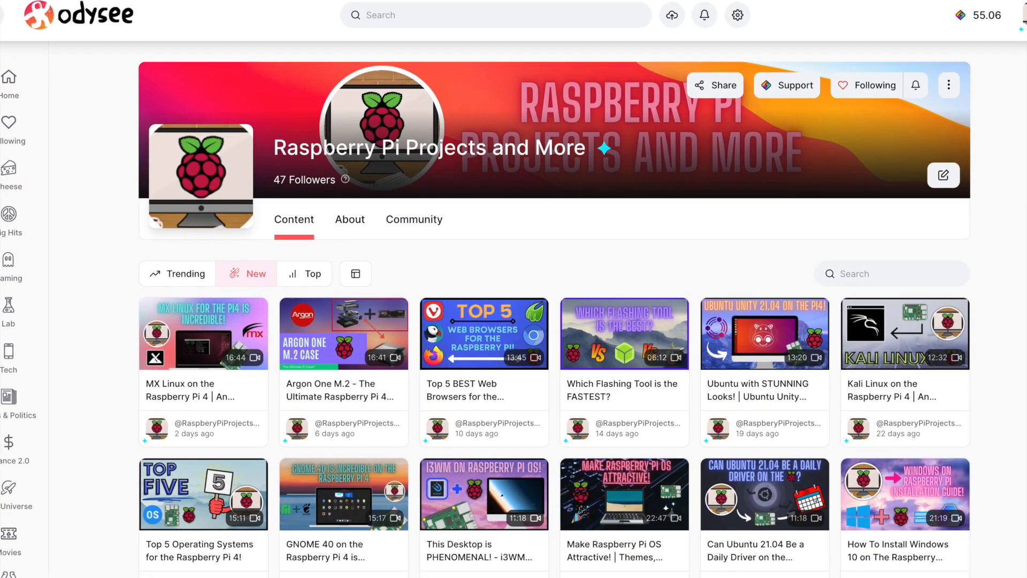
# - Scroll down the Raspberry Pi Projects and More channel page on Odysee
pyautogui.scroll(-3)
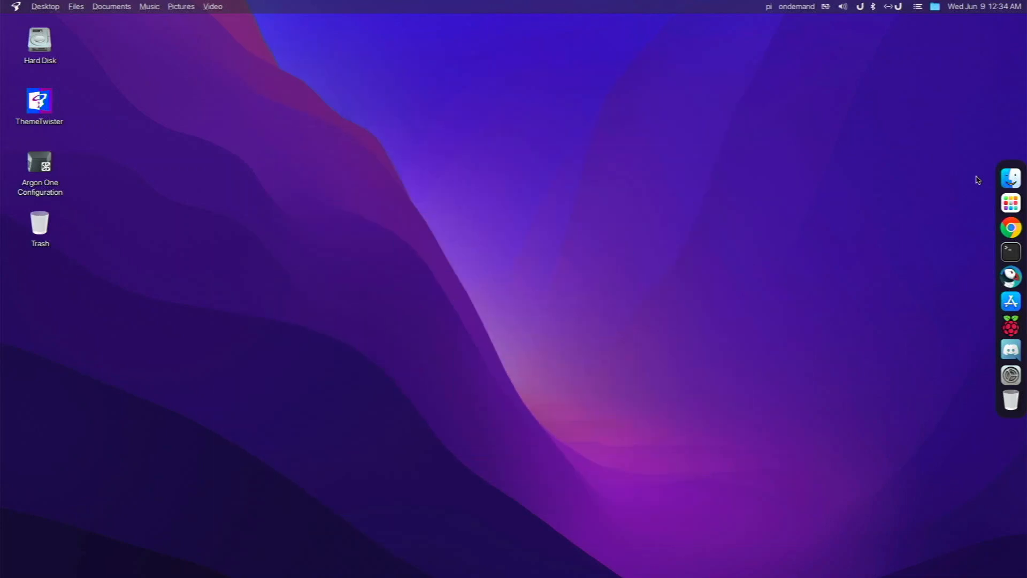
pyautogui.click(15, 6)
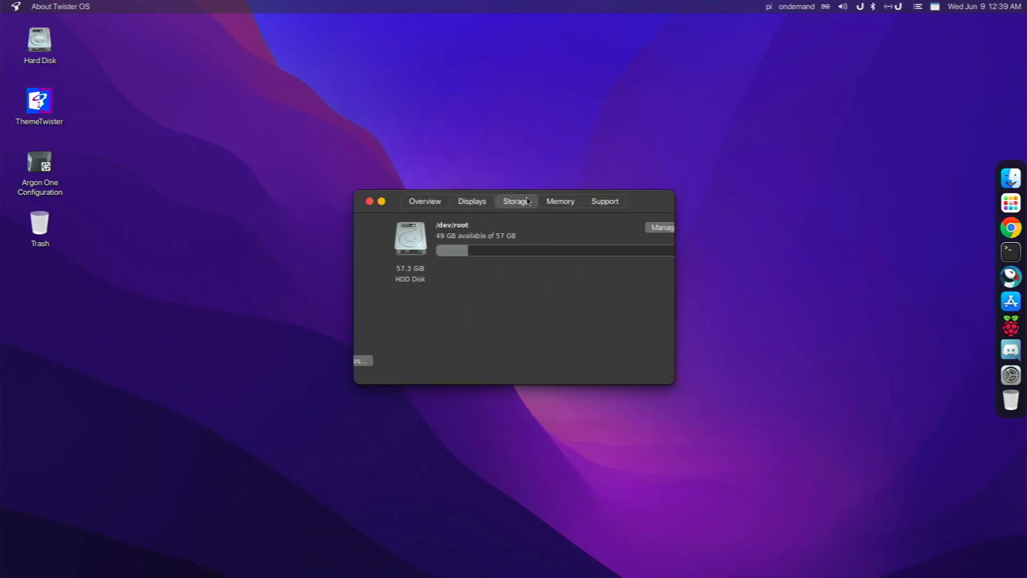
pyautogui.click(566, 202)
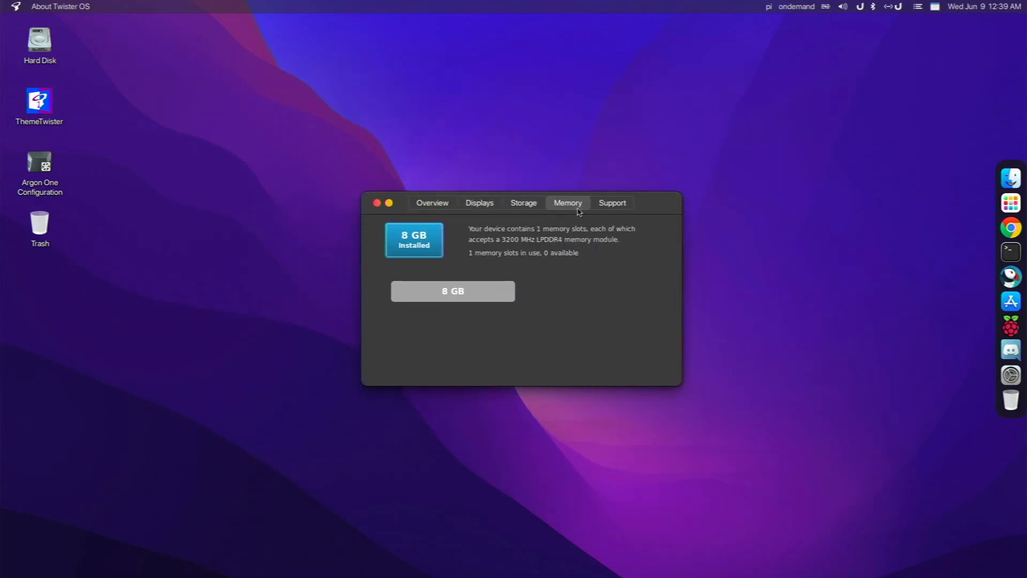
pyautogui.click(610, 202)
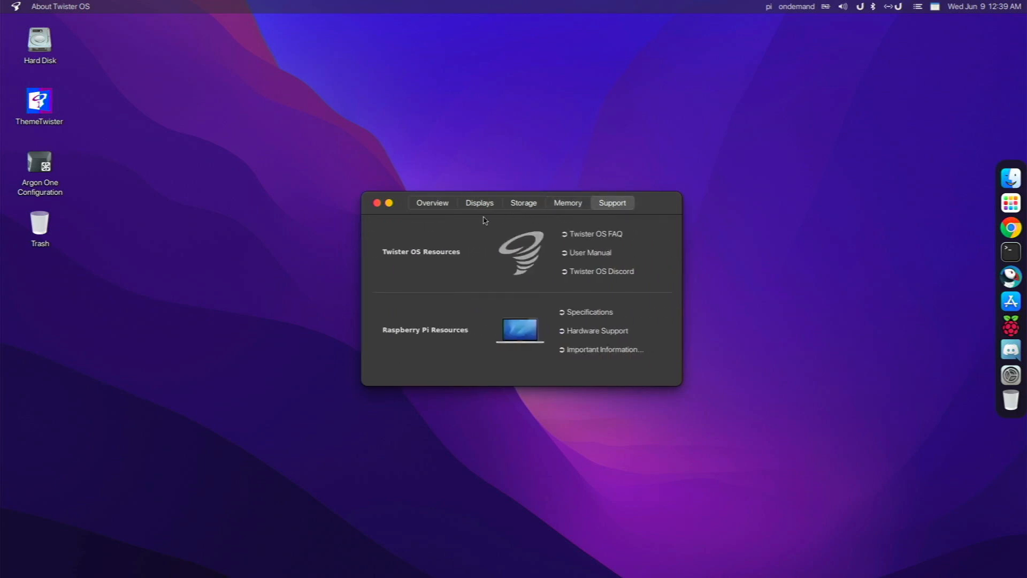
pyautogui.moveTo(442, 219)
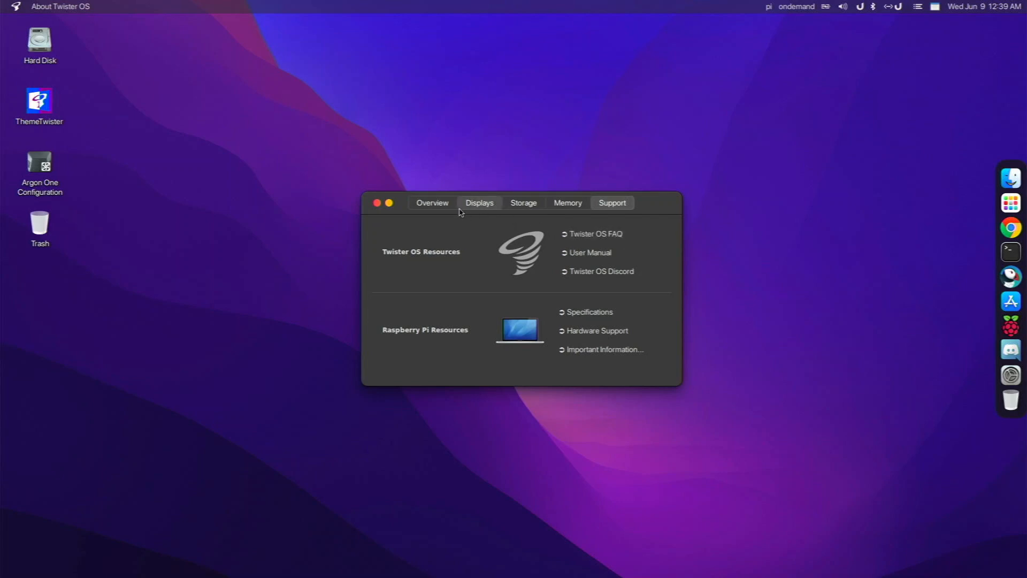
pyautogui.click(432, 202)
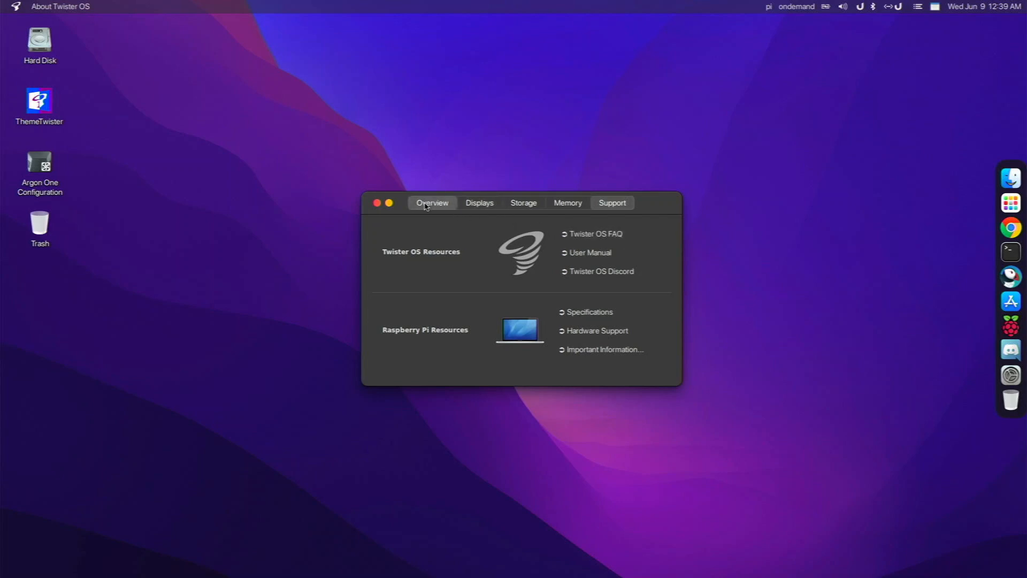
pyautogui.click(431, 202)
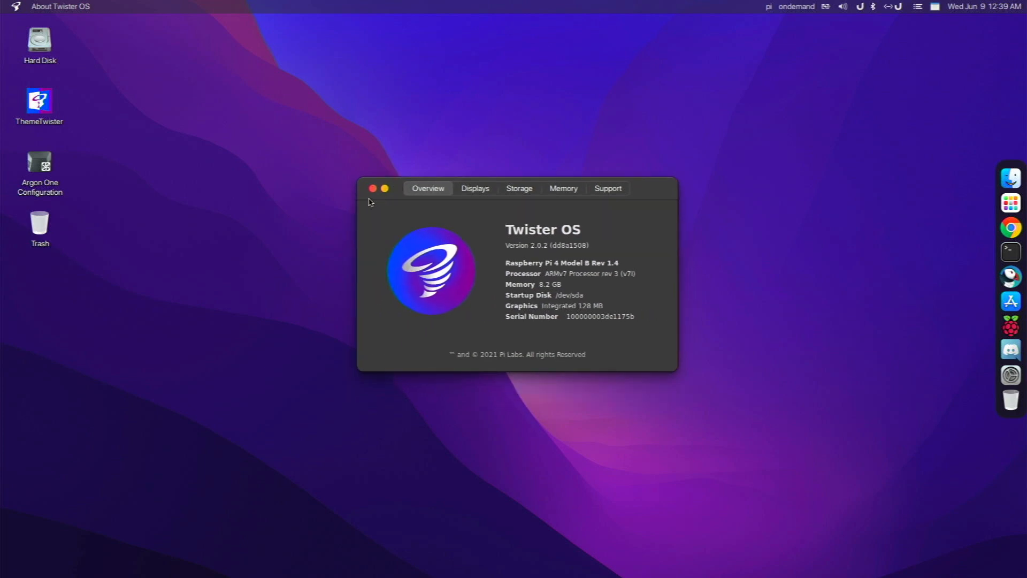
pyautogui.click(373, 189)
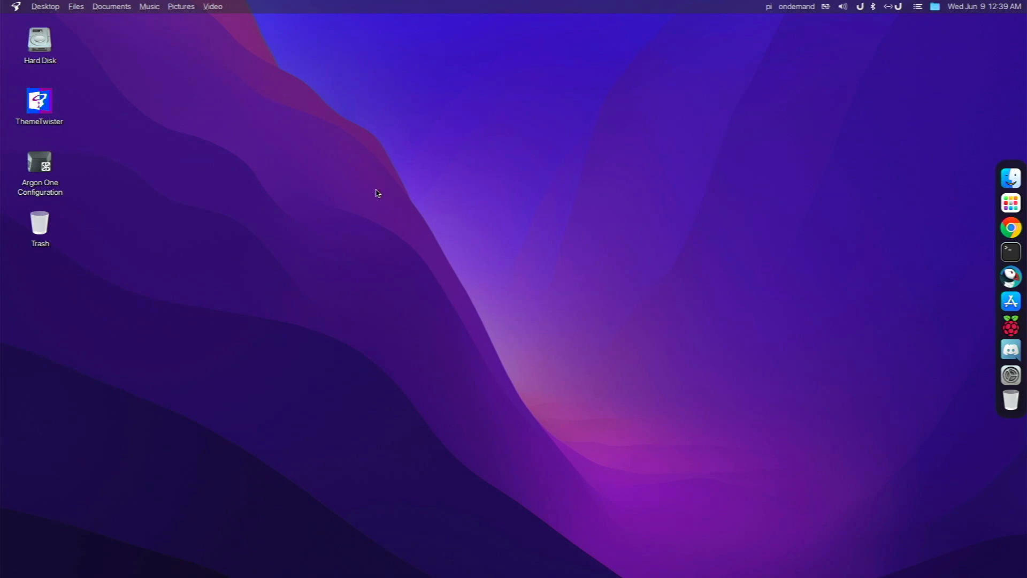
pyautogui.moveTo(406, 231)
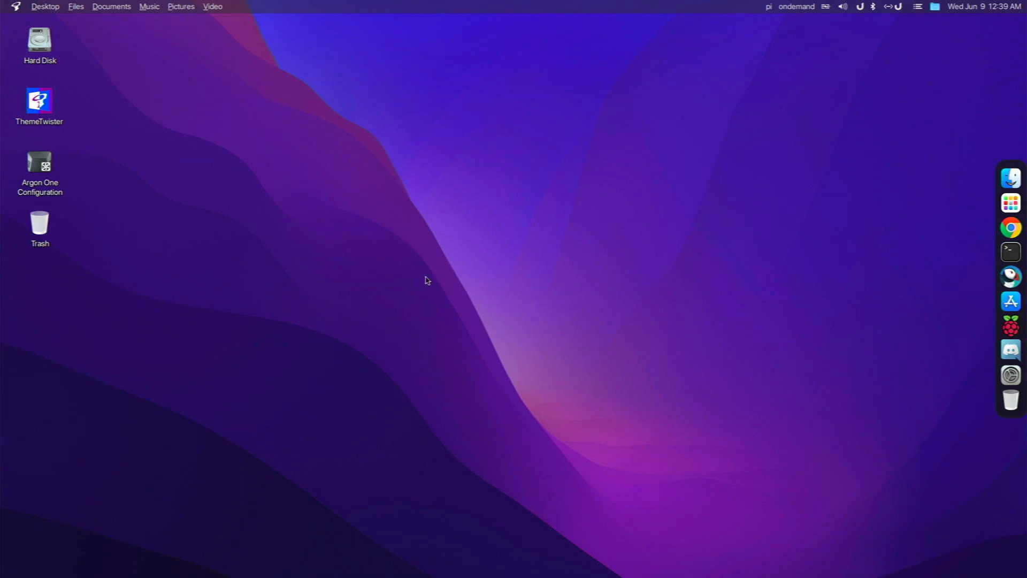
pyautogui.moveTo(420, 274)
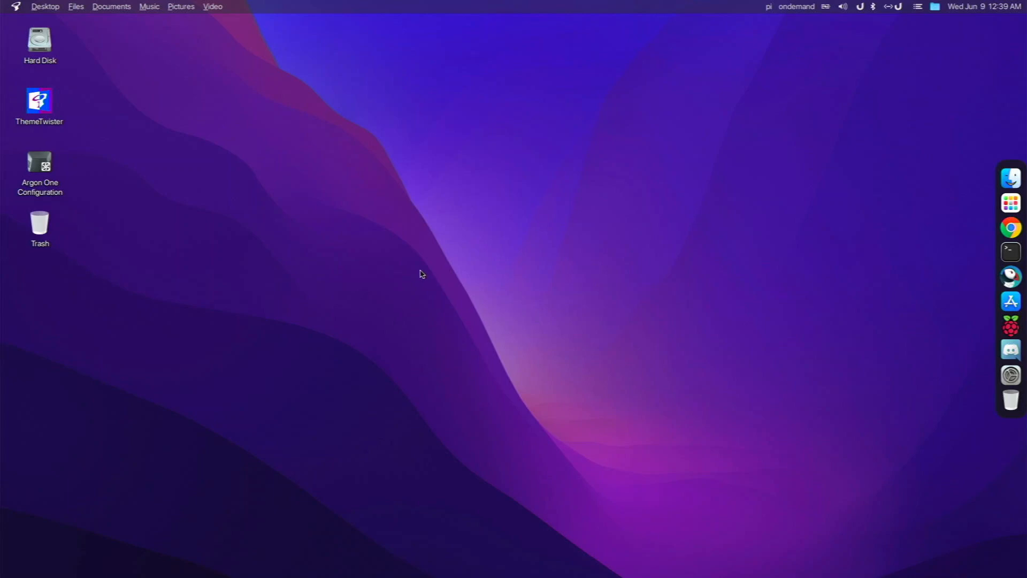
pyautogui.moveTo(365, 151)
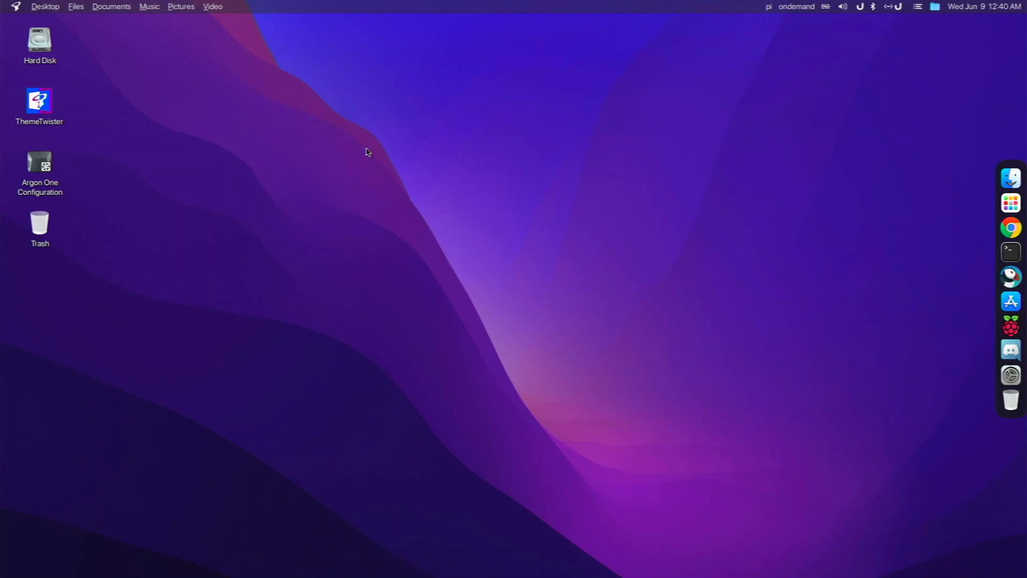
pyautogui.moveTo(483, 231)
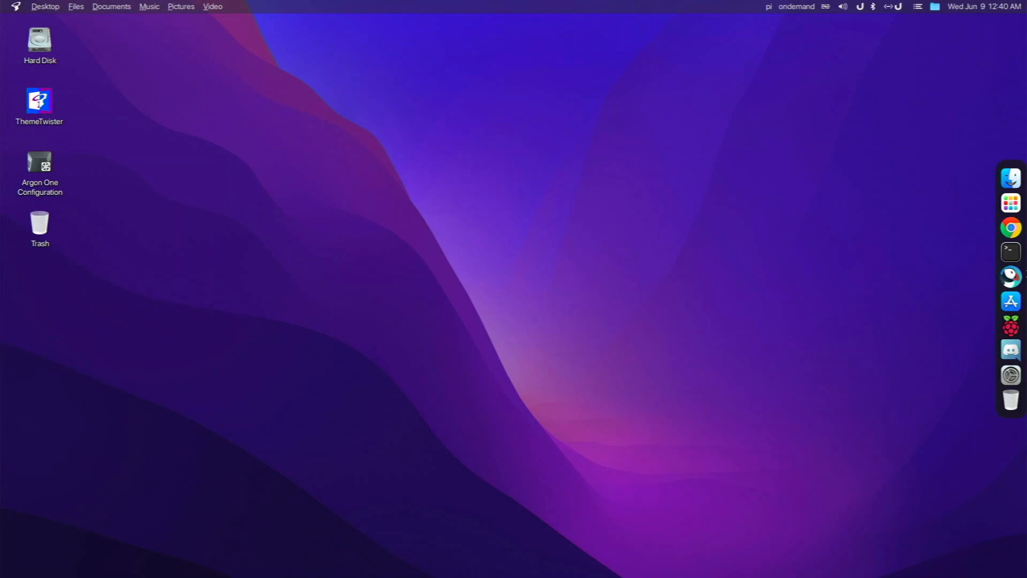
pyautogui.moveTo(1011, 202)
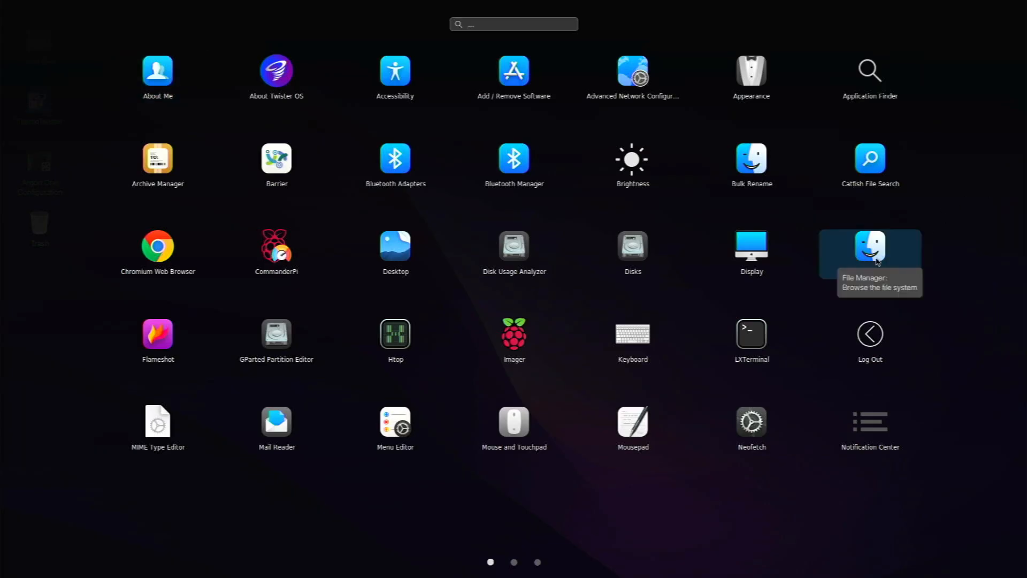
pyautogui.moveTo(156, 301)
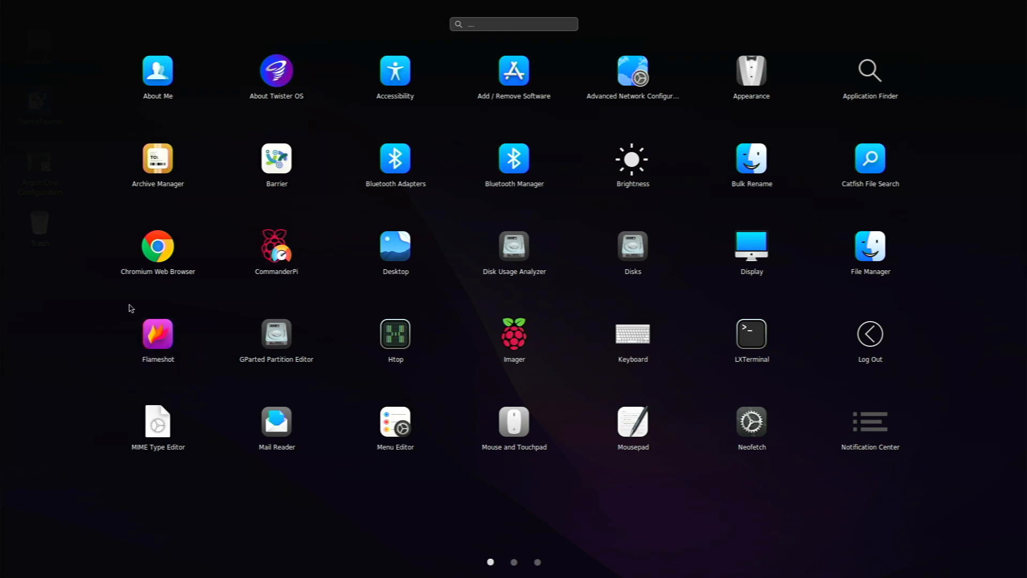
pyautogui.moveTo(751, 429)
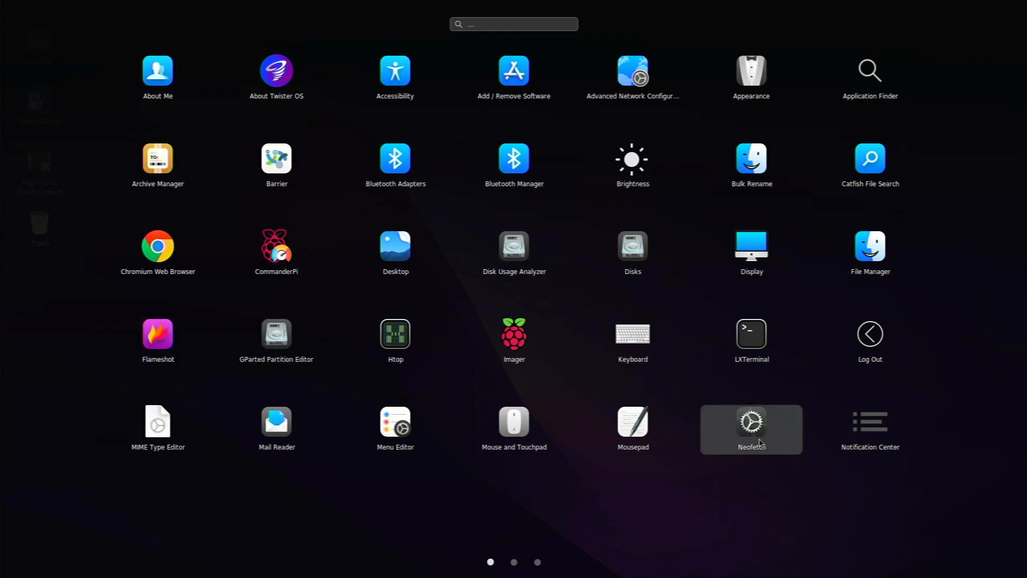
# - Launch Neofetch from the LightPad app grid
pyautogui.click(751, 422)
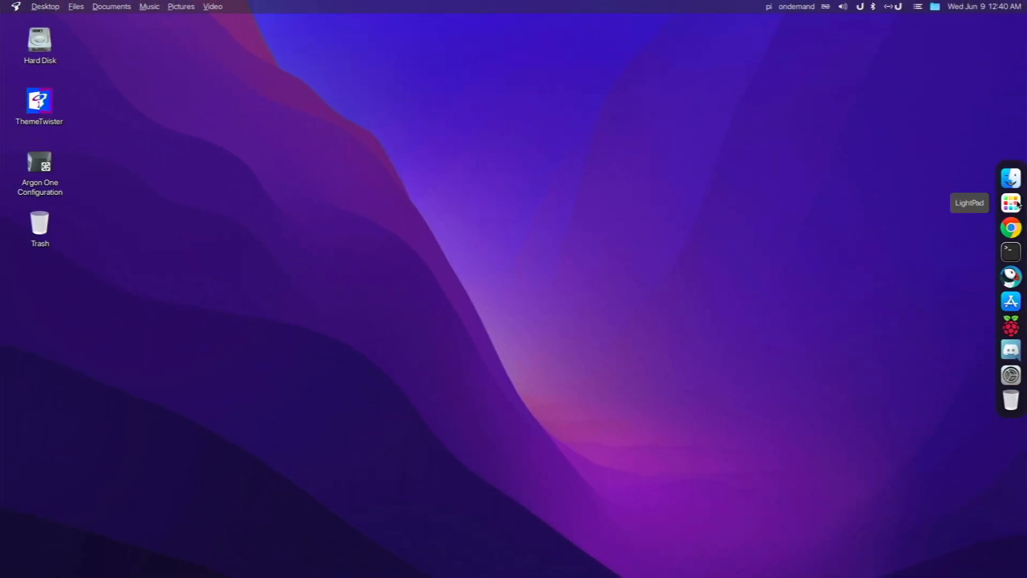
pyautogui.moveTo(1011, 178)
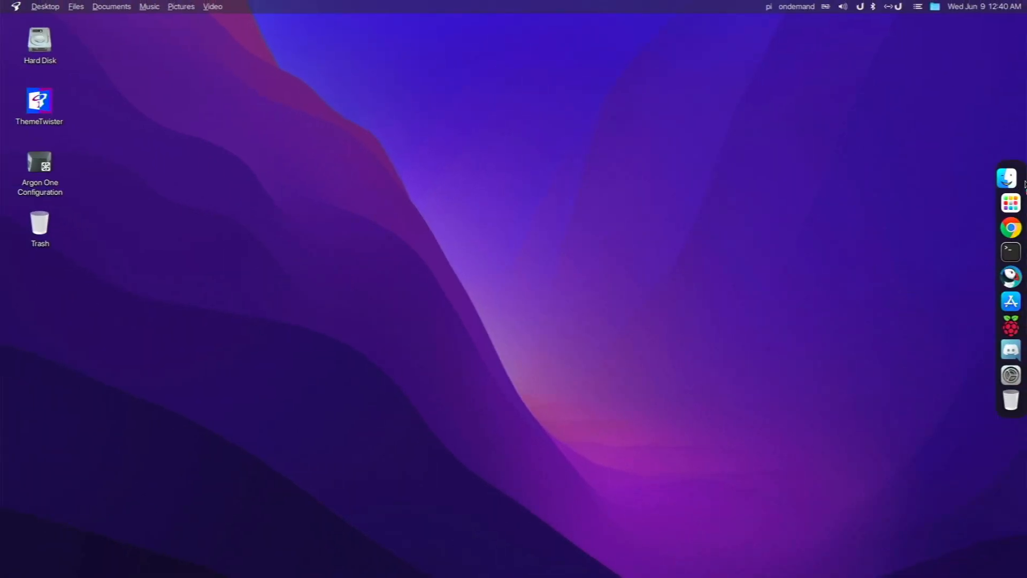
pyautogui.click(1010, 178)
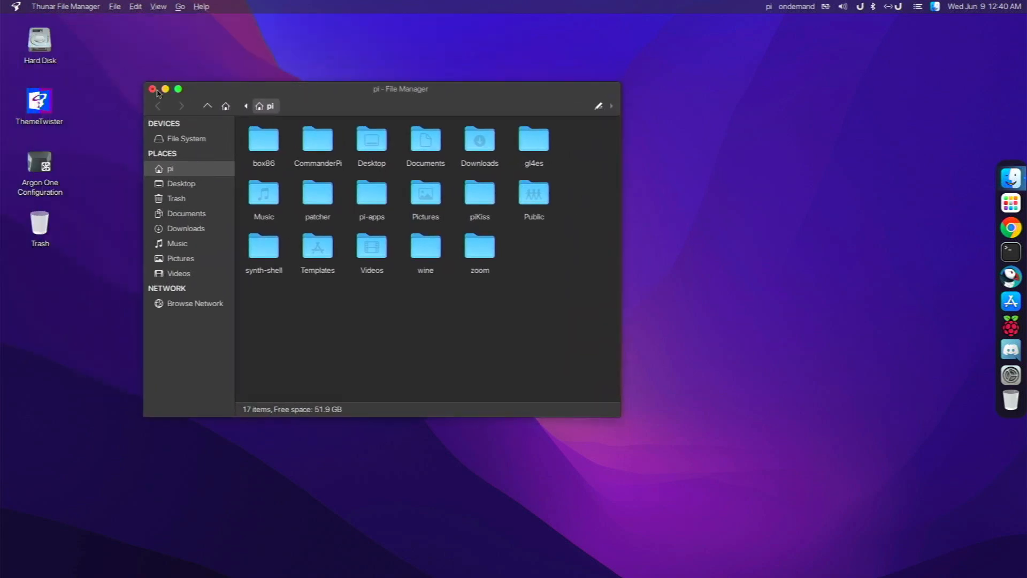
pyautogui.click(153, 88)
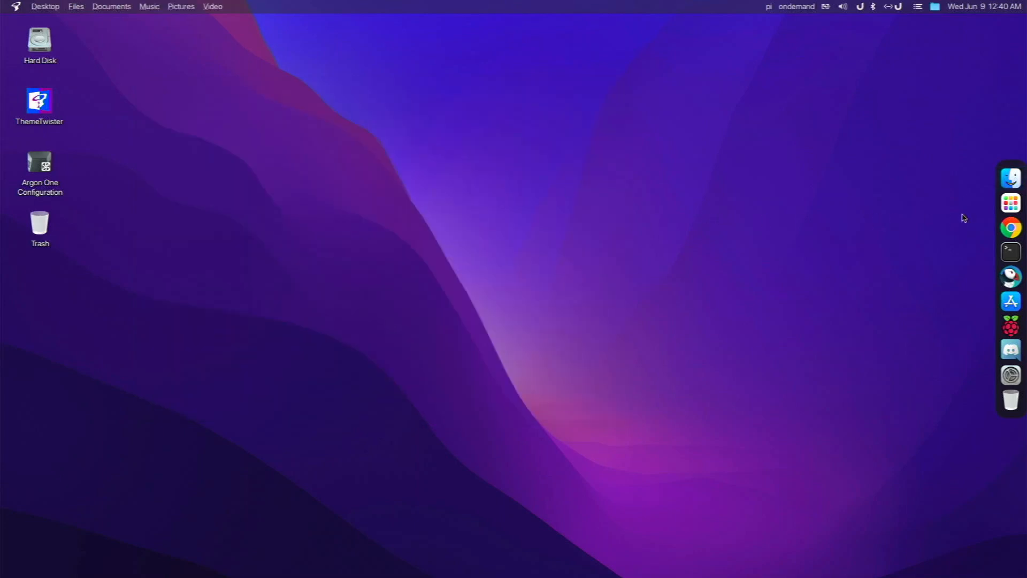
pyautogui.moveTo(1011, 228)
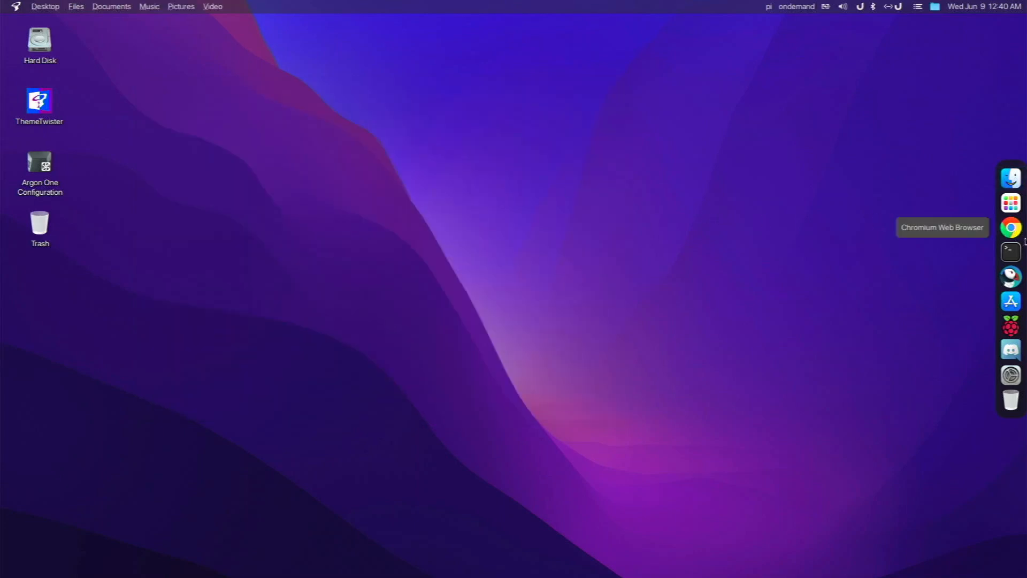
pyautogui.moveTo(1011, 251)
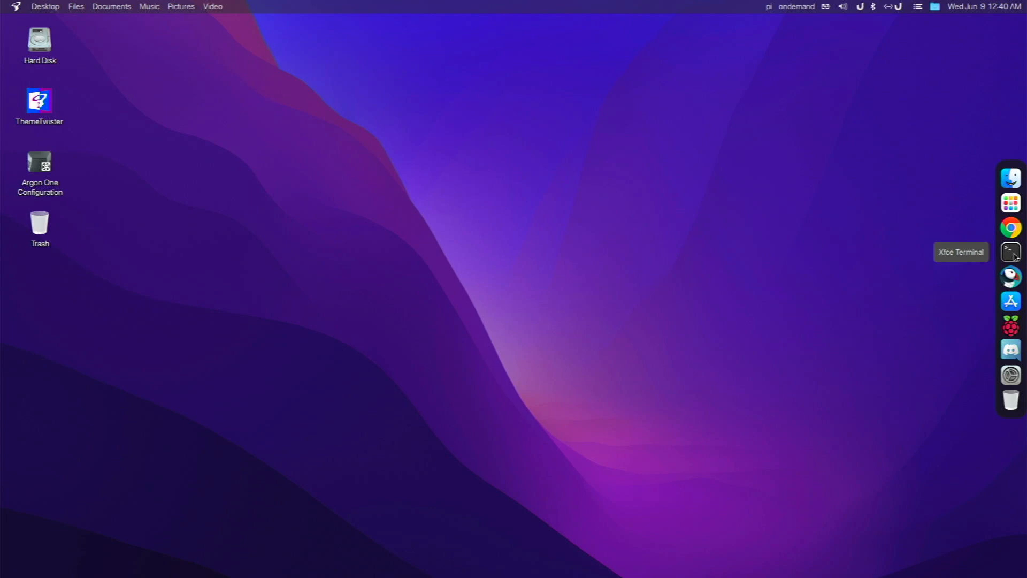
pyautogui.moveTo(1010, 301)
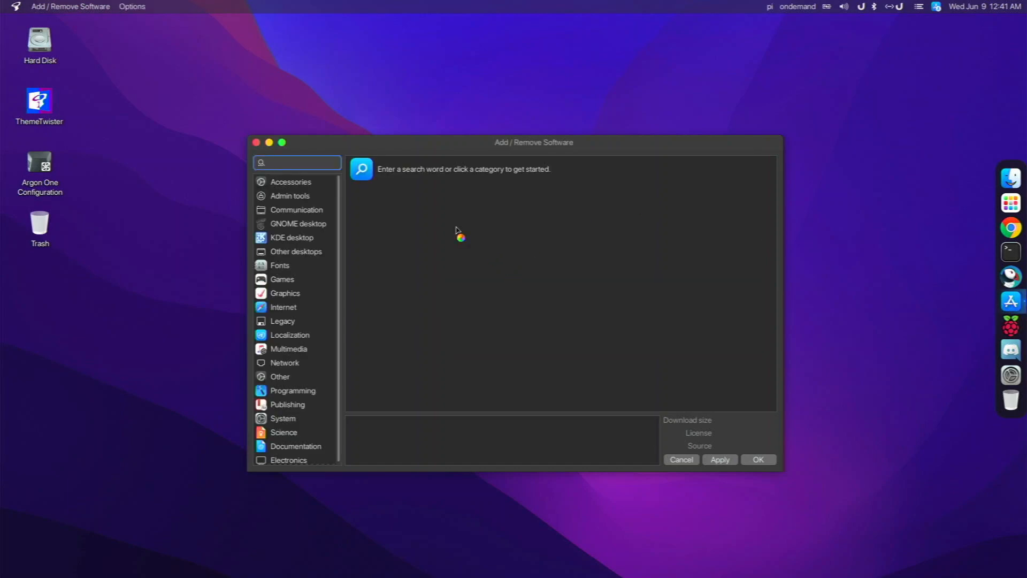
pyautogui.click(295, 162)
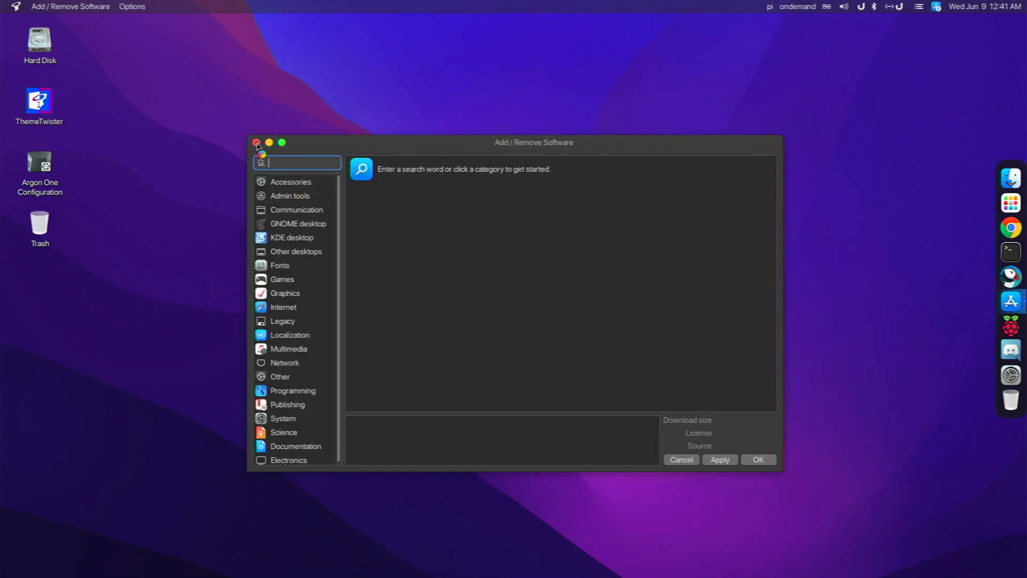
pyautogui.click(257, 142)
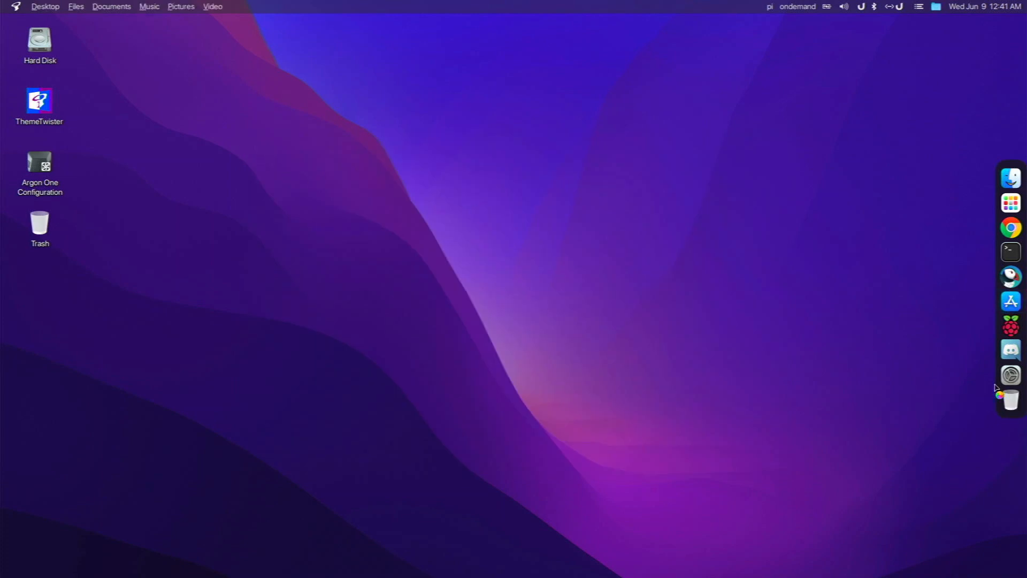
# - Browse the Settings Manager overview, then close it
pyautogui.click(1010, 375)
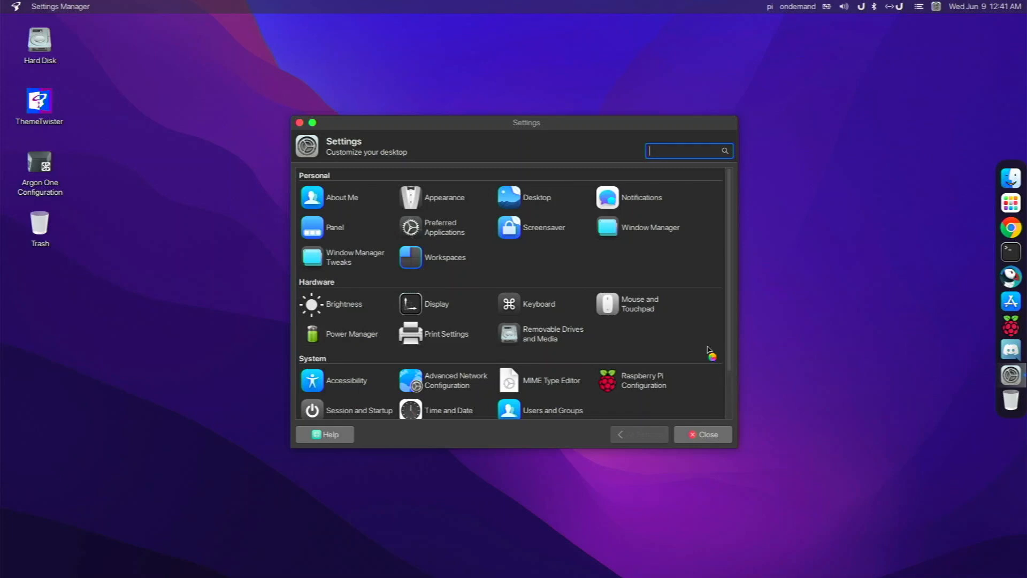
pyautogui.scroll(-3)
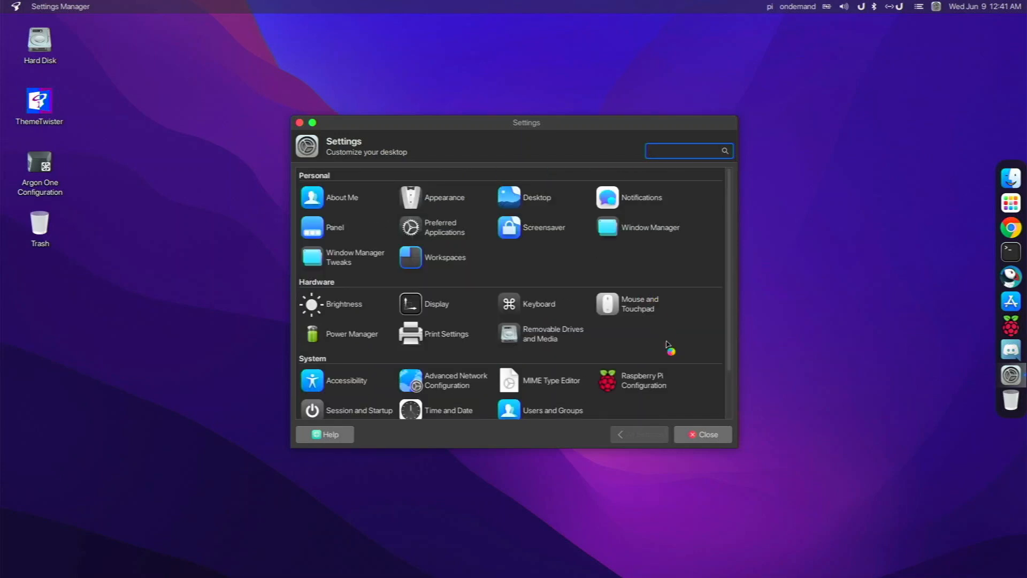
pyautogui.click(642, 380)
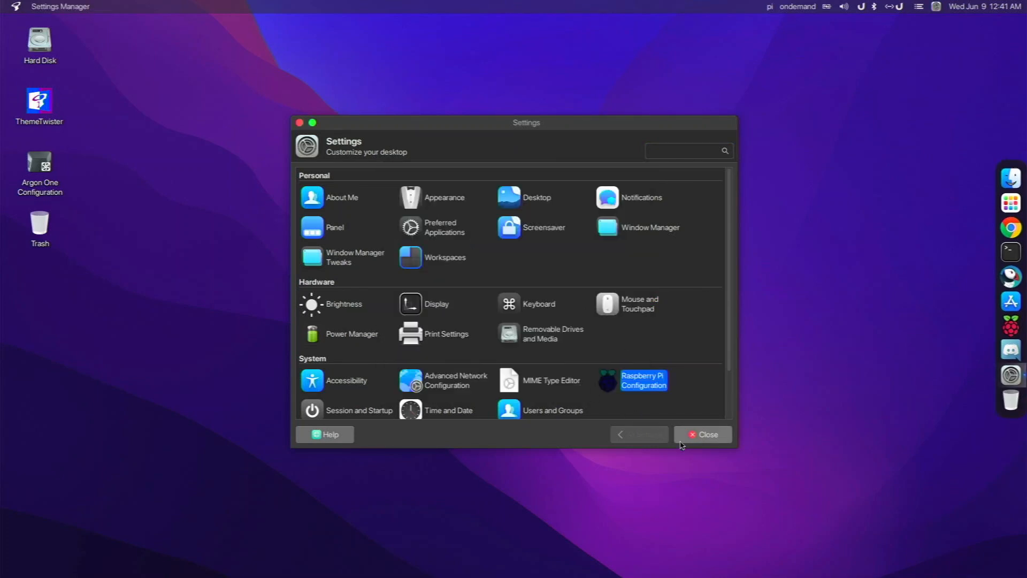
pyautogui.click(704, 435)
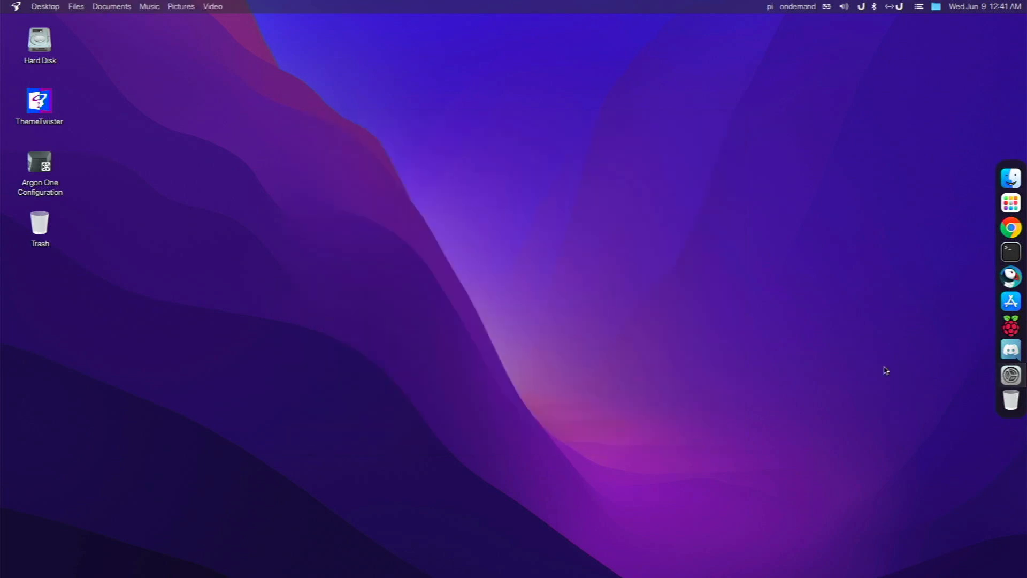
pyautogui.moveTo(1010, 227)
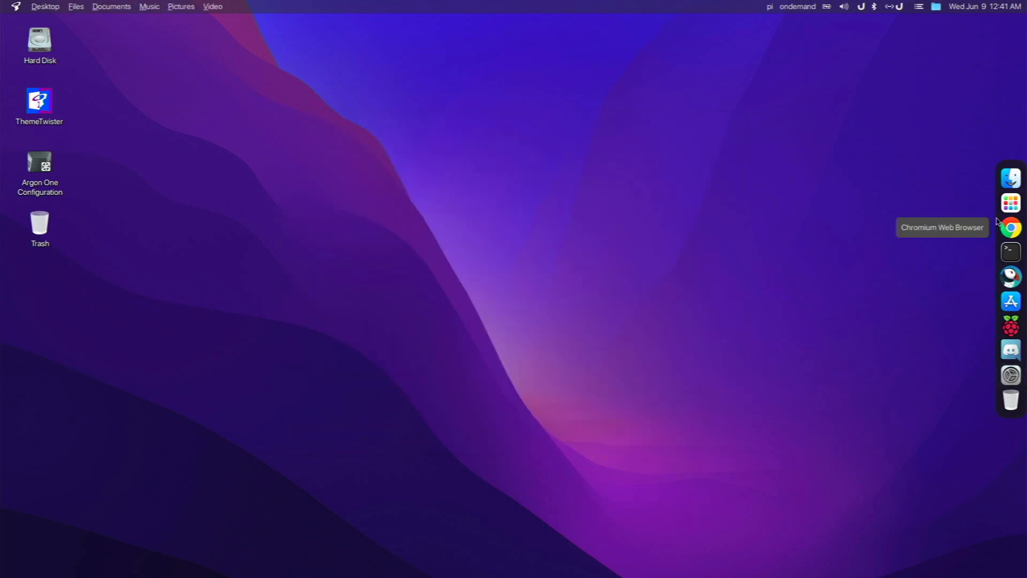
pyautogui.moveTo(860, 255)
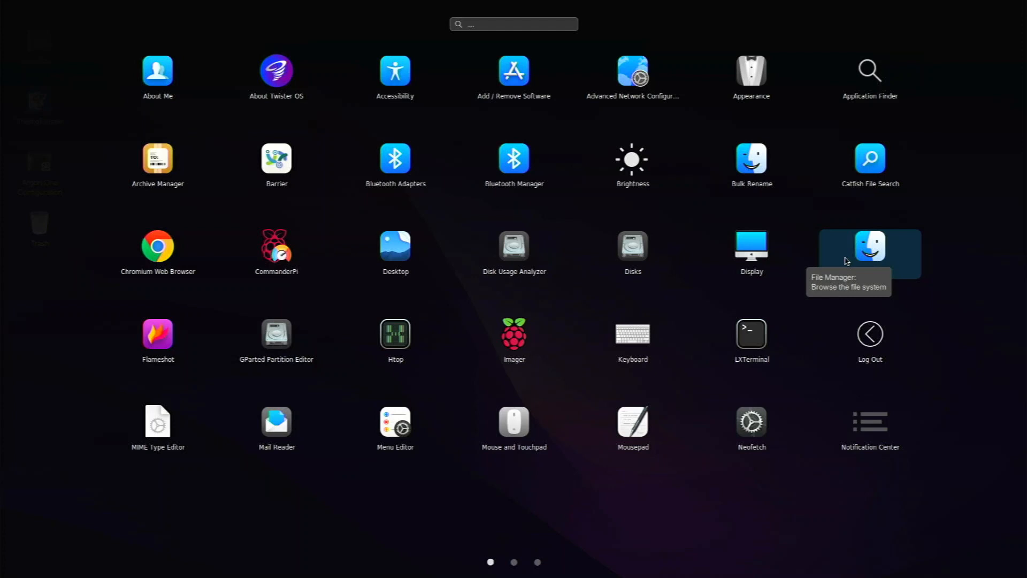
pyautogui.moveTo(750, 254)
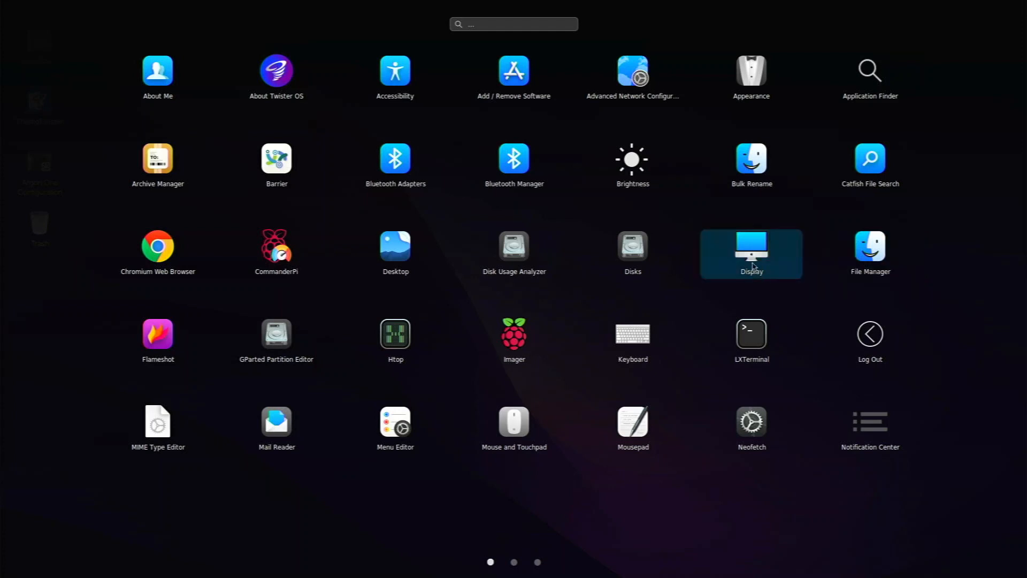
pyautogui.click(538, 562)
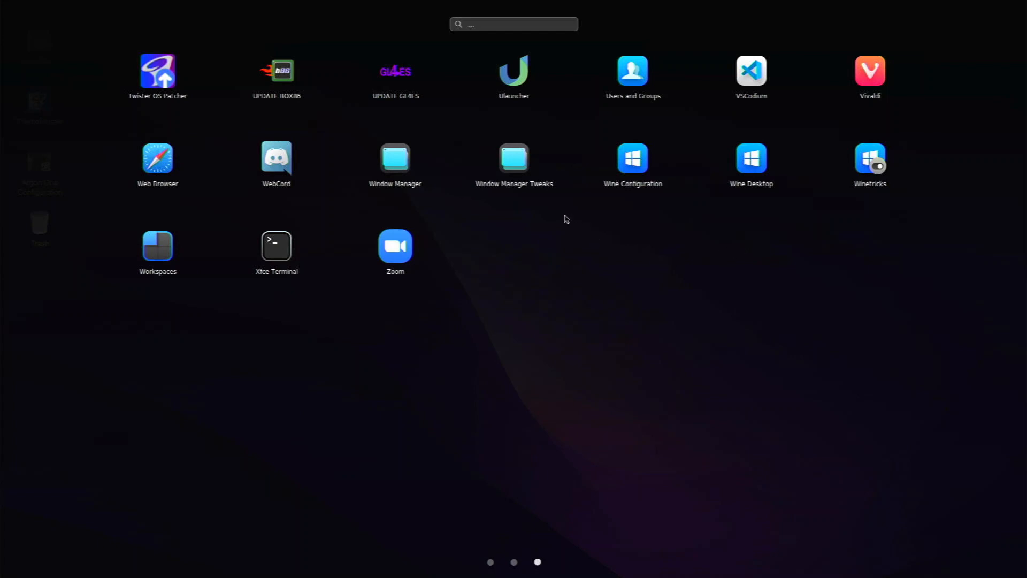
pyautogui.moveTo(207, 81)
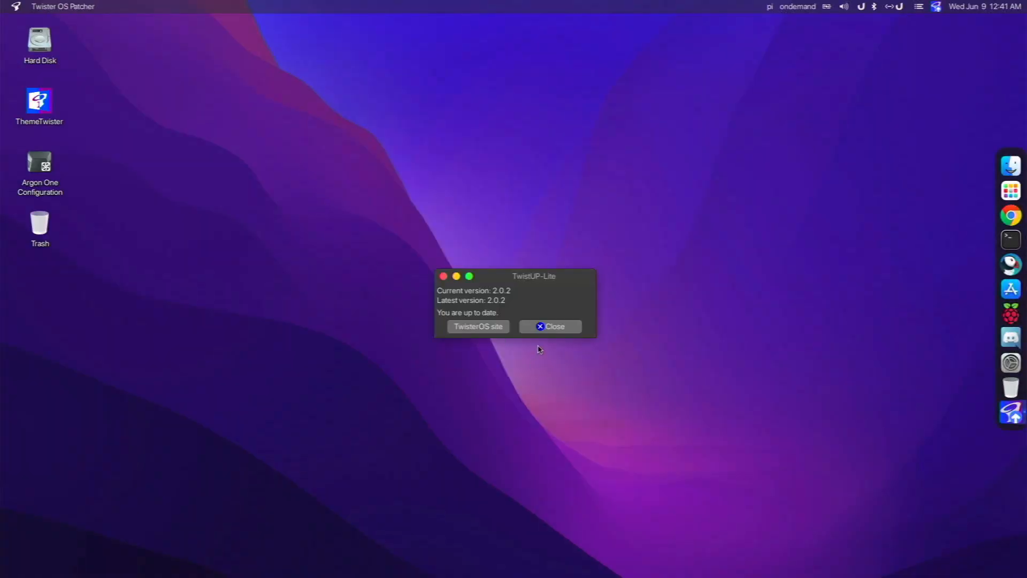
pyautogui.moveTo(513, 333)
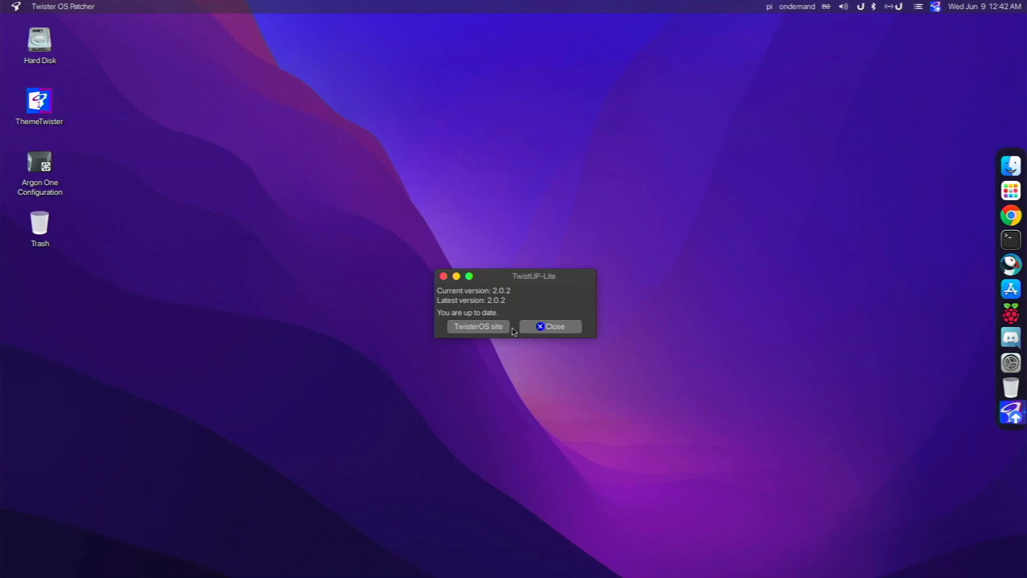
pyautogui.moveTo(435, 281)
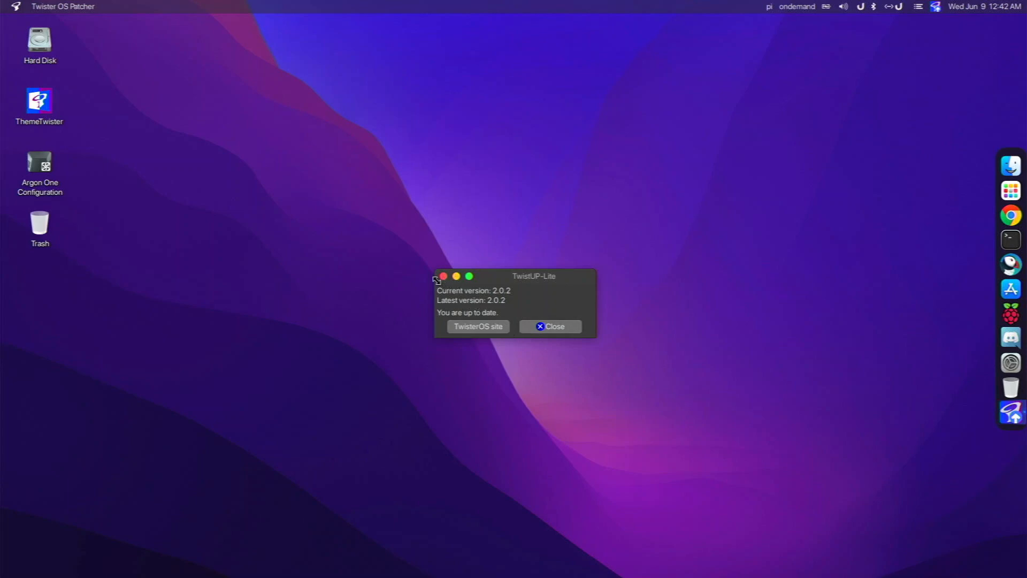
pyautogui.click(550, 327)
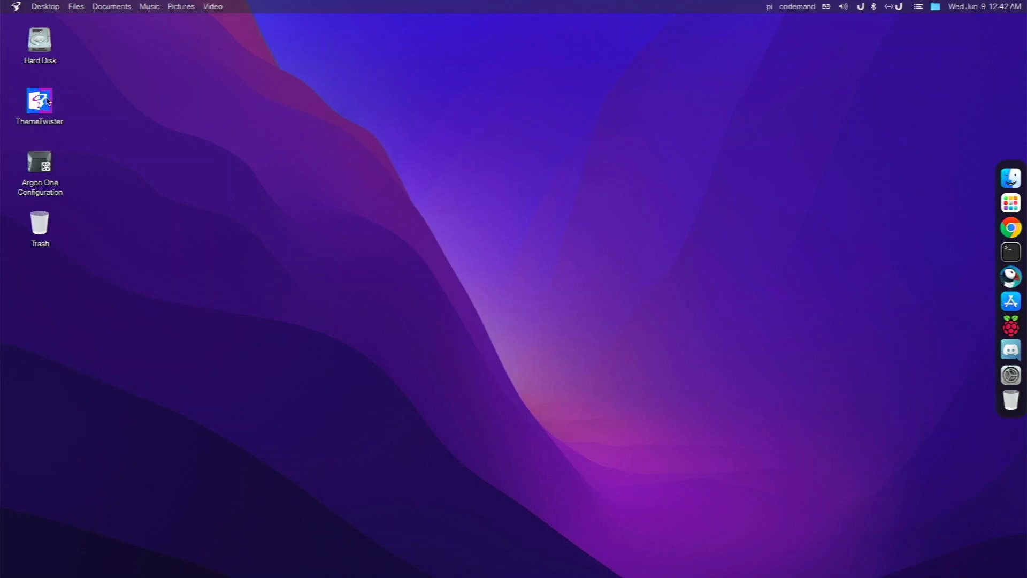
pyautogui.doubleClick(38, 101)
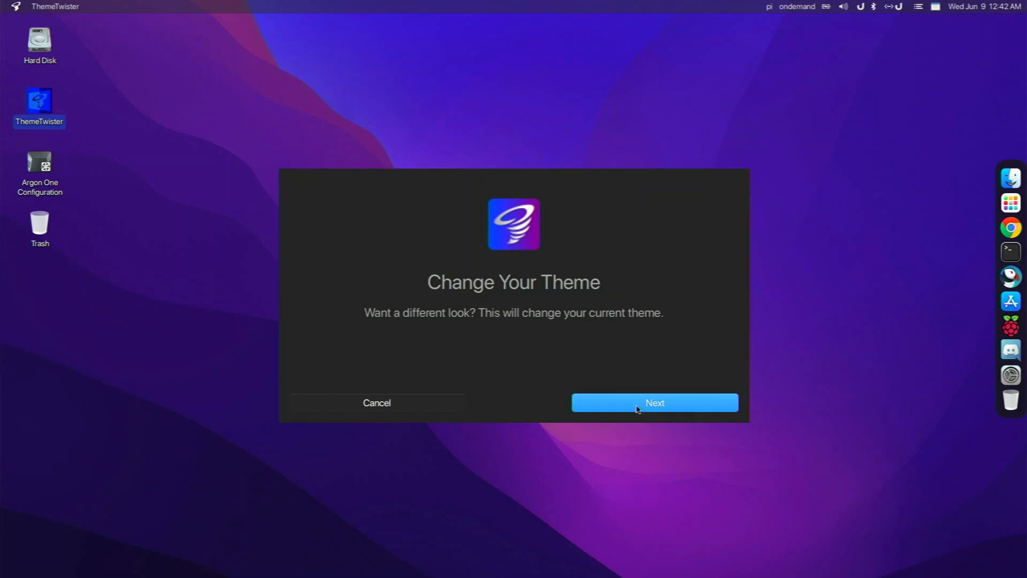
pyautogui.click(654, 402)
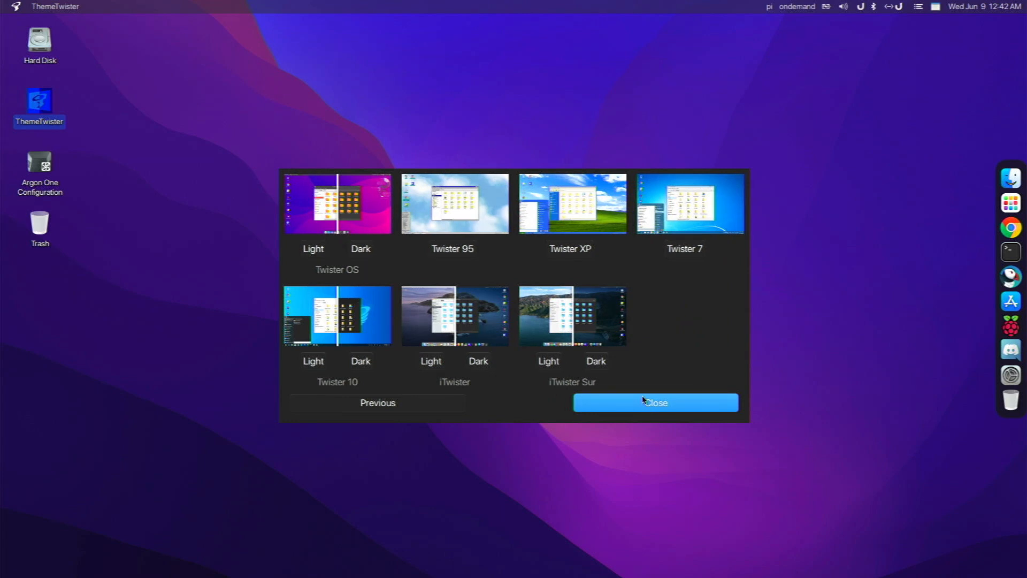
pyautogui.moveTo(671, 199)
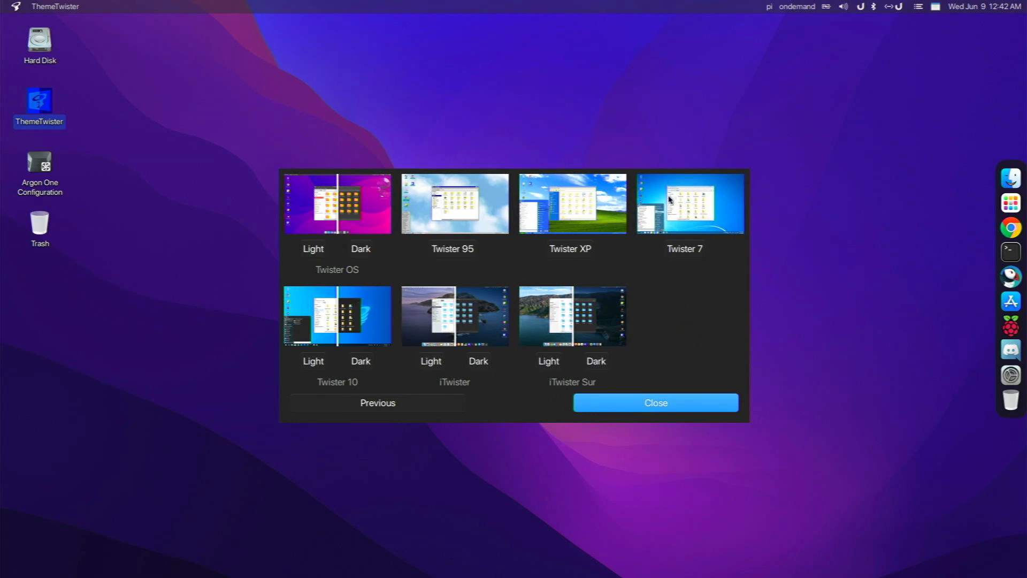
pyautogui.moveTo(503, 302)
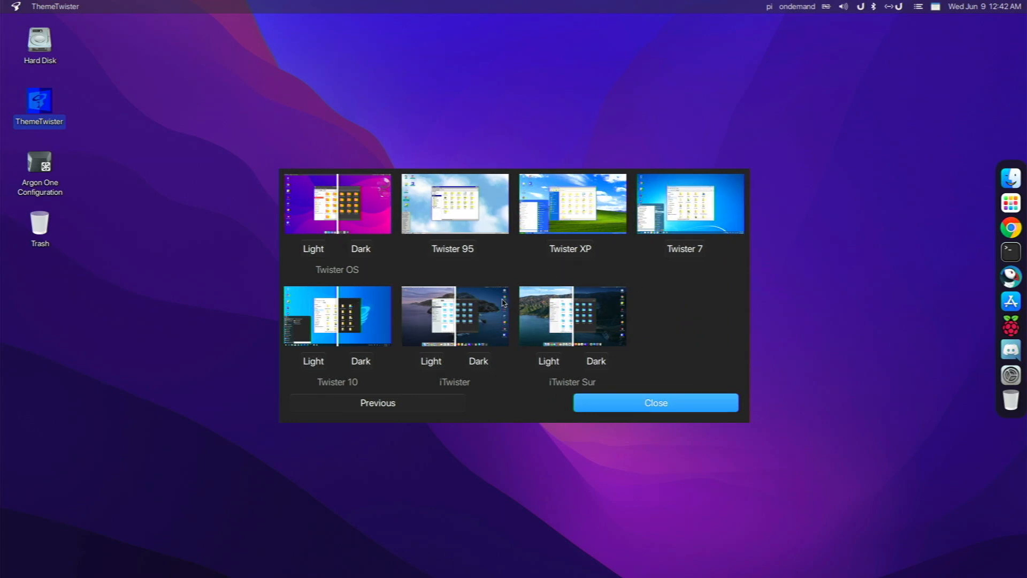
pyautogui.moveTo(312, 391)
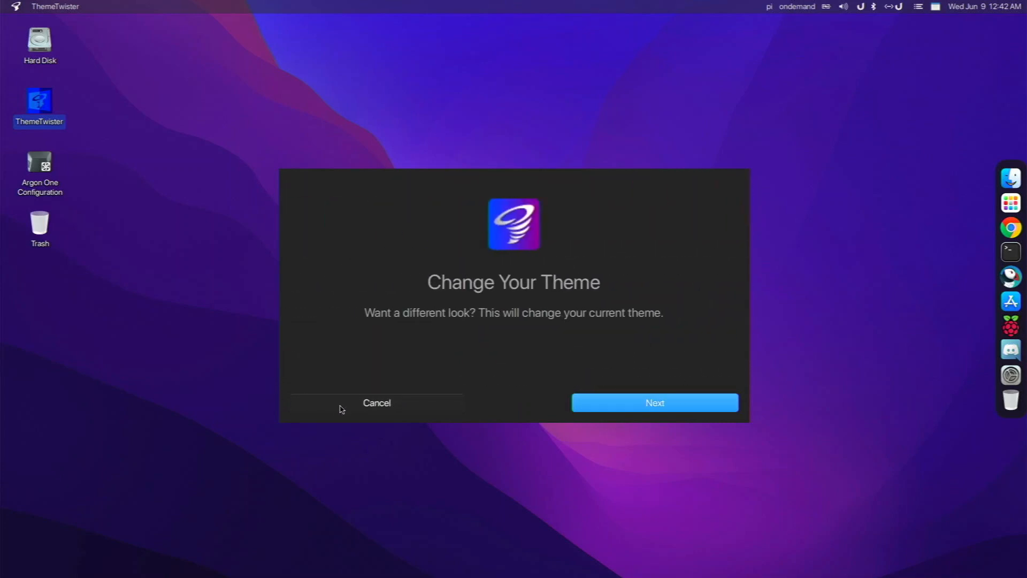
pyautogui.click(376, 402)
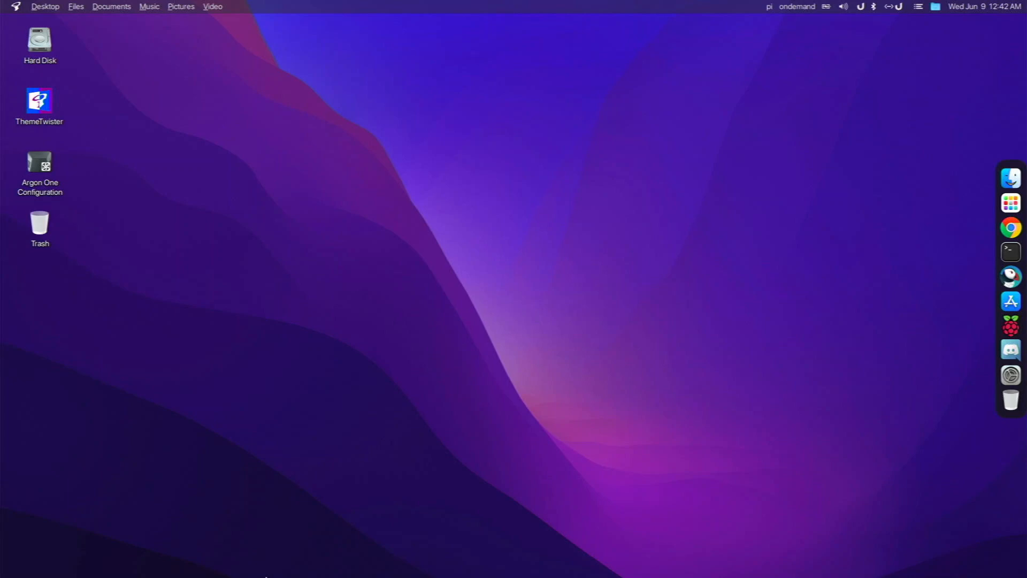
pyautogui.moveTo(679, 397)
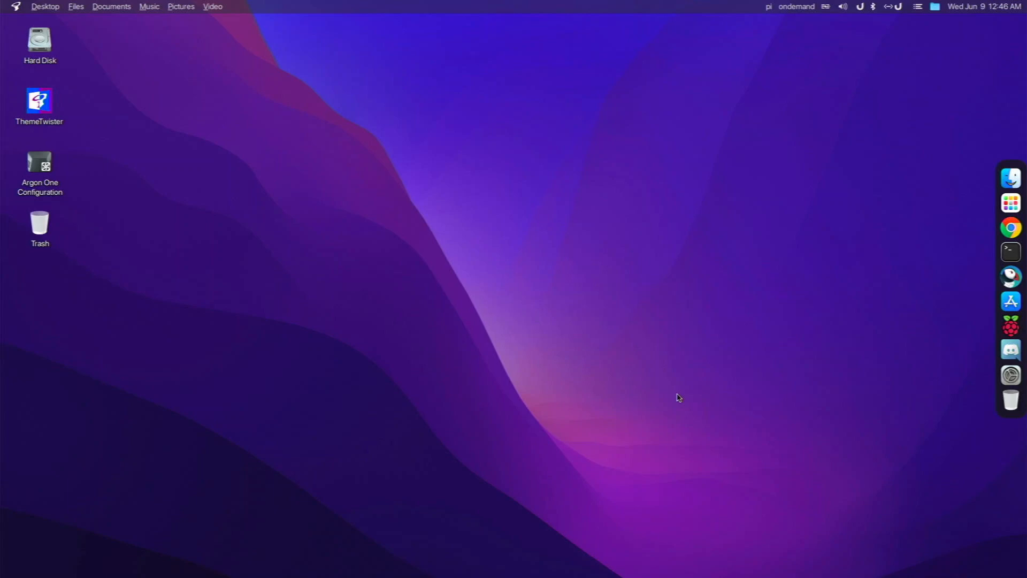
pyautogui.moveTo(690, 347)
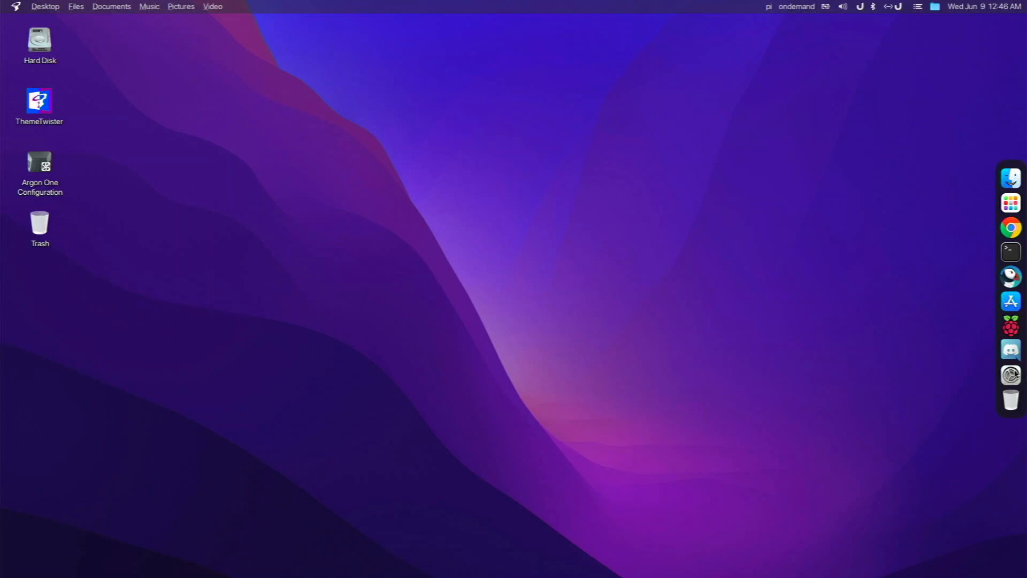
# - Open the Desktop settings showing the purple wallpaper on the Background tab
pyautogui.click(1011, 374)
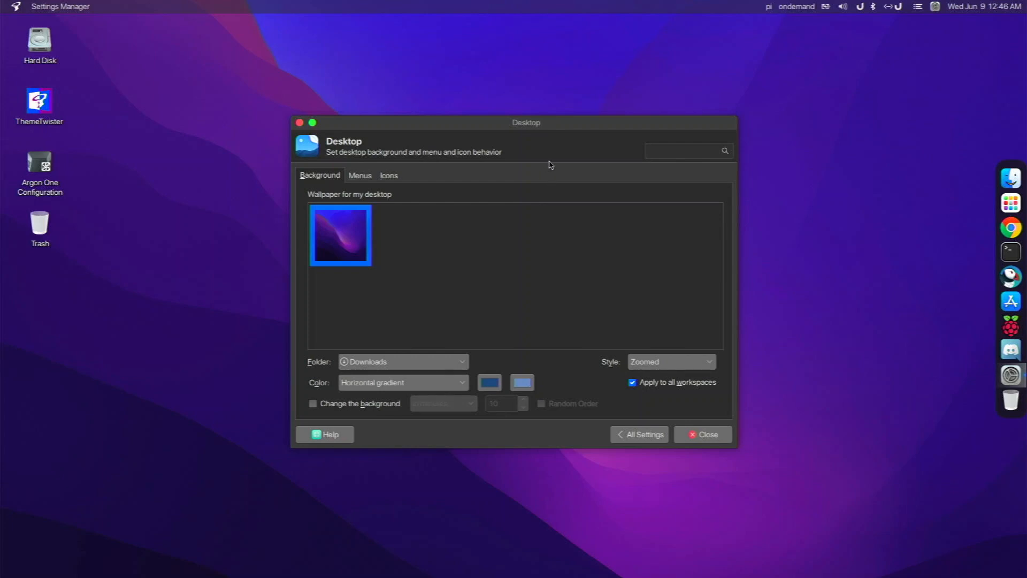
pyautogui.moveTo(493, 196)
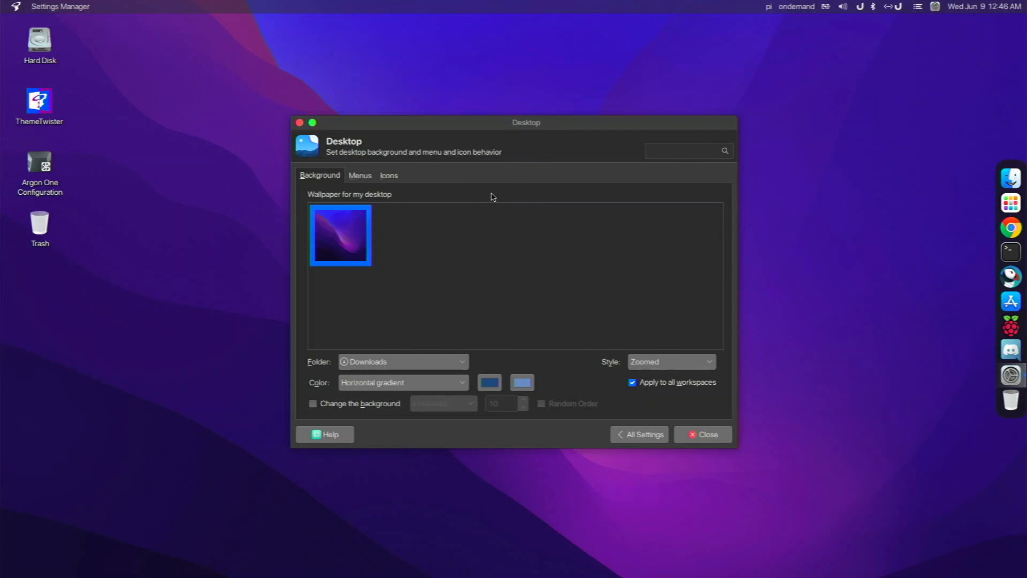
pyautogui.moveTo(495, 334)
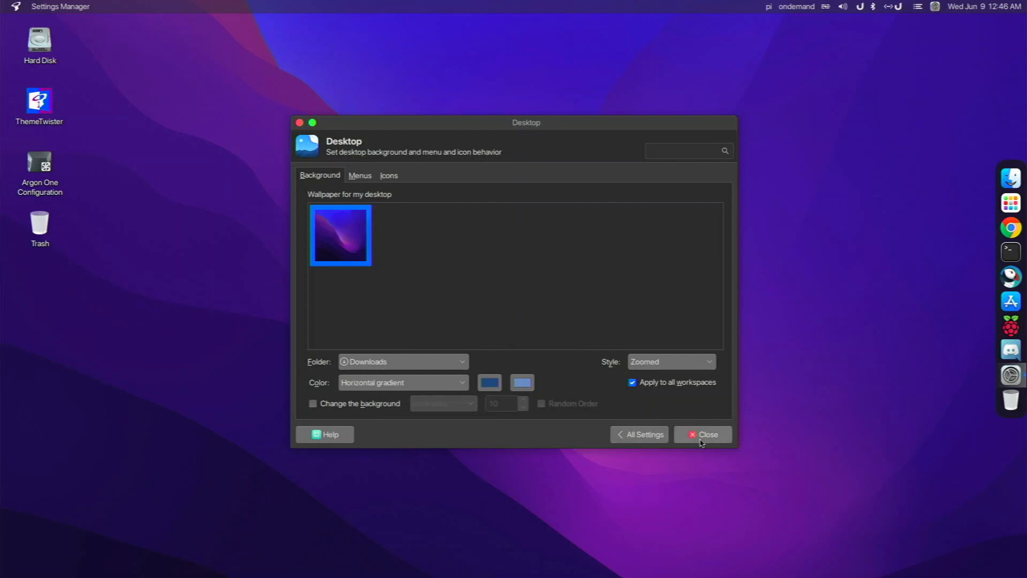
# - Close the Desktop background settings without changing the wallpaper
pyautogui.click(703, 434)
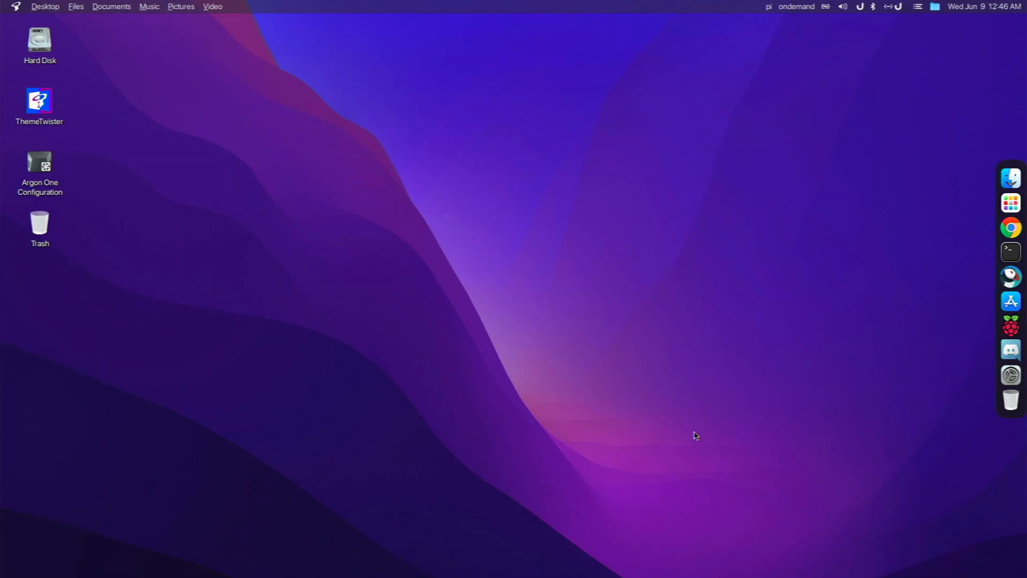
pyautogui.moveTo(653, 516)
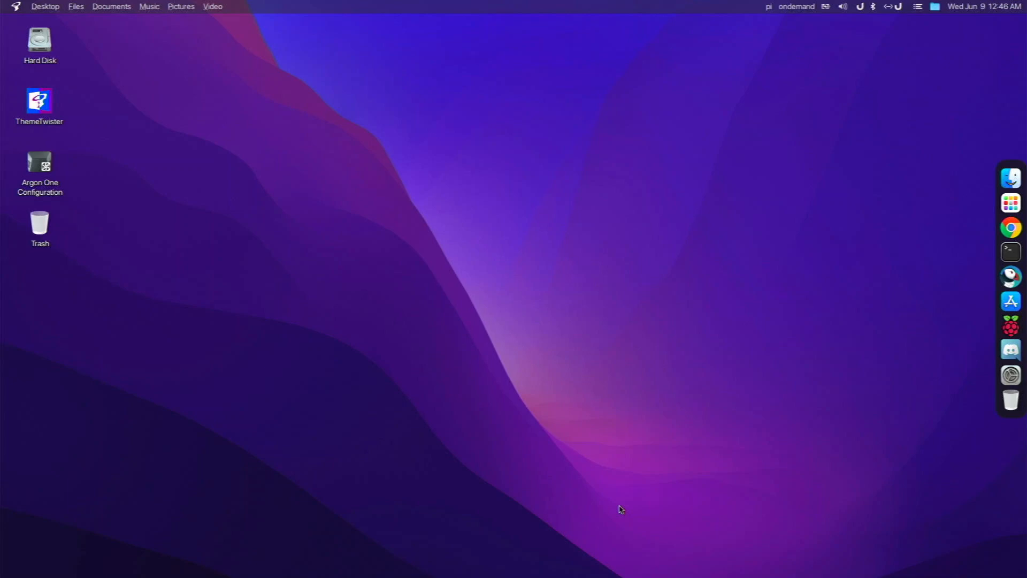
pyautogui.moveTo(926, 561)
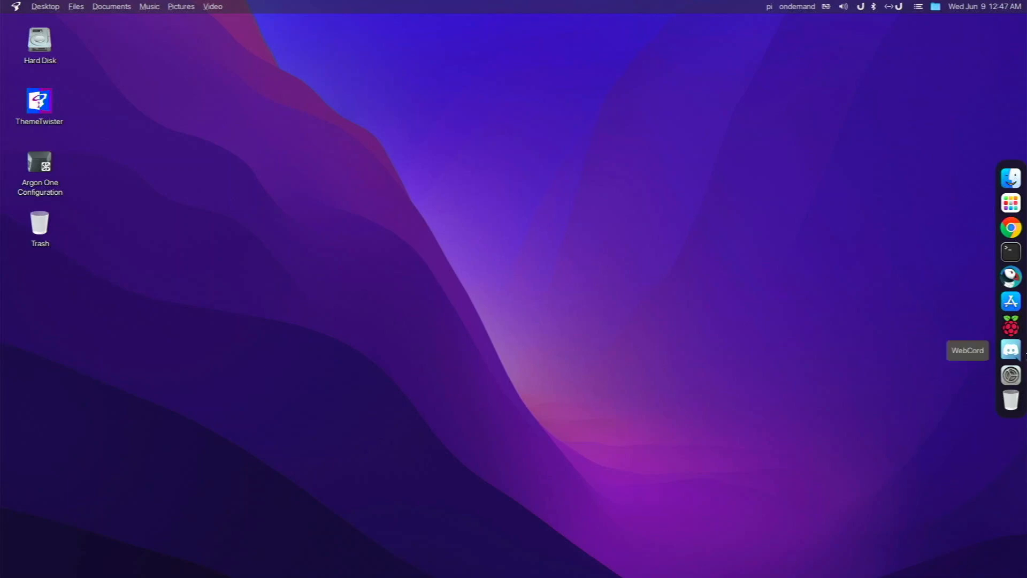
# - In Plank preferences, nudge icon size down and back to 42, then close
pyautogui.rightClick(1010, 349)
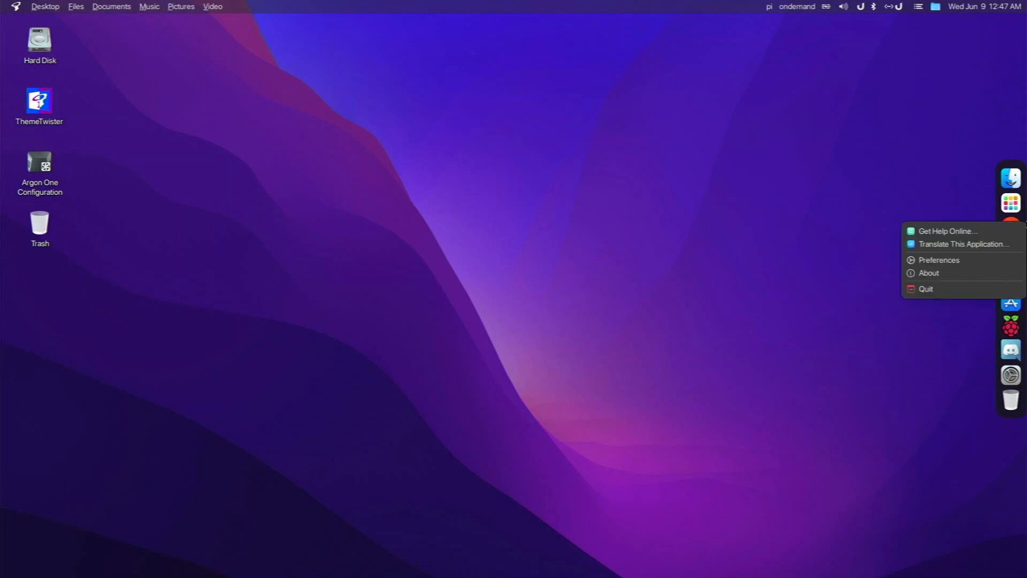
pyautogui.moveTo(939, 260)
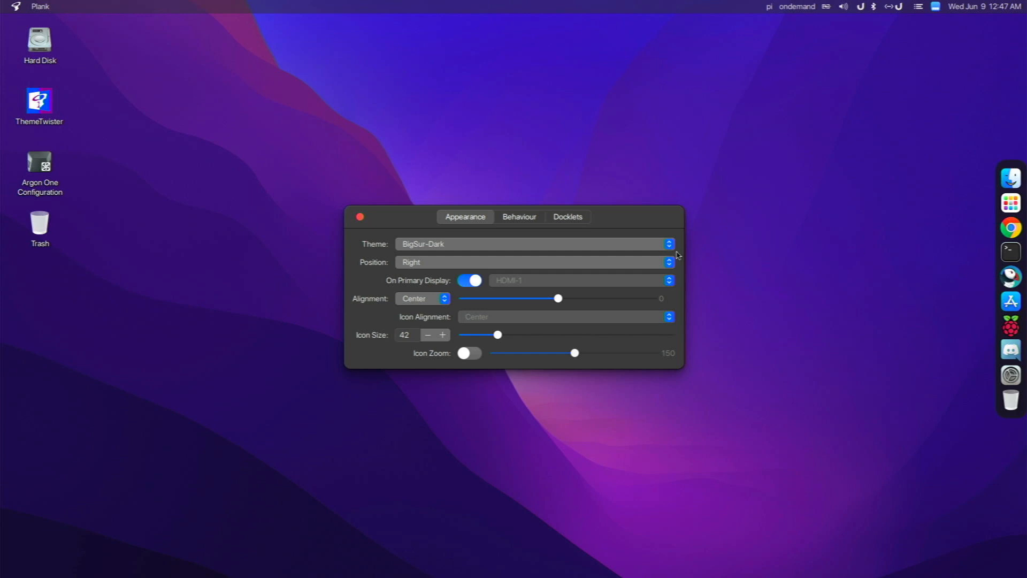
pyautogui.moveTo(596, 287)
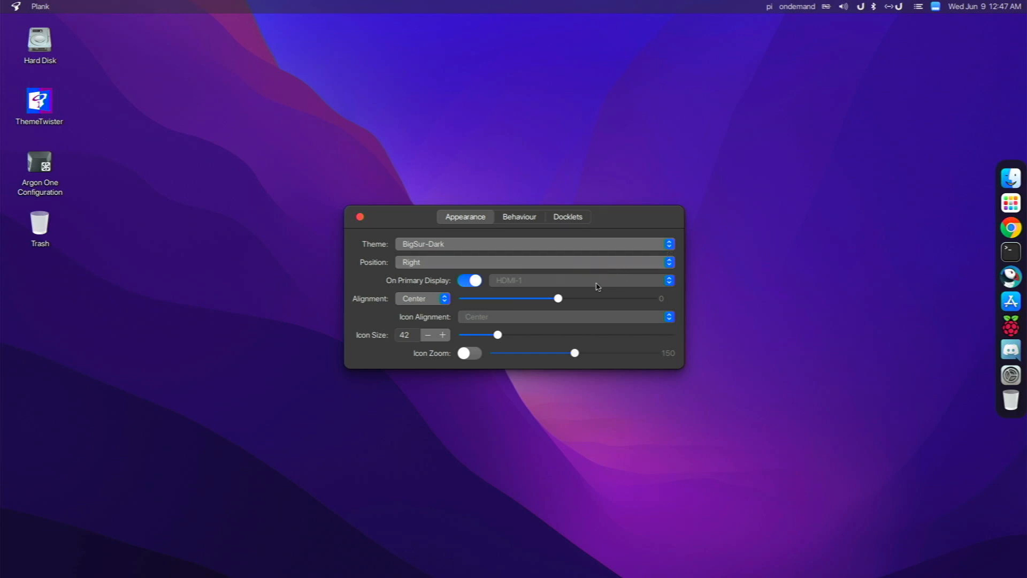
pyautogui.moveTo(483, 312)
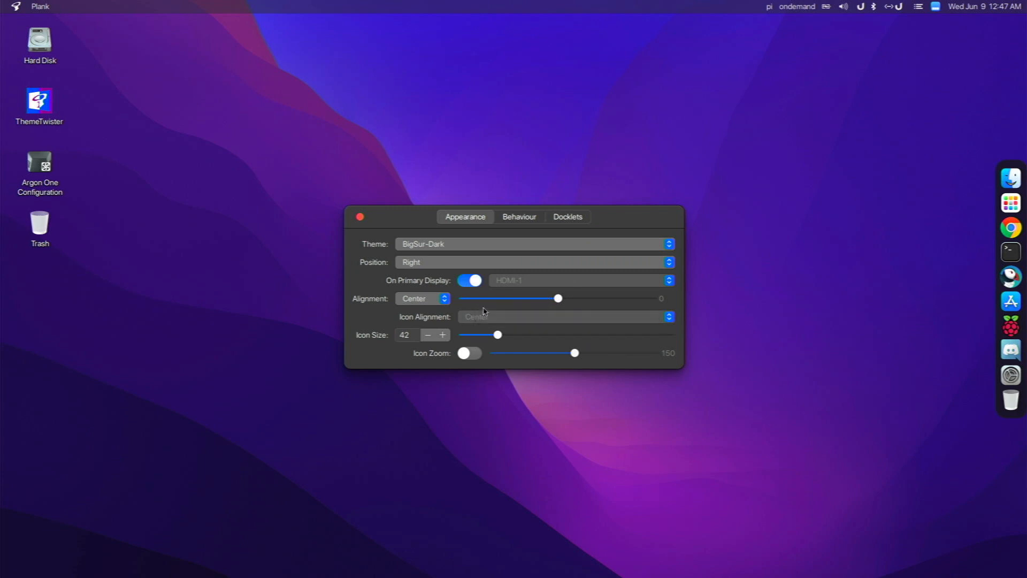
pyautogui.moveTo(467, 328)
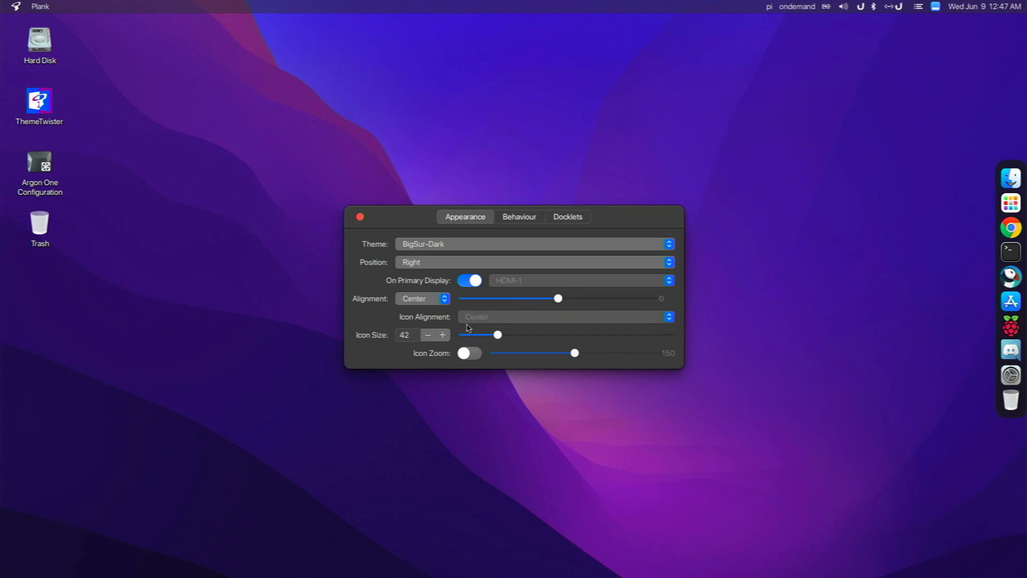
pyautogui.click(427, 335)
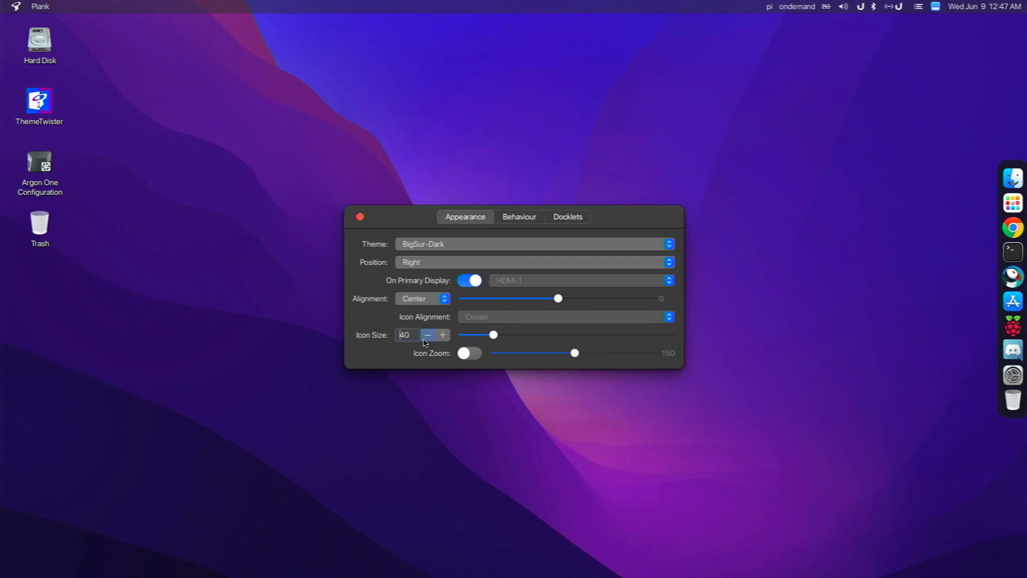
pyautogui.click(443, 335)
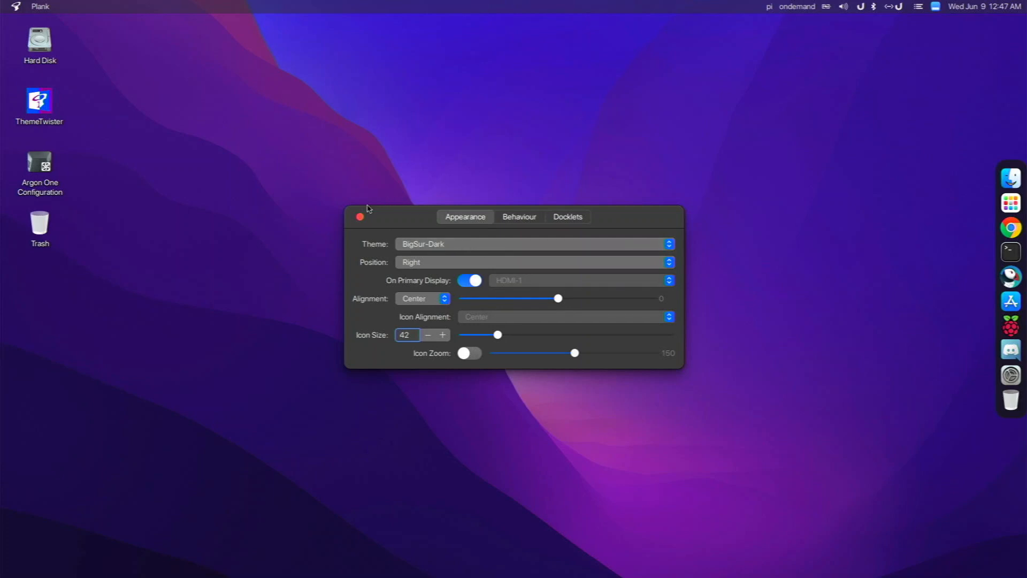
pyautogui.click(359, 217)
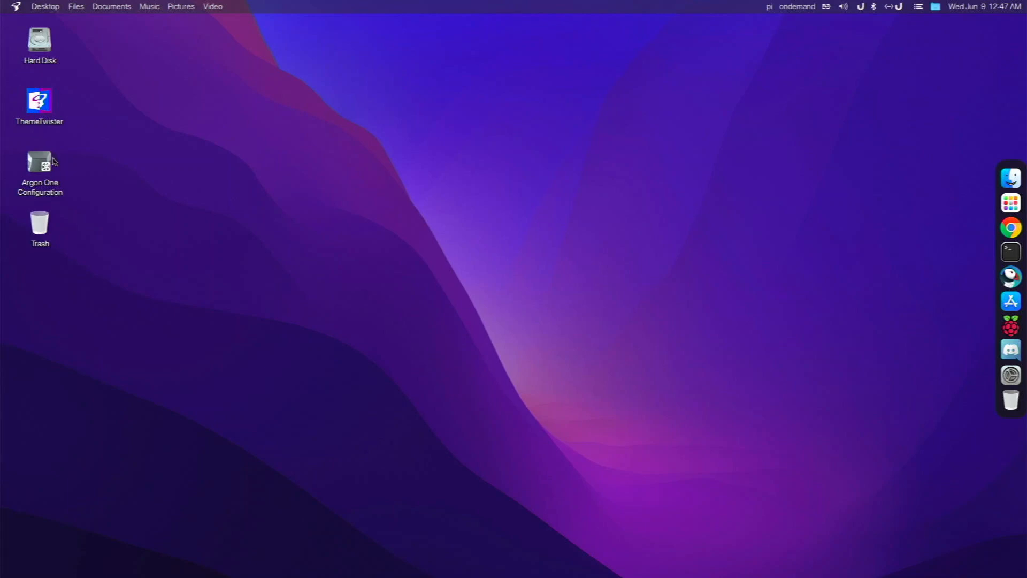
pyautogui.moveTo(109, 219); pyautogui.dragTo(115, 279)
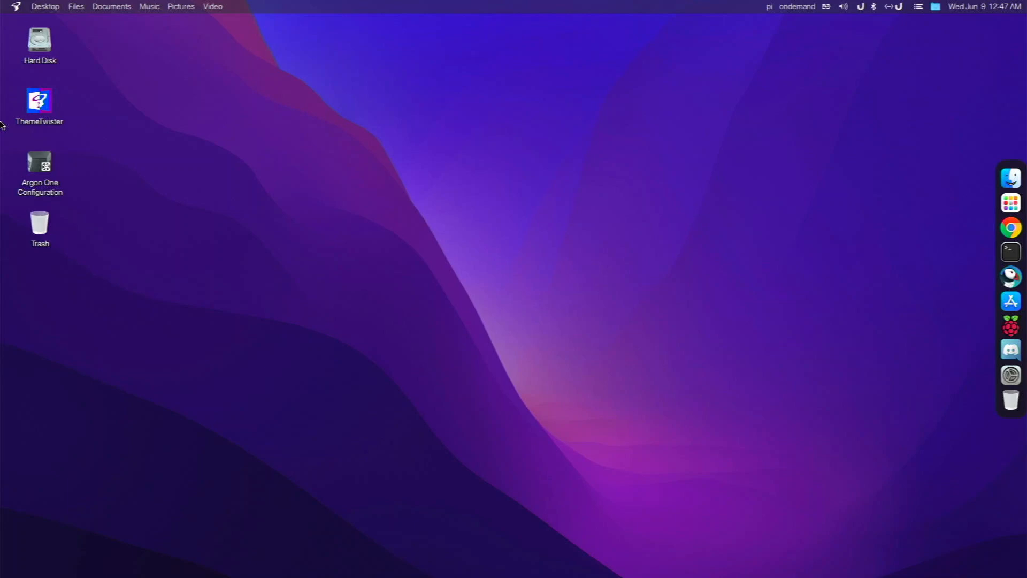
pyautogui.moveTo(36, 74)
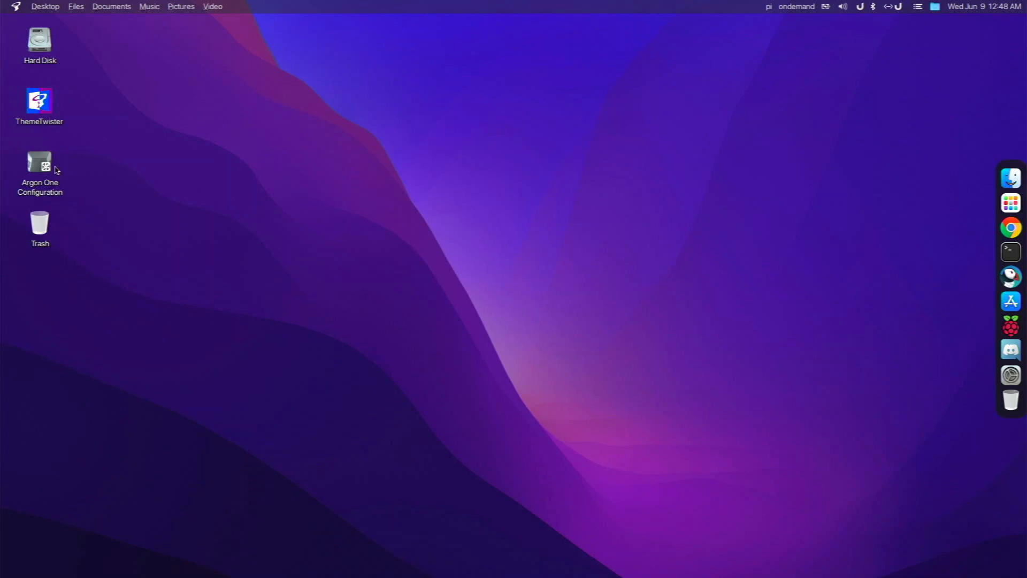
pyautogui.rightClick(39, 164)
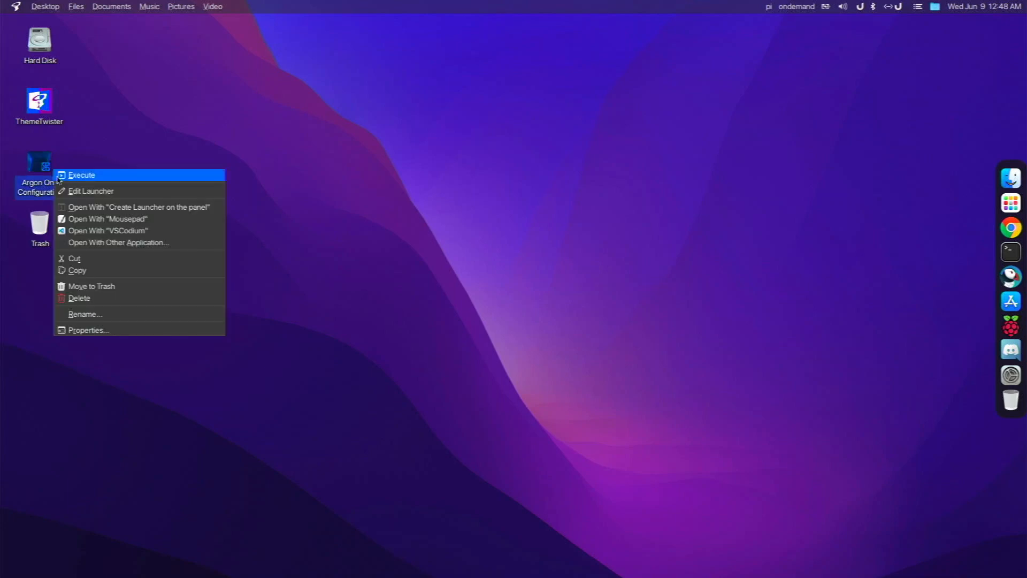
pyautogui.click(607, 247)
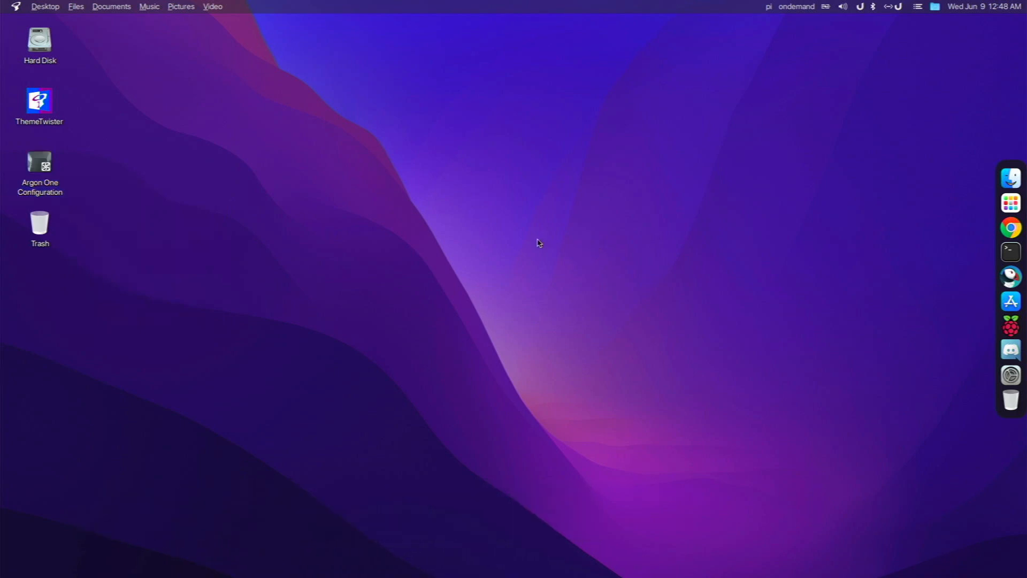
pyautogui.moveTo(511, 246)
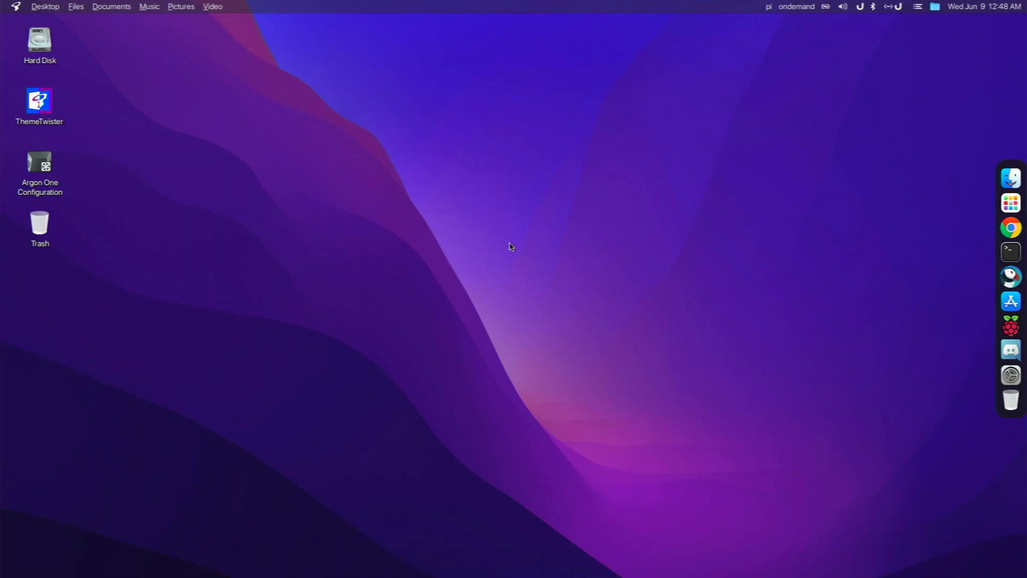
pyautogui.moveTo(649, 263)
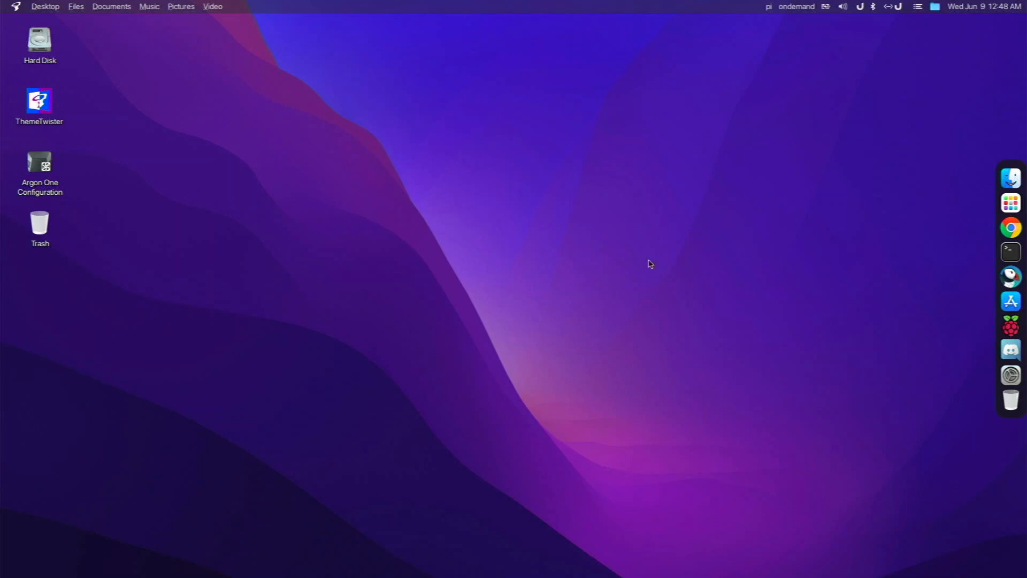
pyautogui.moveTo(1011, 276)
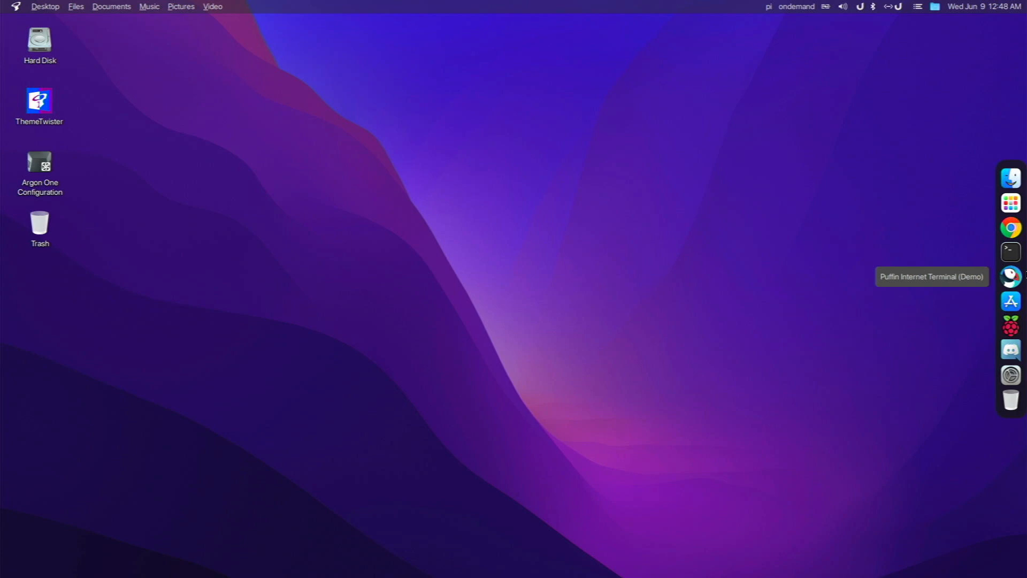
pyautogui.moveTo(715, 155)
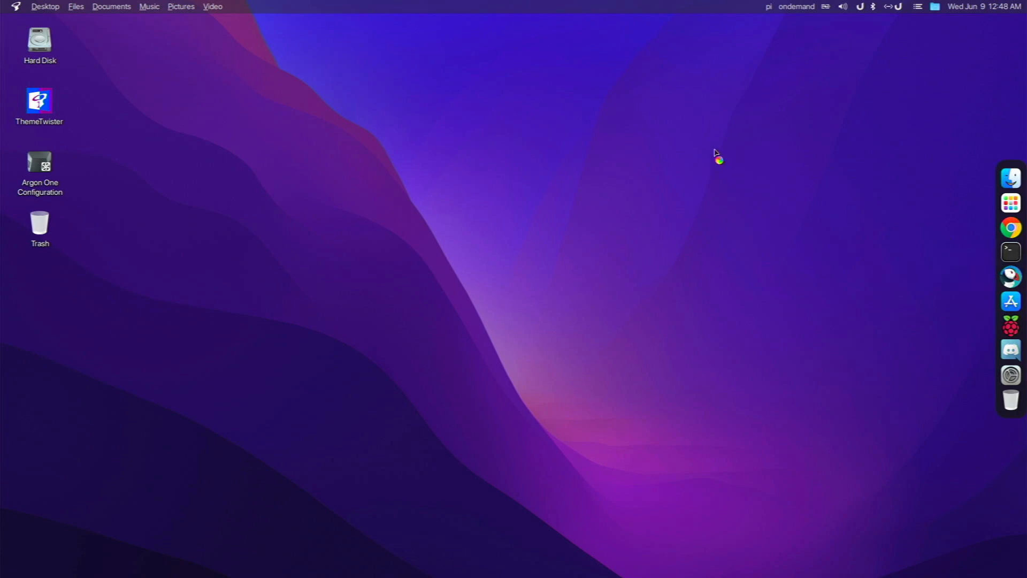
# - Open a terminal, move it toward the centre, and open its Preferences
pyautogui.click(1010, 251)
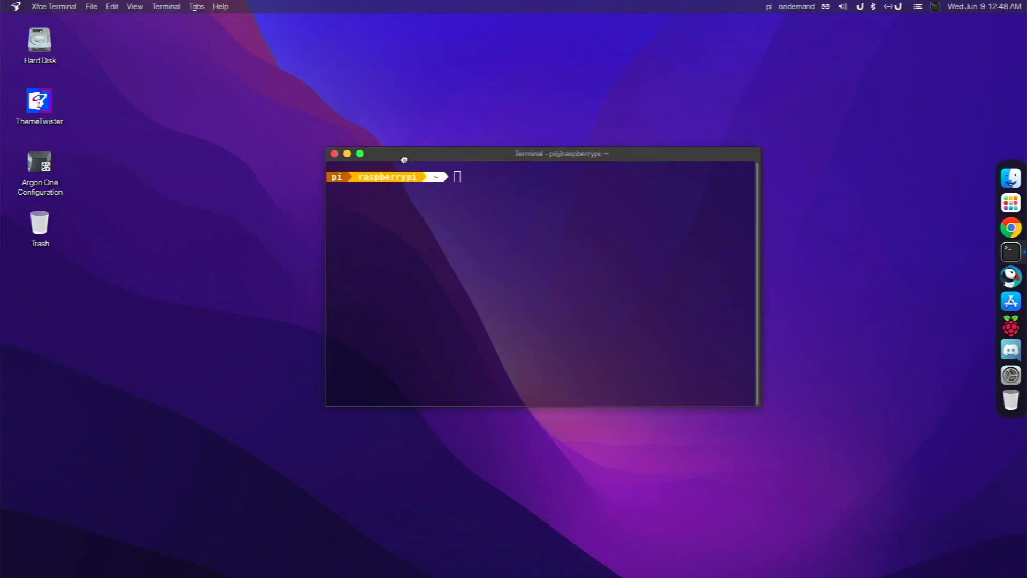
pyautogui.moveTo(404, 154); pyautogui.dragTo(398, 157)
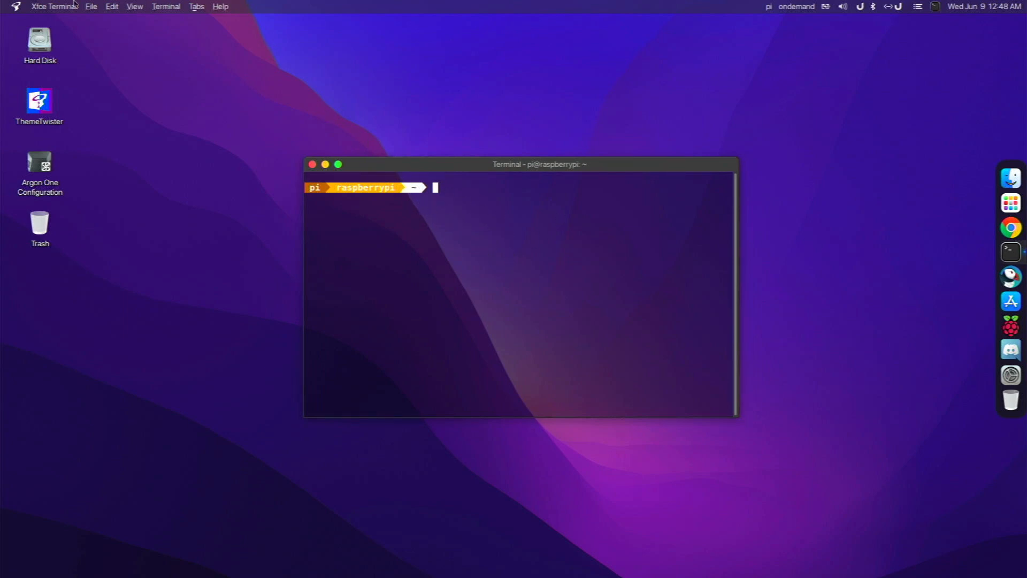
pyautogui.click(134, 6)
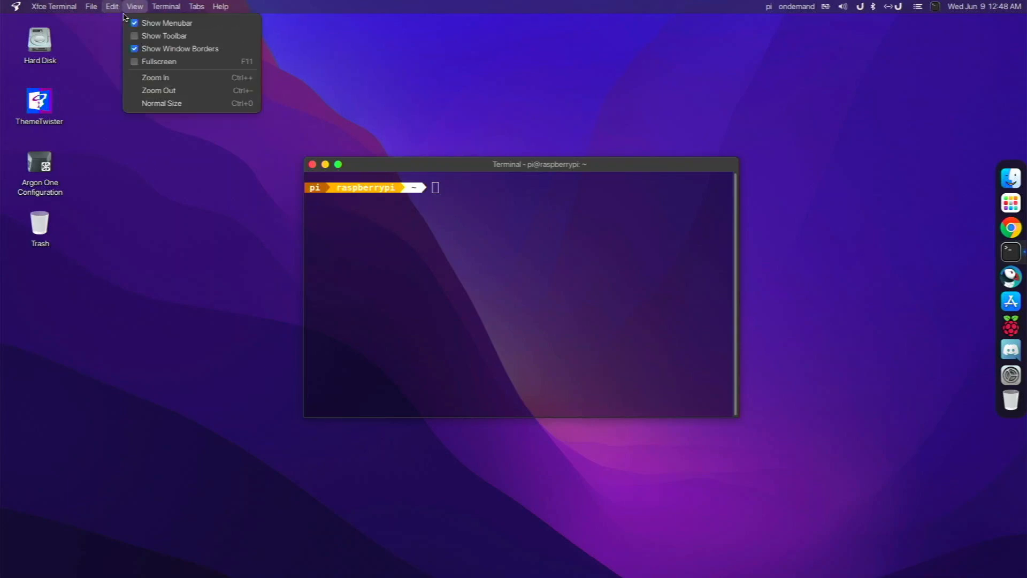
pyautogui.click(111, 5)
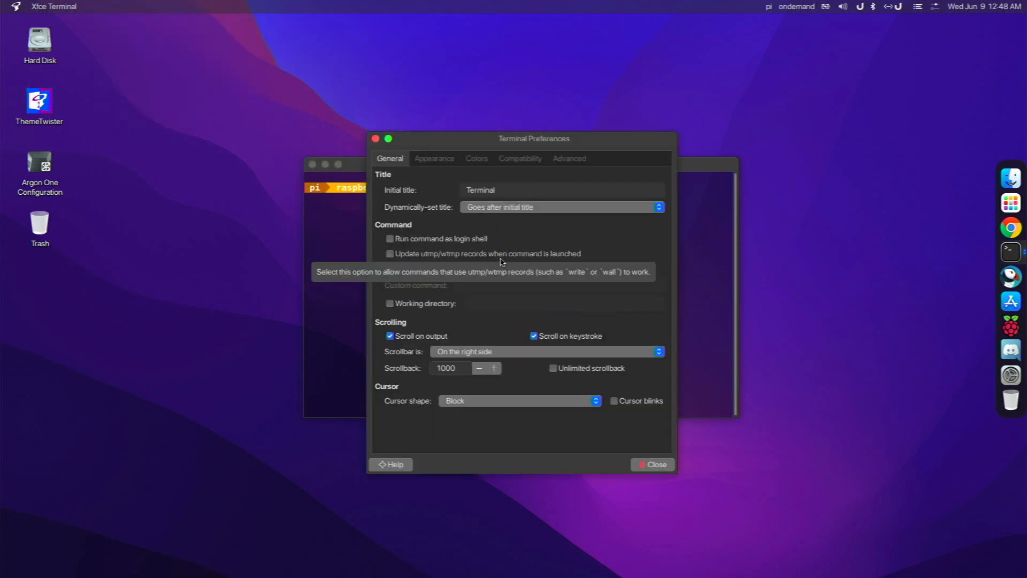
pyautogui.moveTo(434, 160)
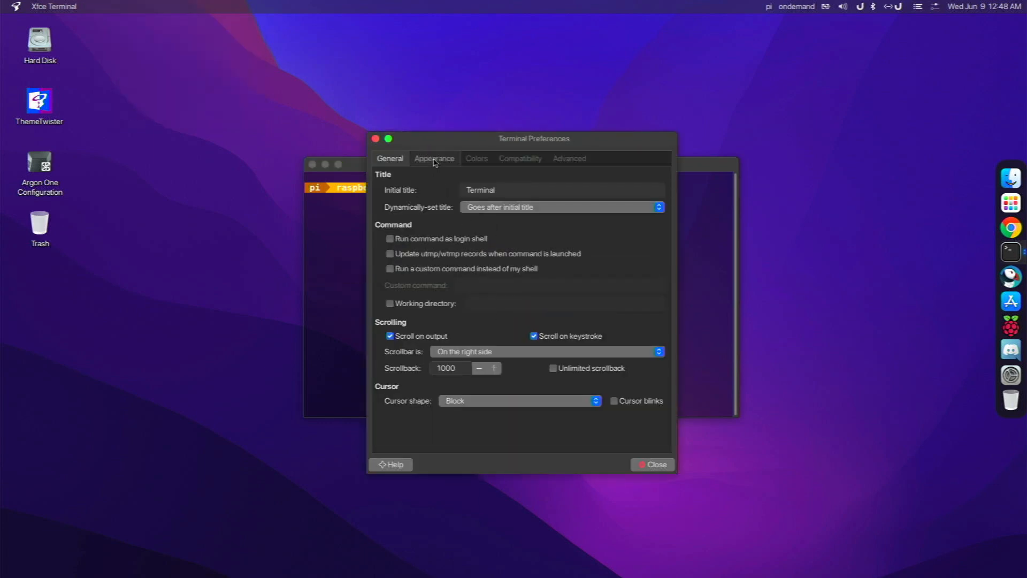
# - Keep Background image as the terminal background under Appearance, and close Preferences
pyautogui.click(434, 158)
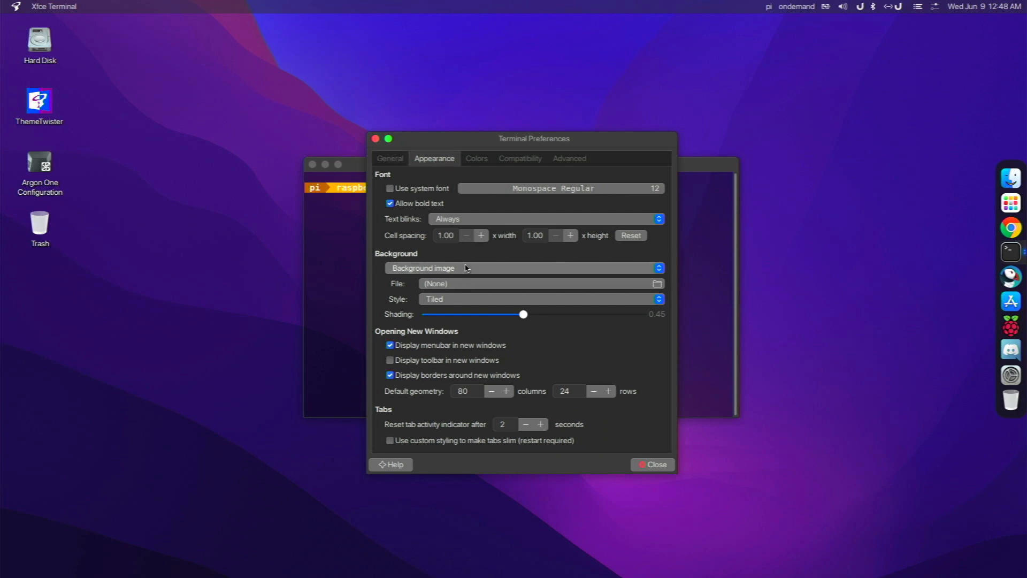
pyautogui.click(528, 268)
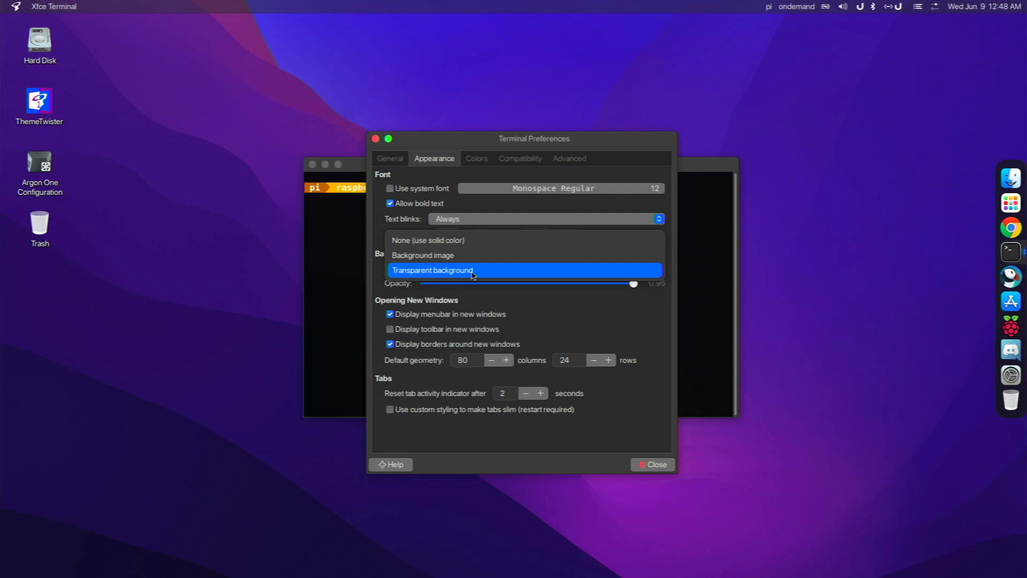
pyautogui.click(430, 269)
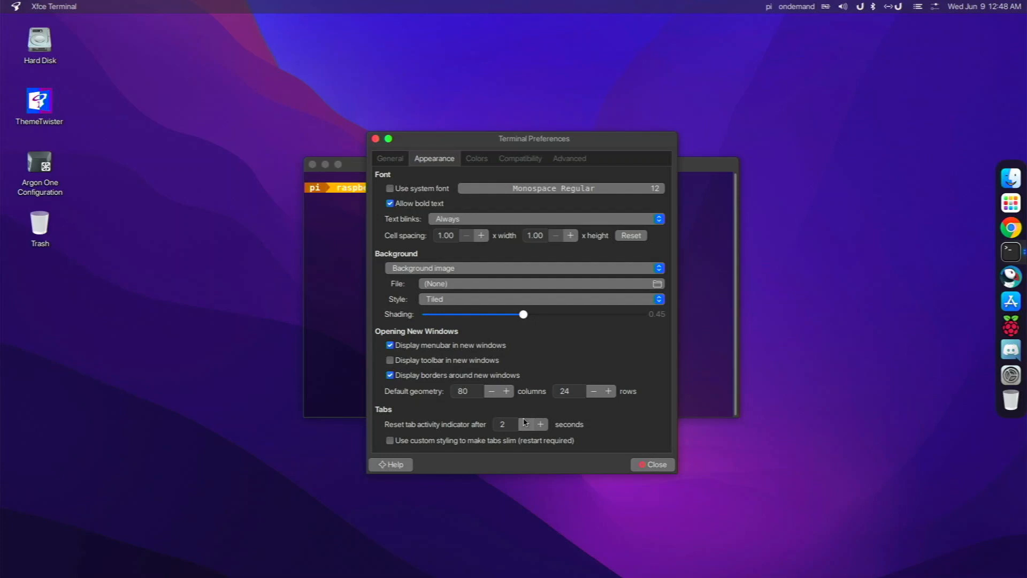
pyautogui.moveTo(593, 431)
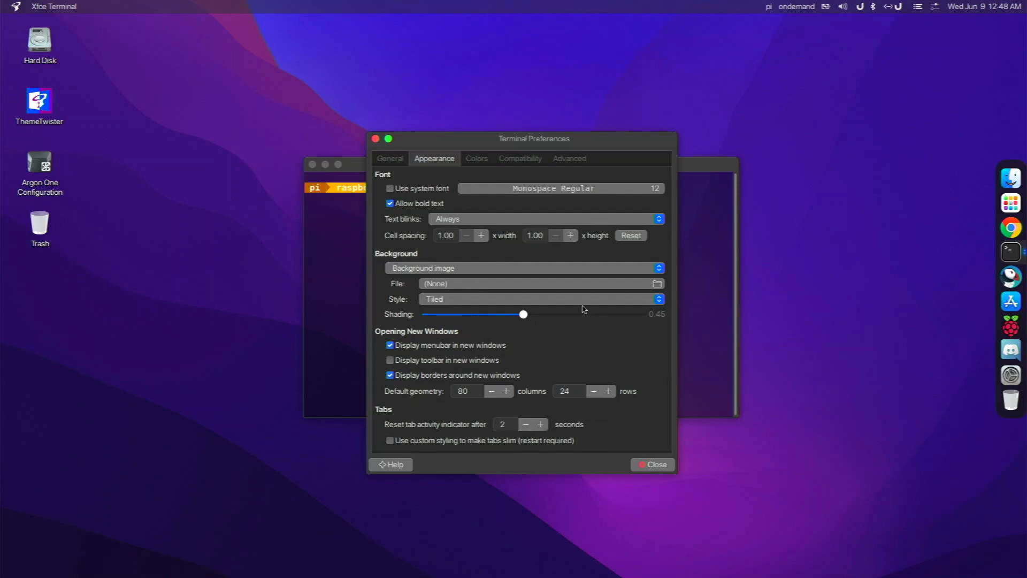
pyautogui.moveTo(614, 315)
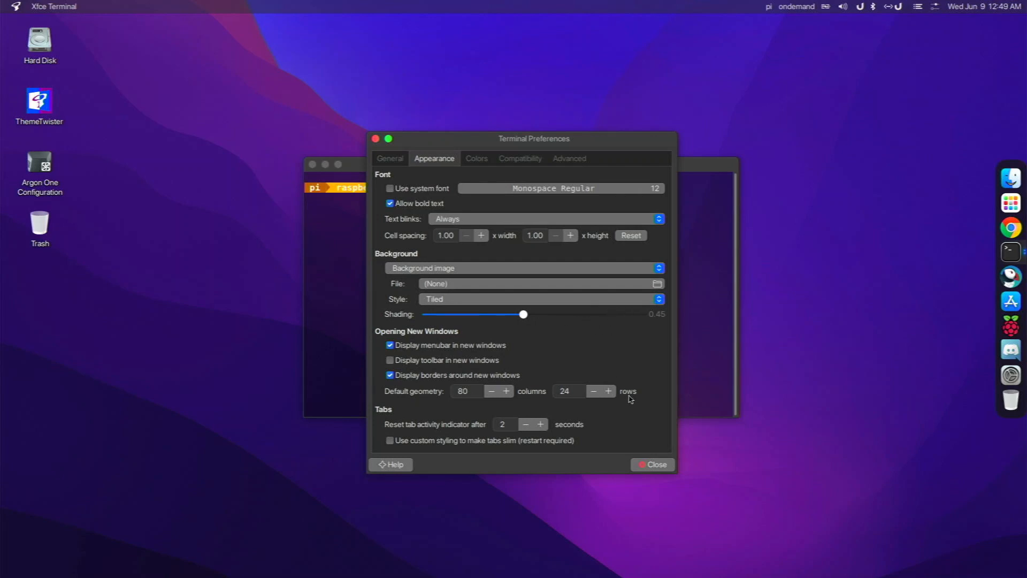
pyautogui.click(651, 464)
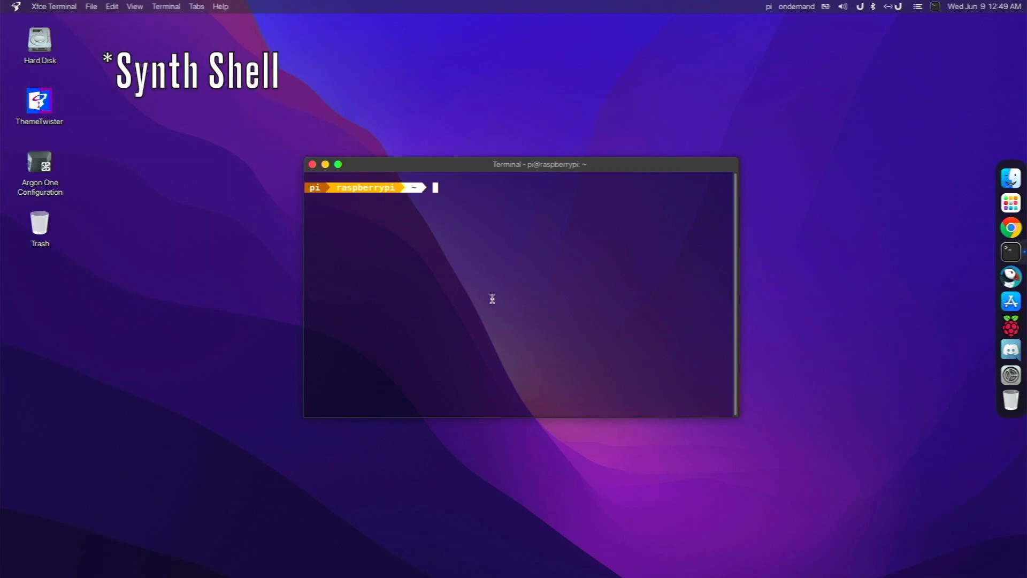
pyautogui.moveTo(449, 277)
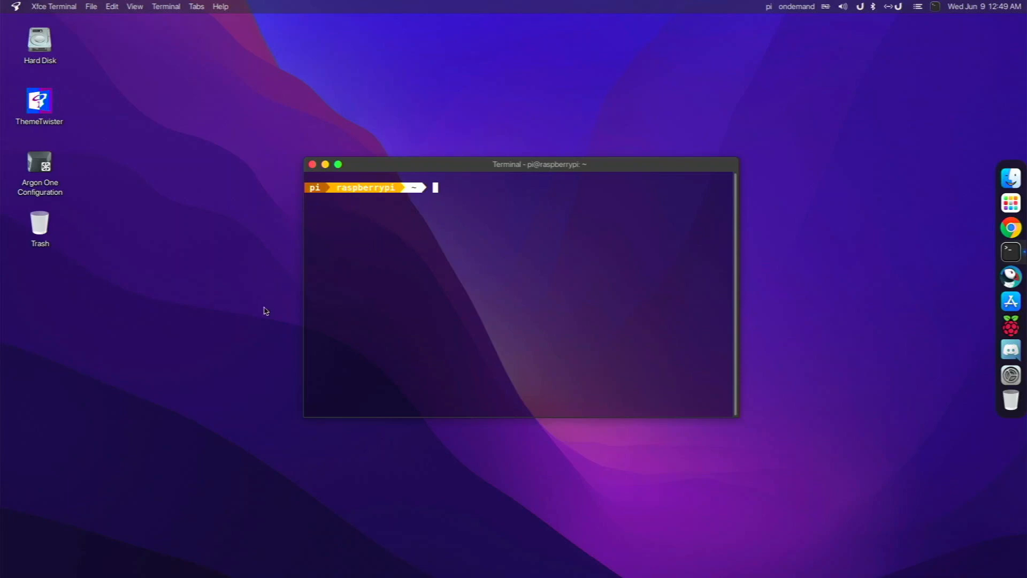
pyautogui.moveTo(268, 324)
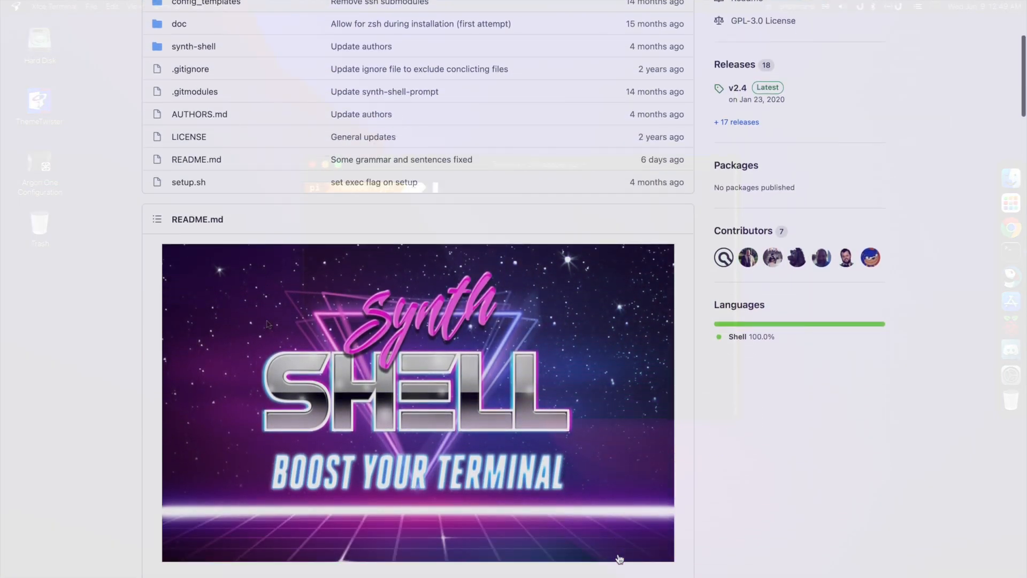
pyautogui.scroll(-3)
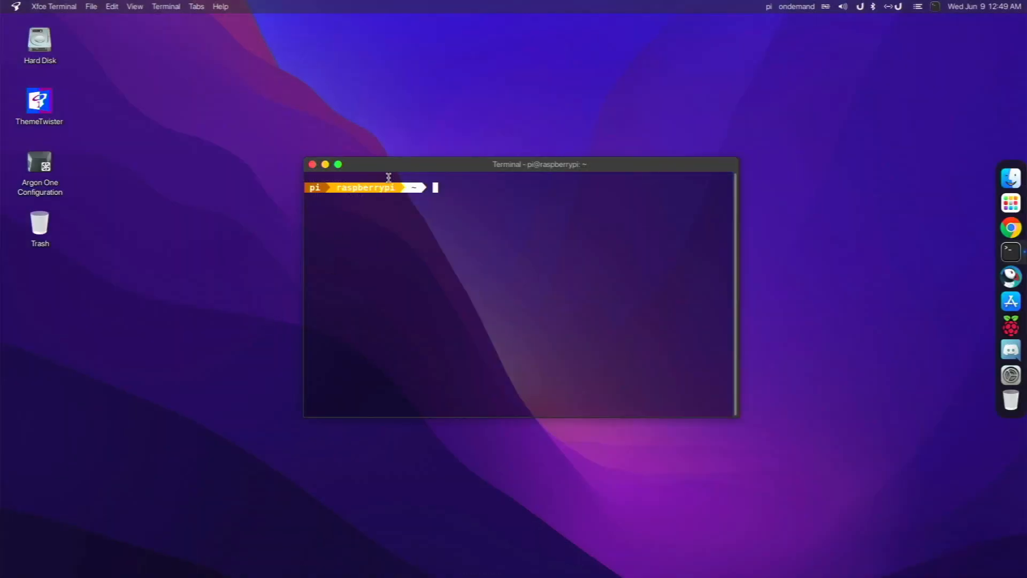
# - Run neofetch to print the Raspberry Pi system summary
pyautogui.write('neo')
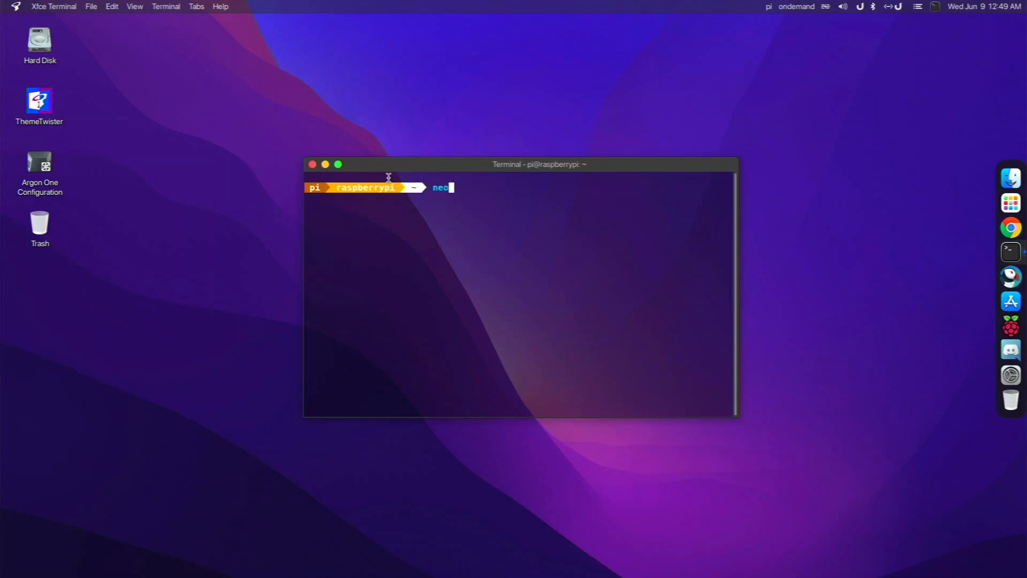
pyautogui.press('Return')
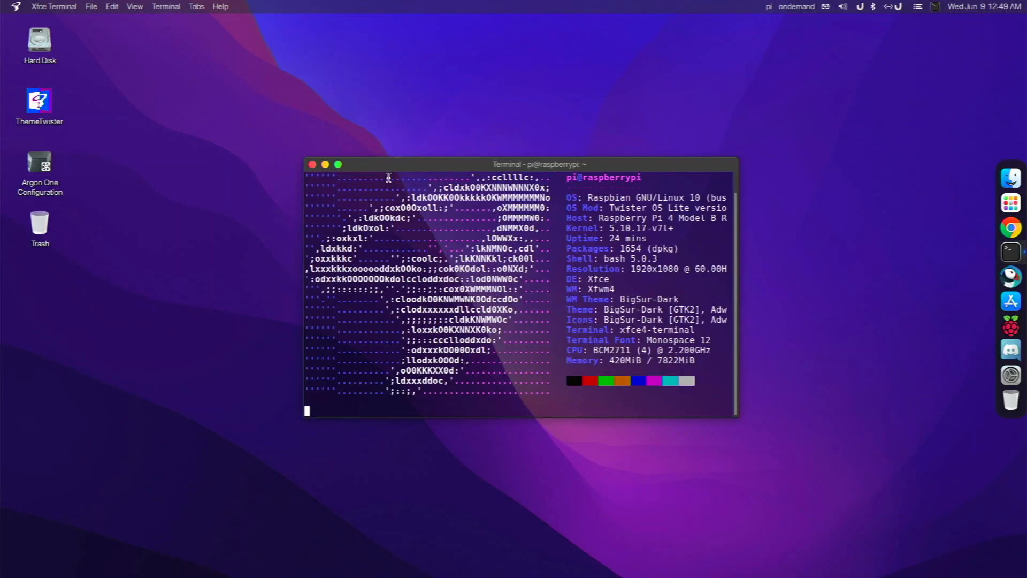
pyautogui.write('neofetch')
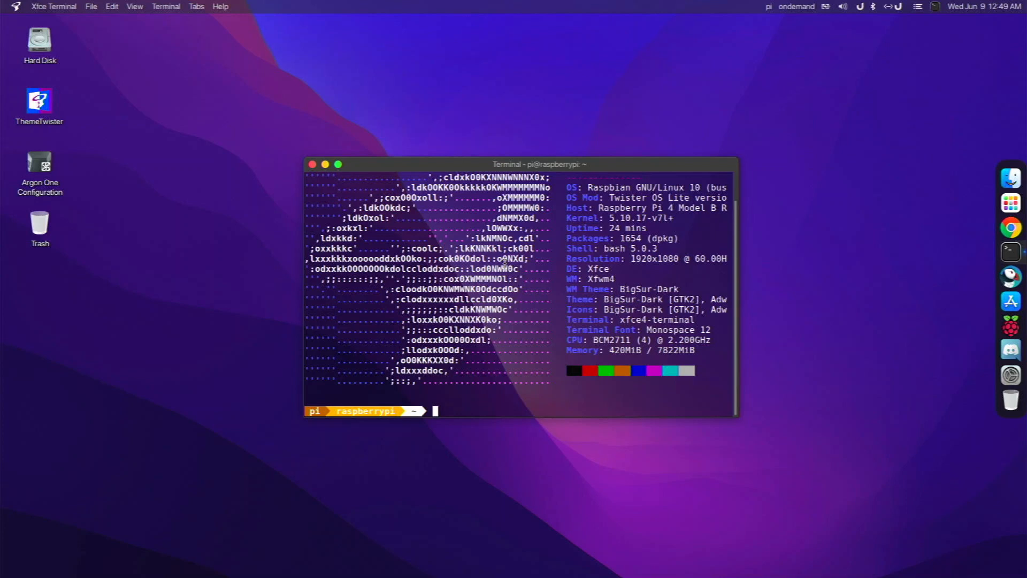
pyautogui.moveTo(482, 128)
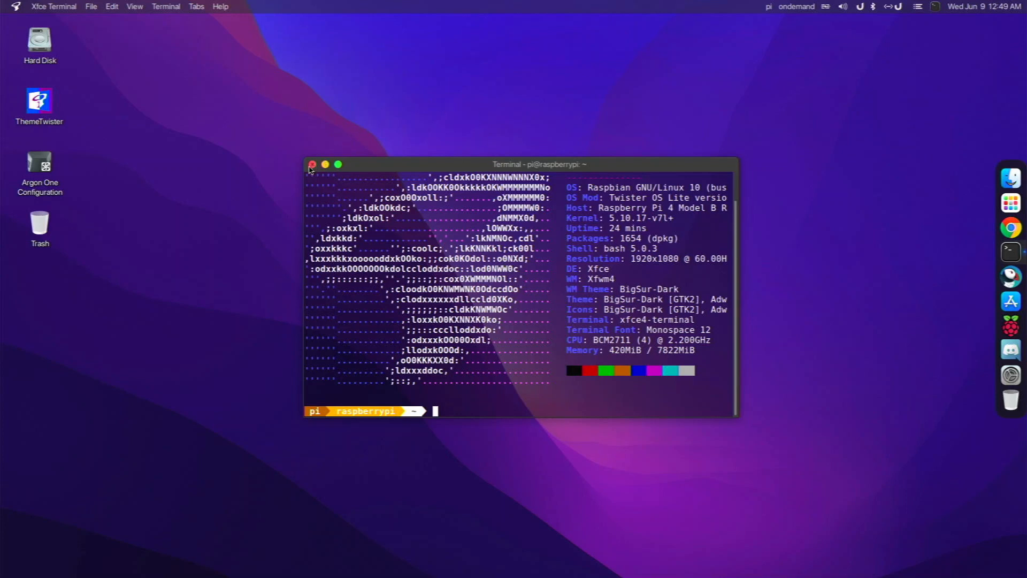
# - Close the terminal, search pi4 in Puffin, and open the Raspberry Pi 4 Model B result
pyautogui.click(312, 165)
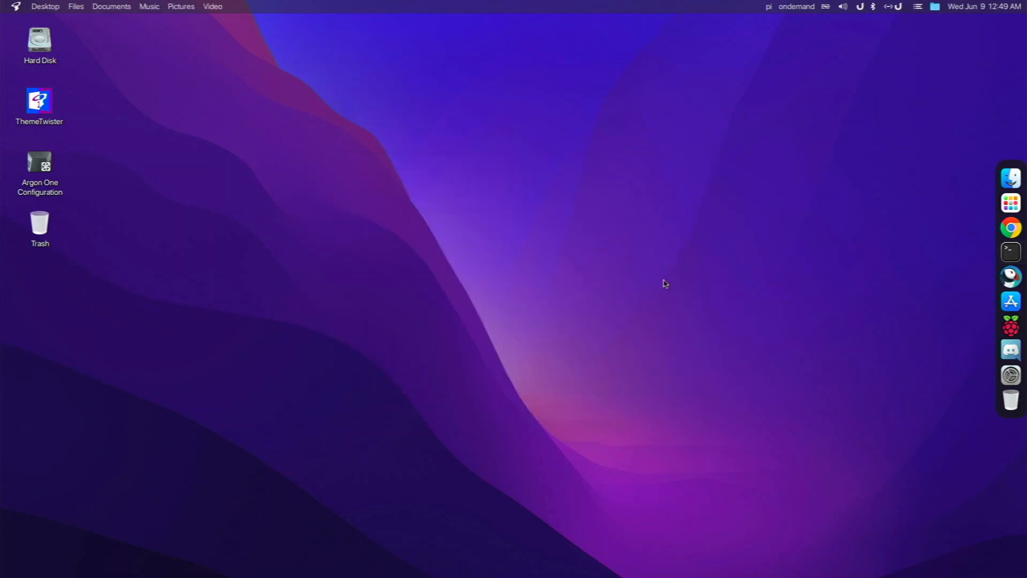
pyautogui.moveTo(1011, 250)
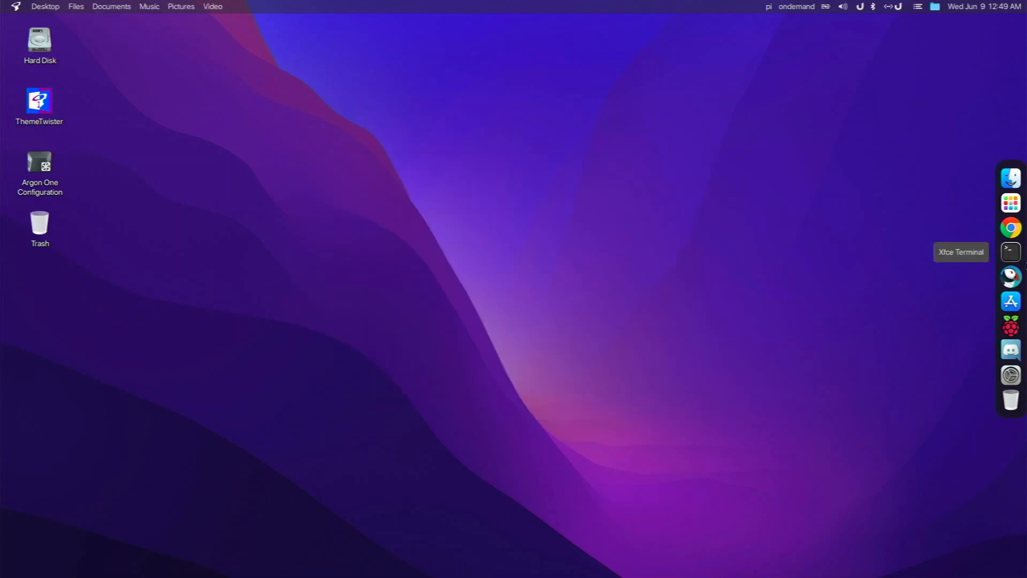
pyautogui.moveTo(904, 257)
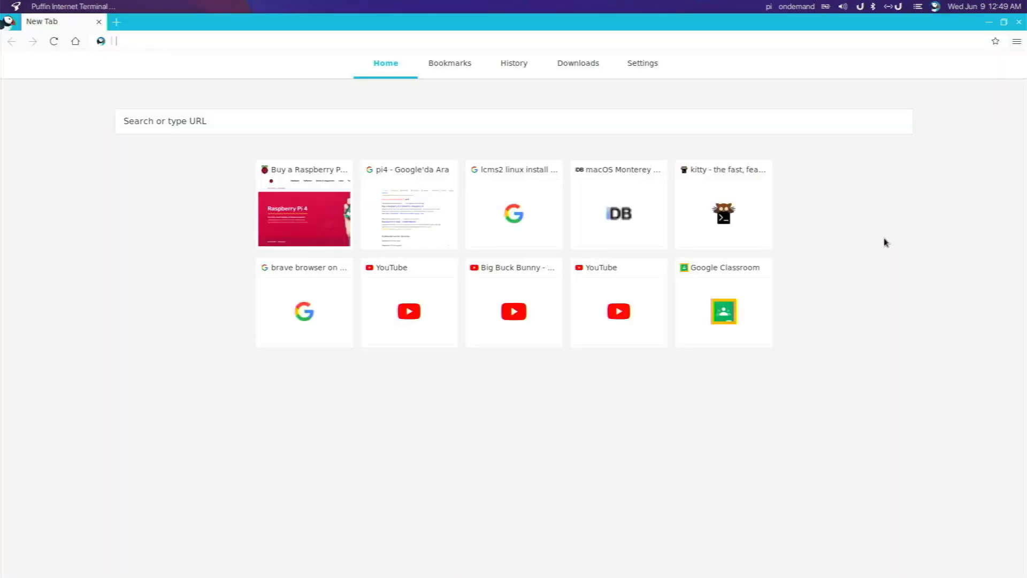
pyautogui.moveTo(750, 59)
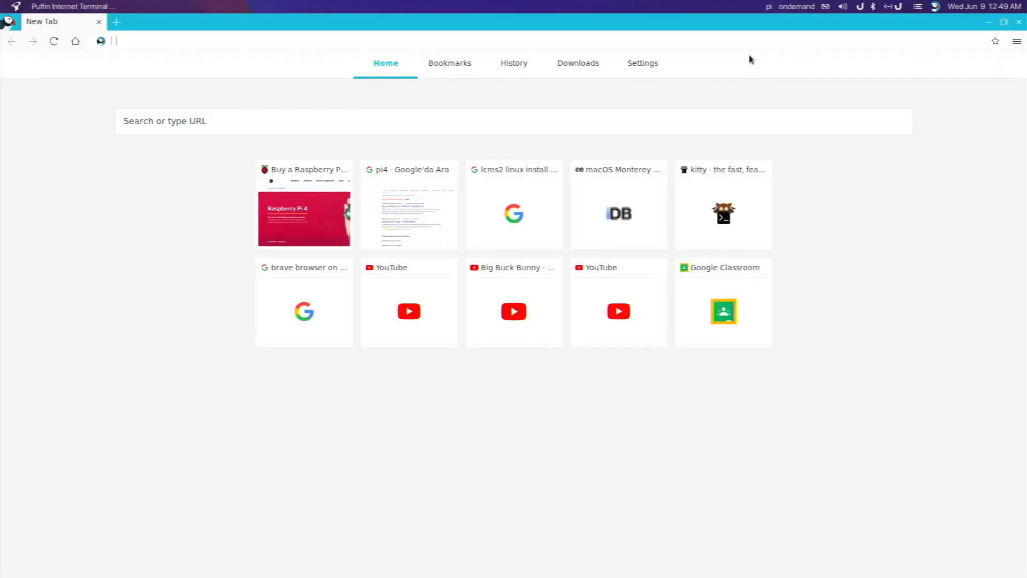
pyautogui.moveTo(710, 64)
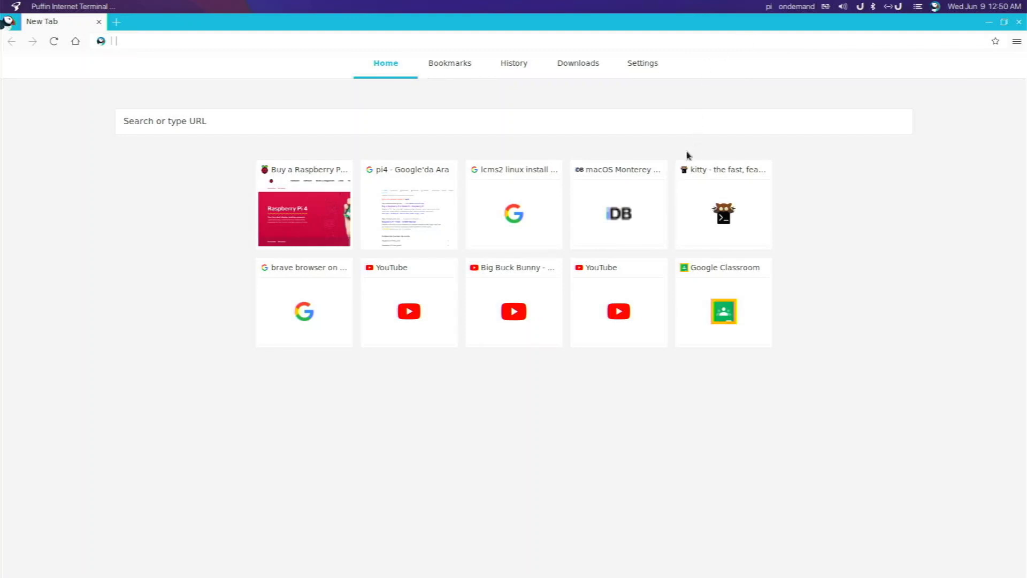
pyautogui.write('pi')
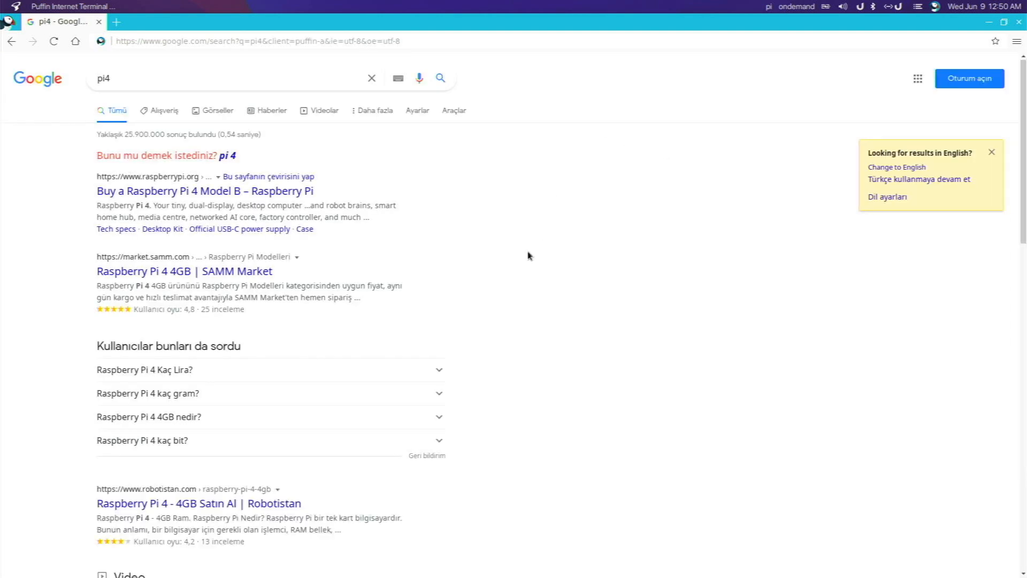
pyautogui.moveTo(482, 243)
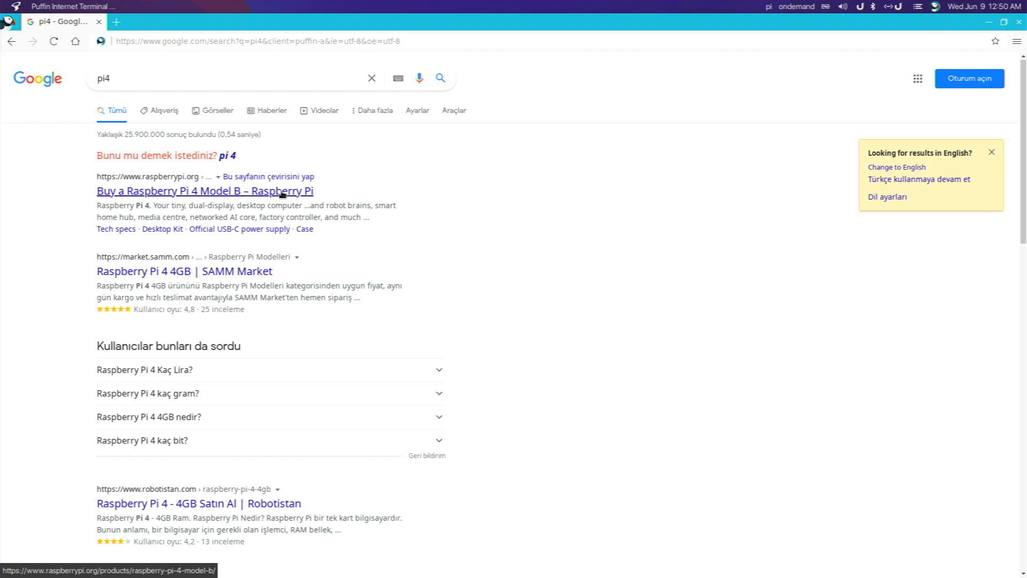
pyautogui.click(205, 190)
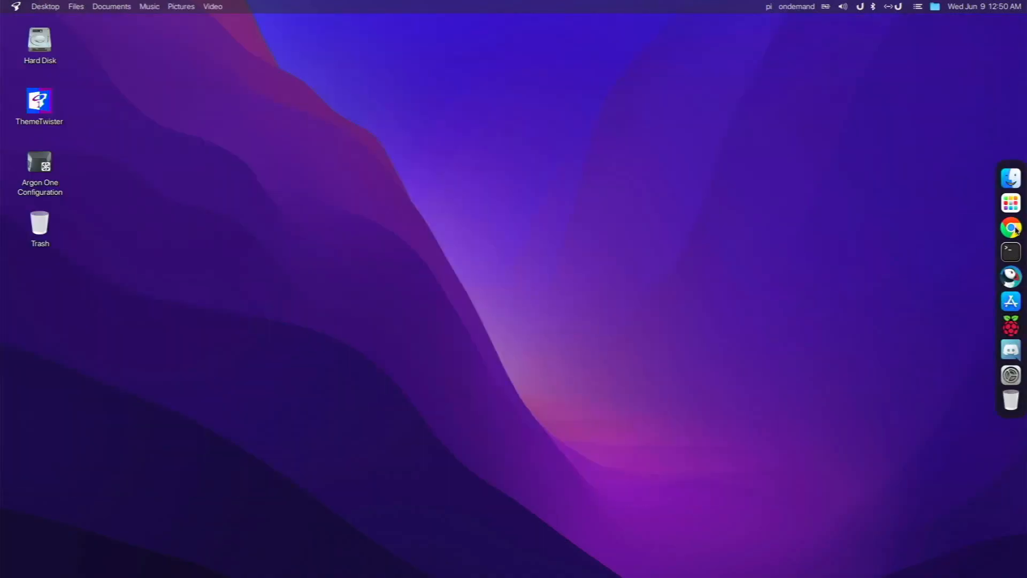
pyautogui.moveTo(990, 225)
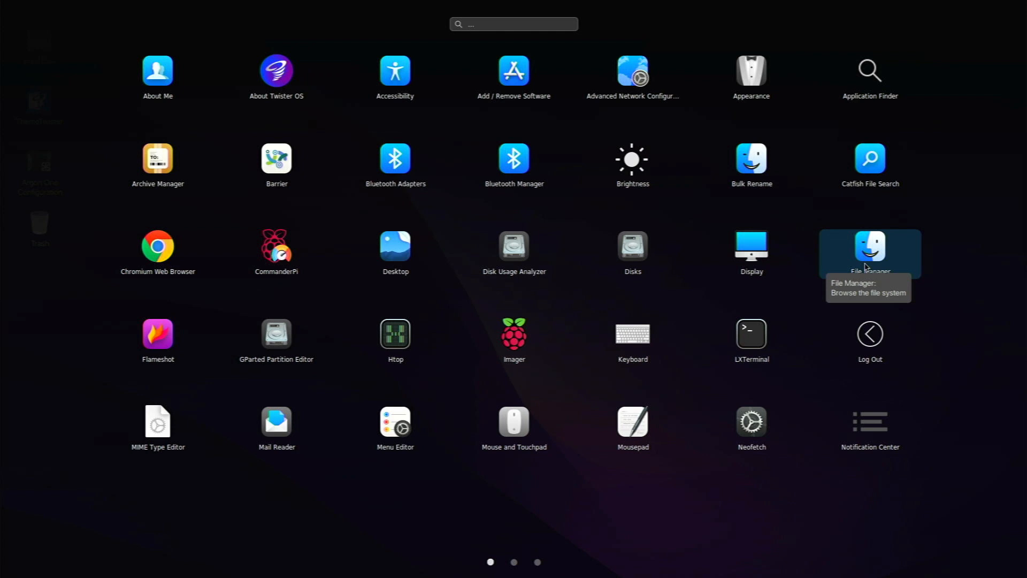
pyautogui.moveTo(751, 254)
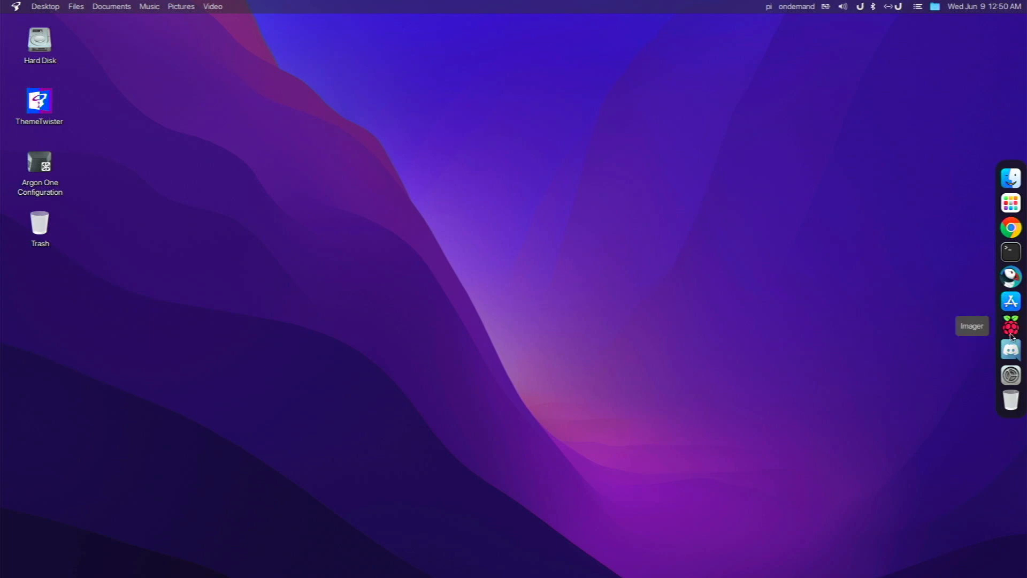
pyautogui.moveTo(554, 166)
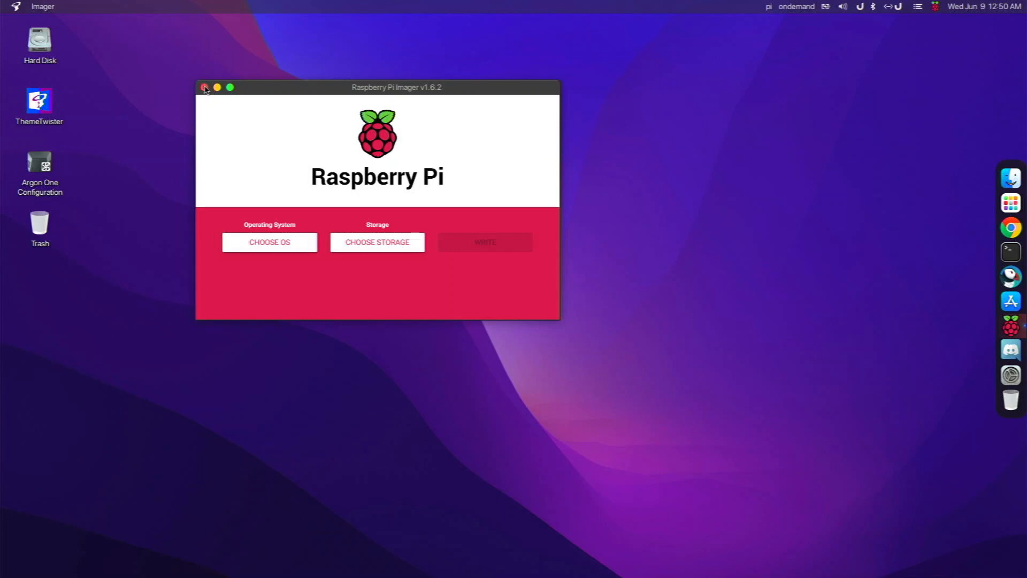
pyautogui.click(205, 88)
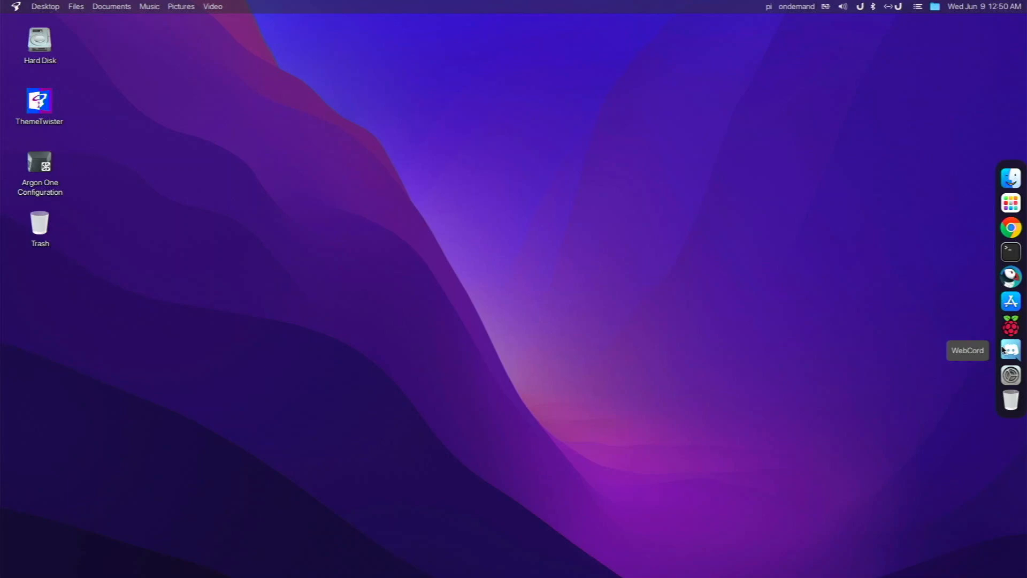
pyautogui.moveTo(1011, 227)
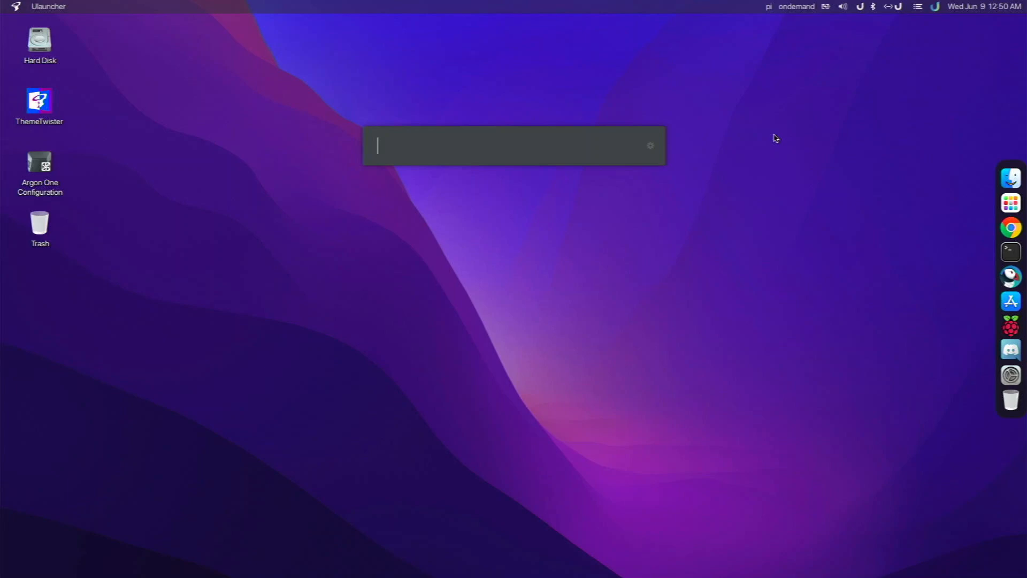
pyautogui.write('ter')
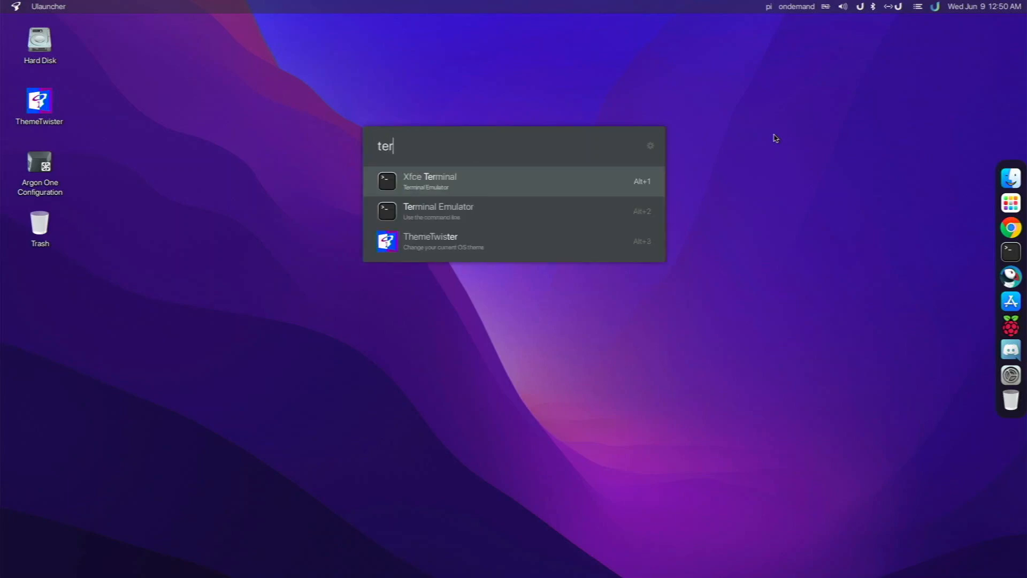
pyautogui.click(429, 181)
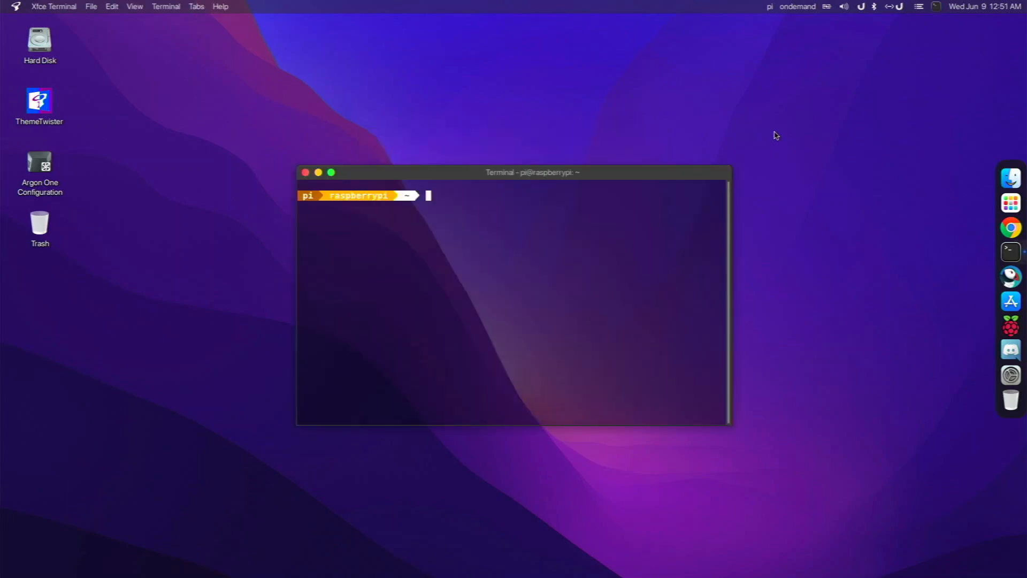
pyautogui.moveTo(435, 139)
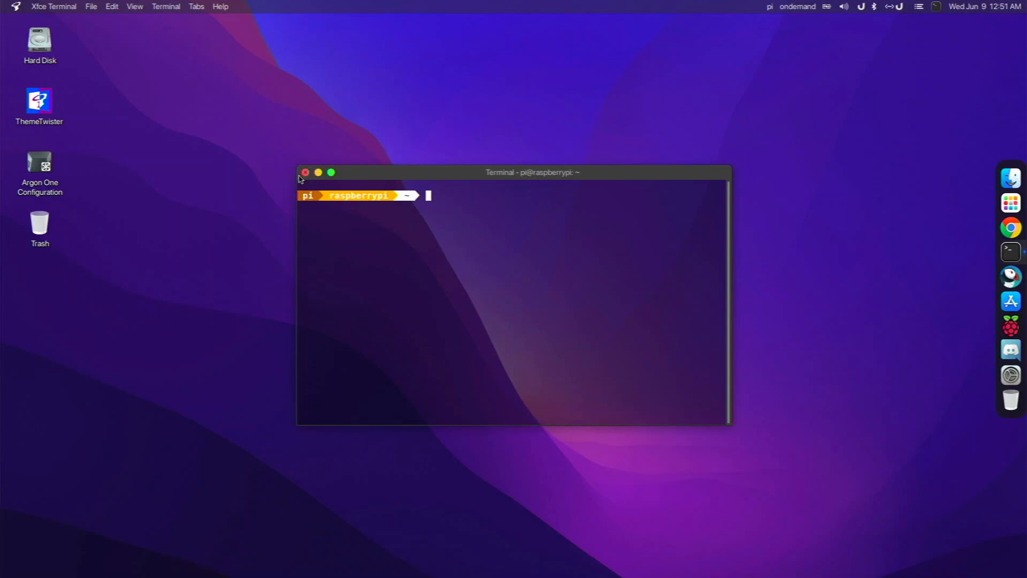
pyautogui.click(305, 172)
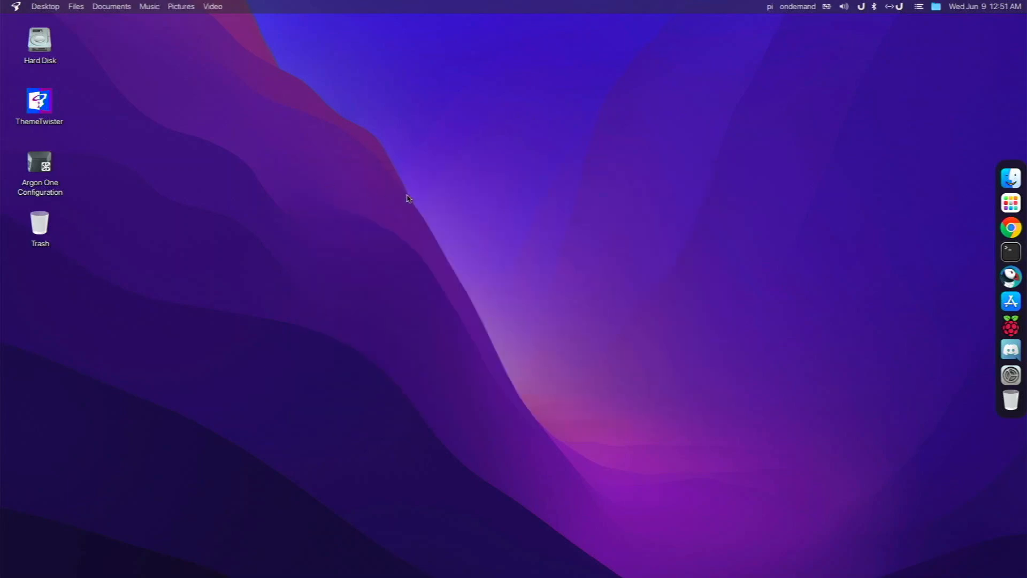
pyautogui.moveTo(434, 192)
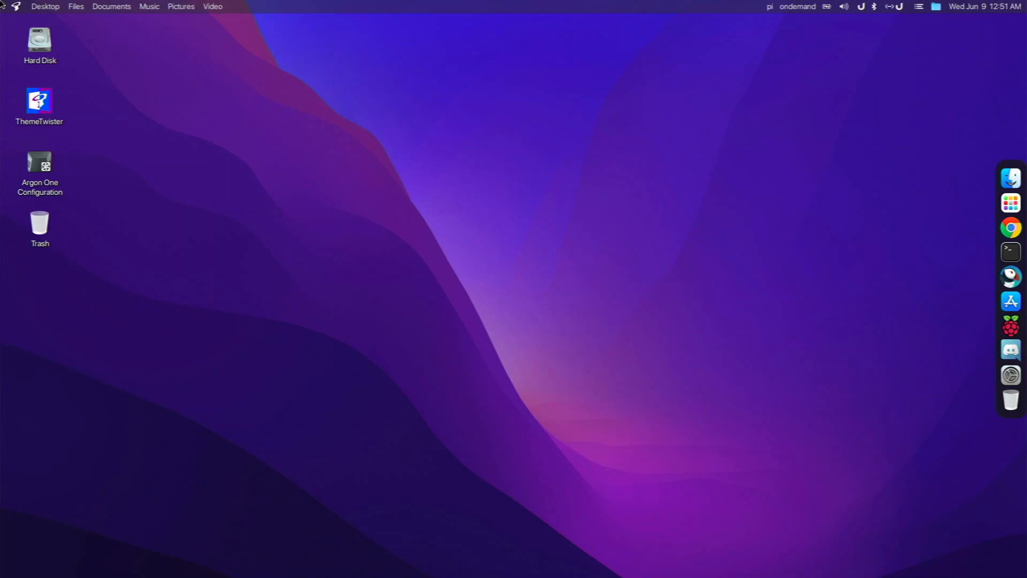
pyautogui.click(14, 6)
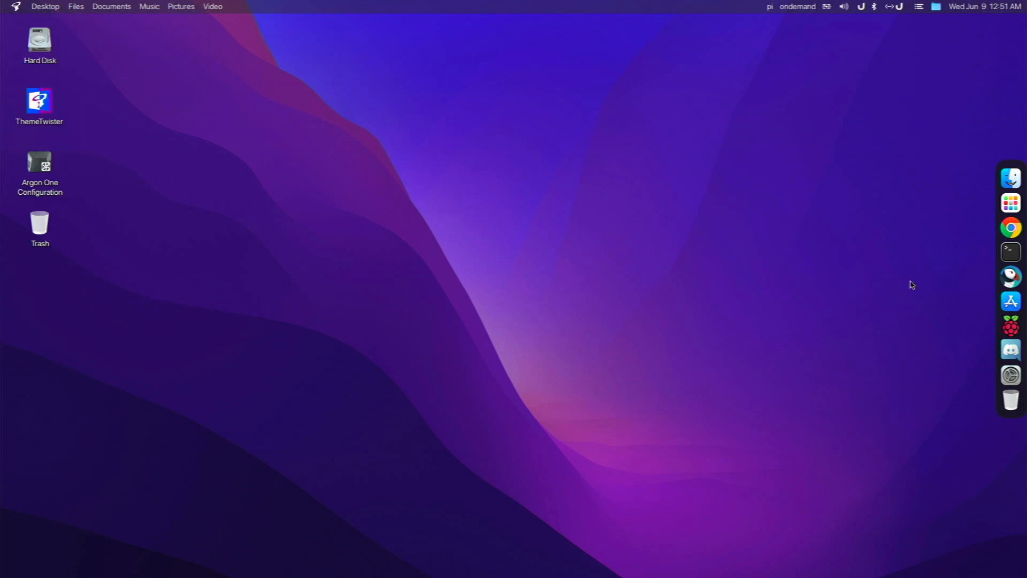
pyautogui.moveTo(1011, 227)
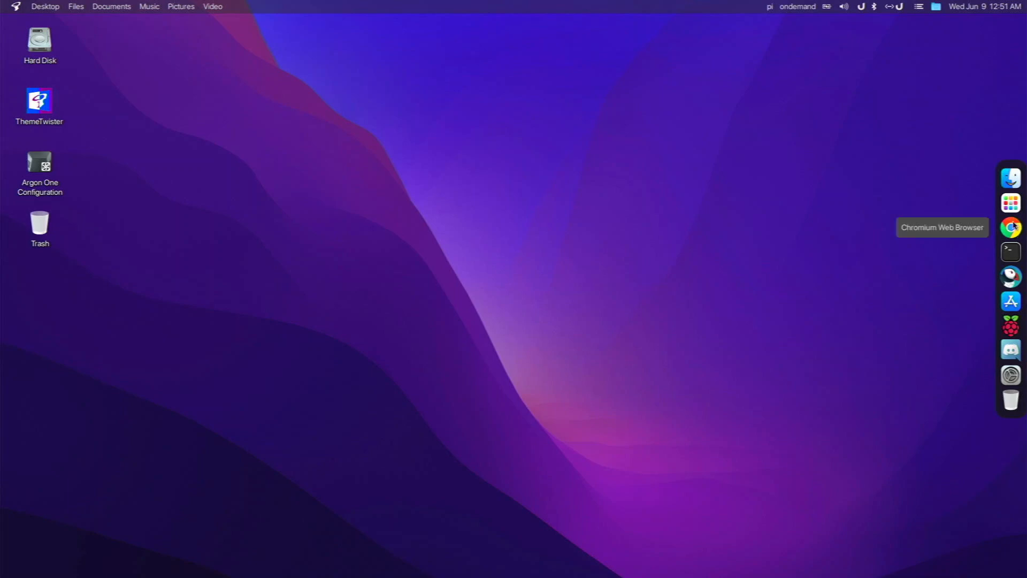
pyautogui.moveTo(974, 210)
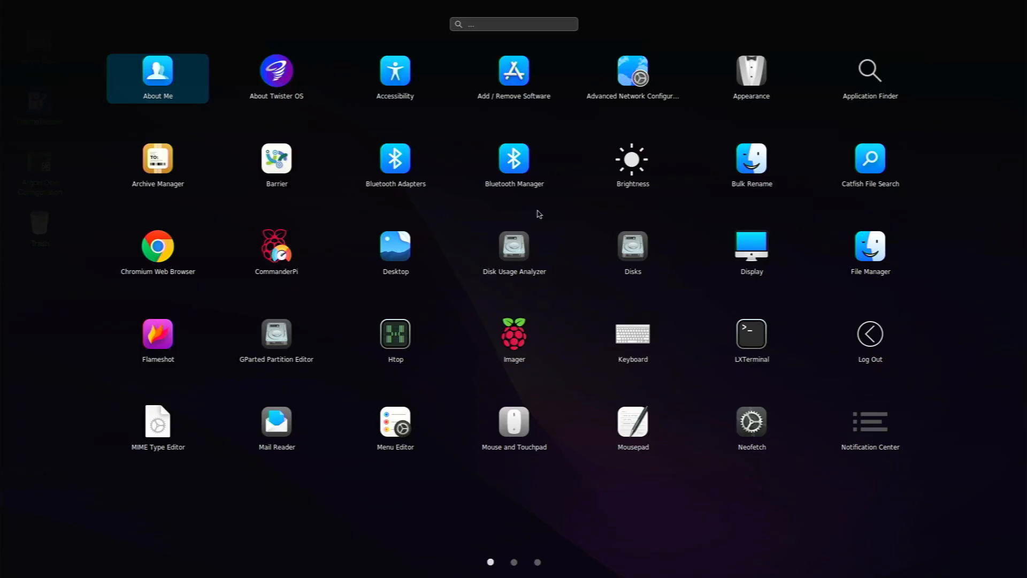
pyautogui.moveTo(210, 351)
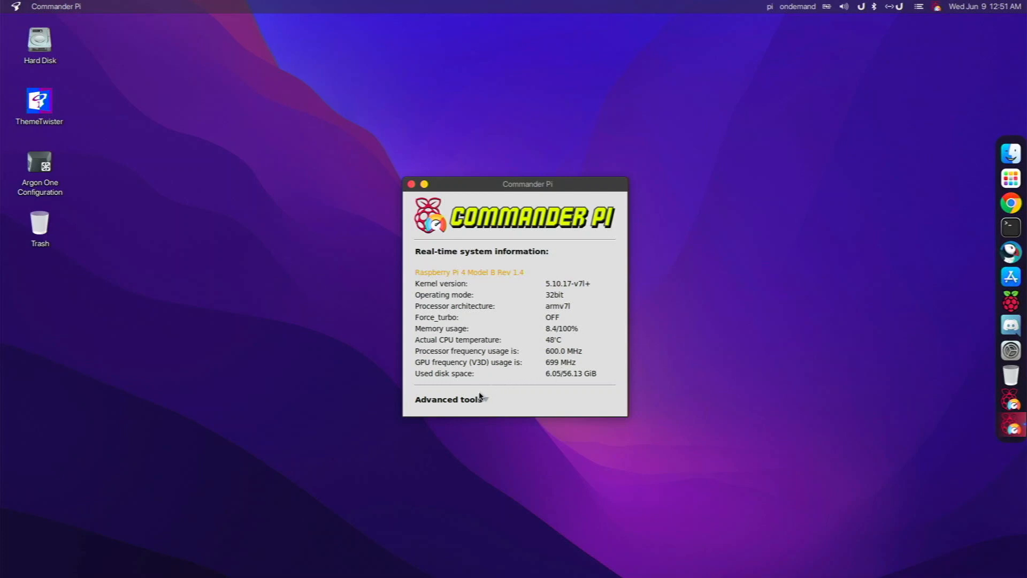
# - Expand Commander Pi's advanced tools, dismiss the overclocking risk warning, and close Commander Pi
pyautogui.click(448, 400)
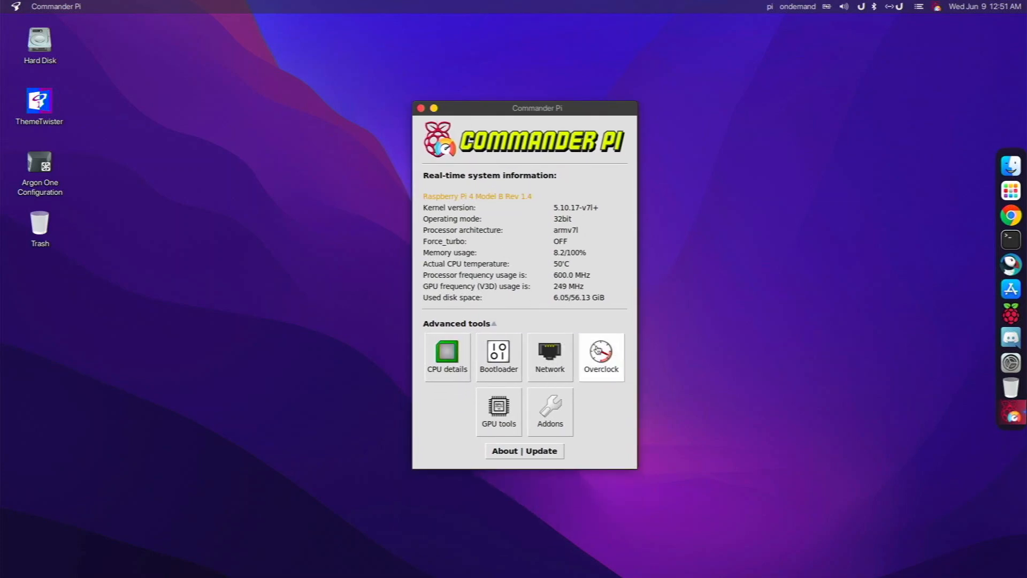
pyautogui.click(599, 353)
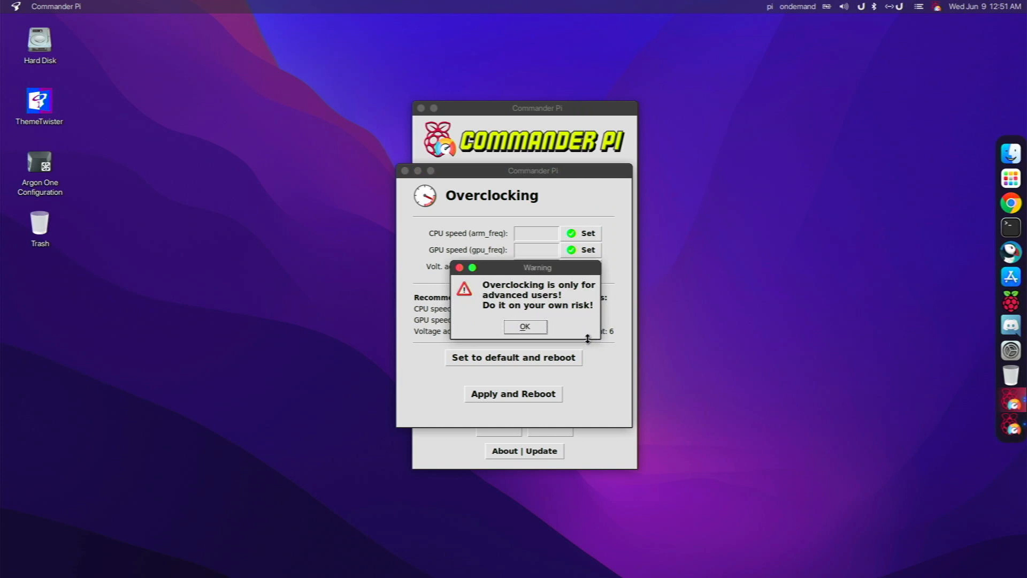
pyautogui.click(523, 327)
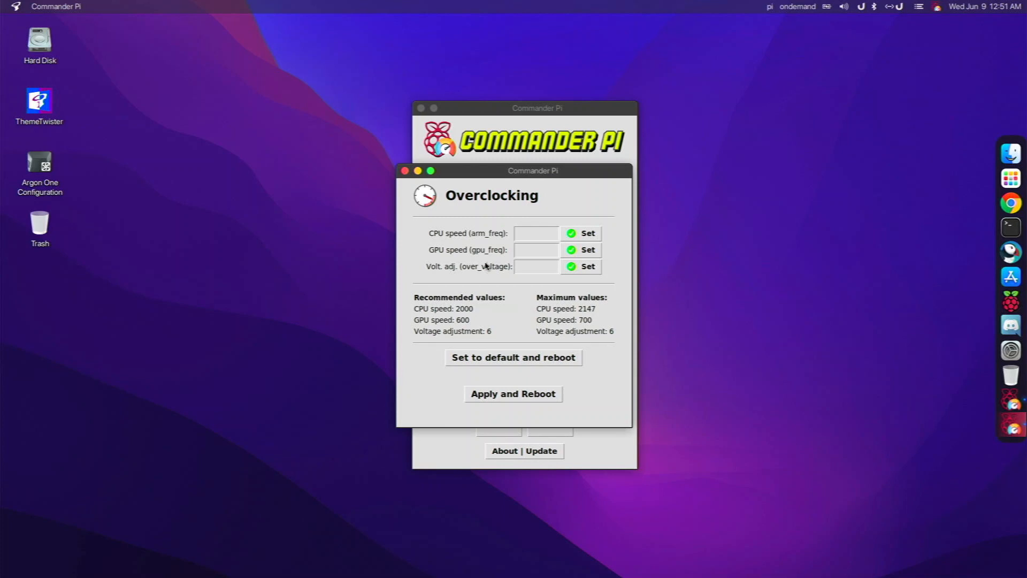
pyautogui.moveTo(403, 196)
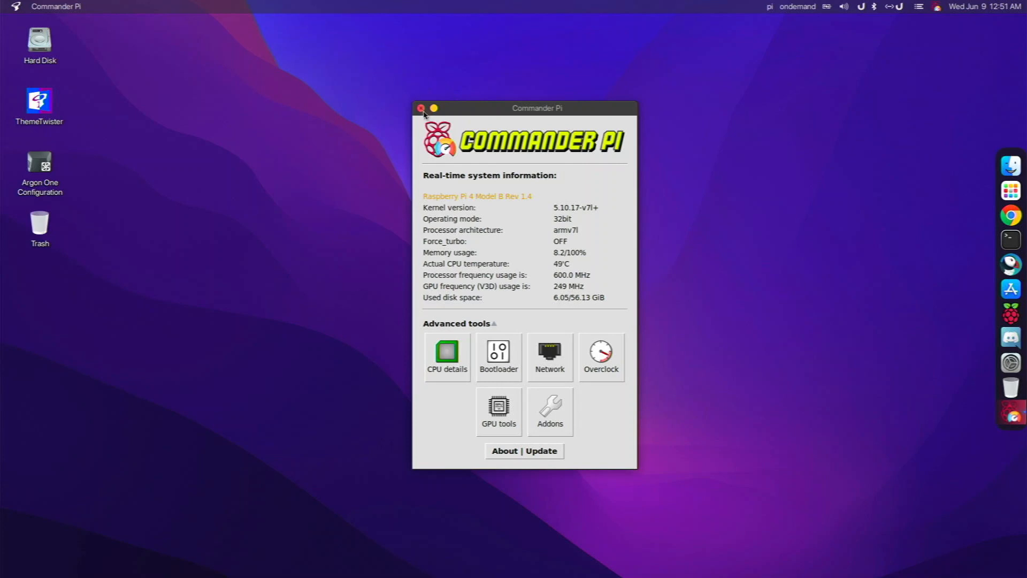
pyautogui.click(421, 108)
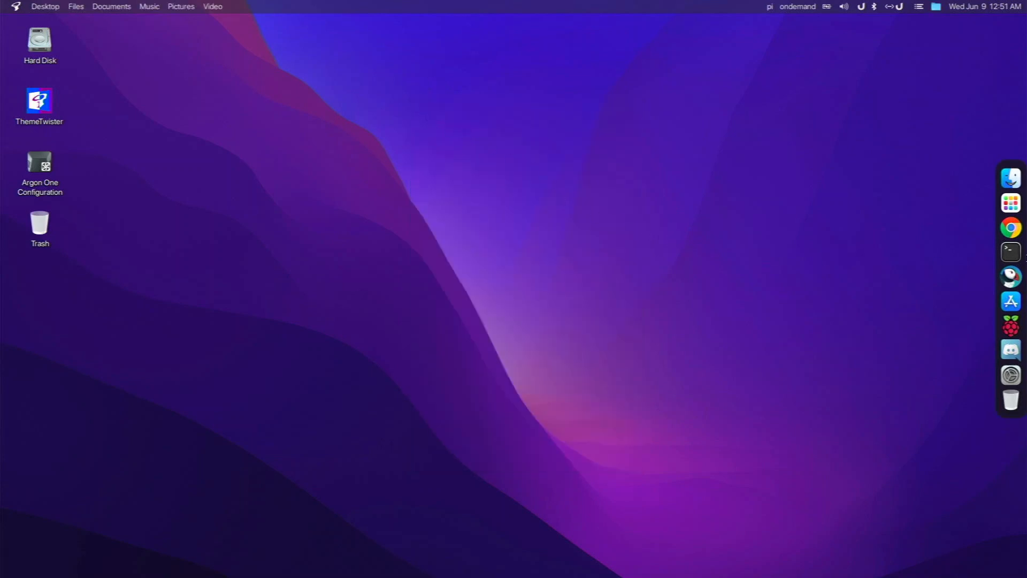
pyautogui.moveTo(1011, 177)
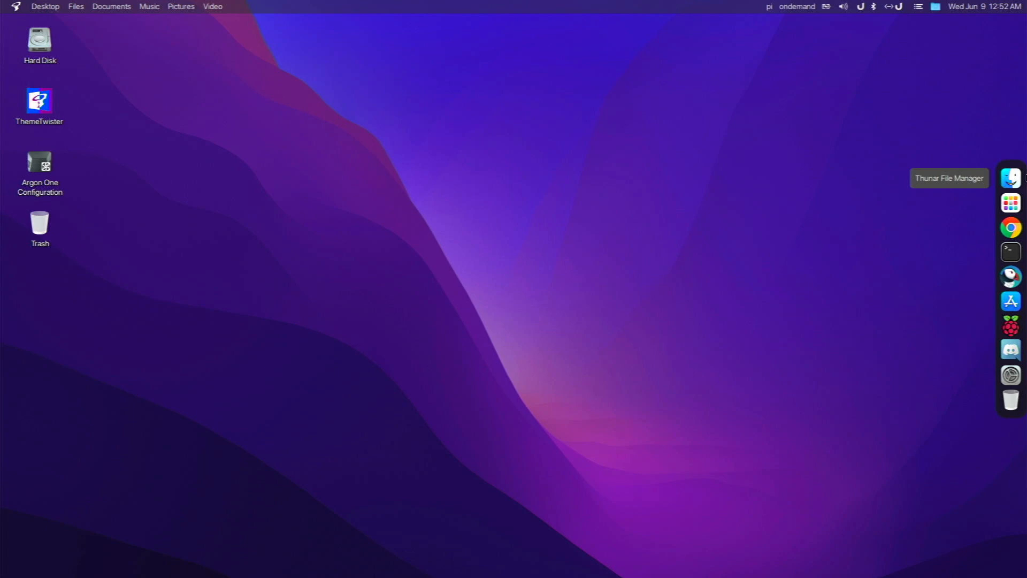
pyautogui.moveTo(659, 325)
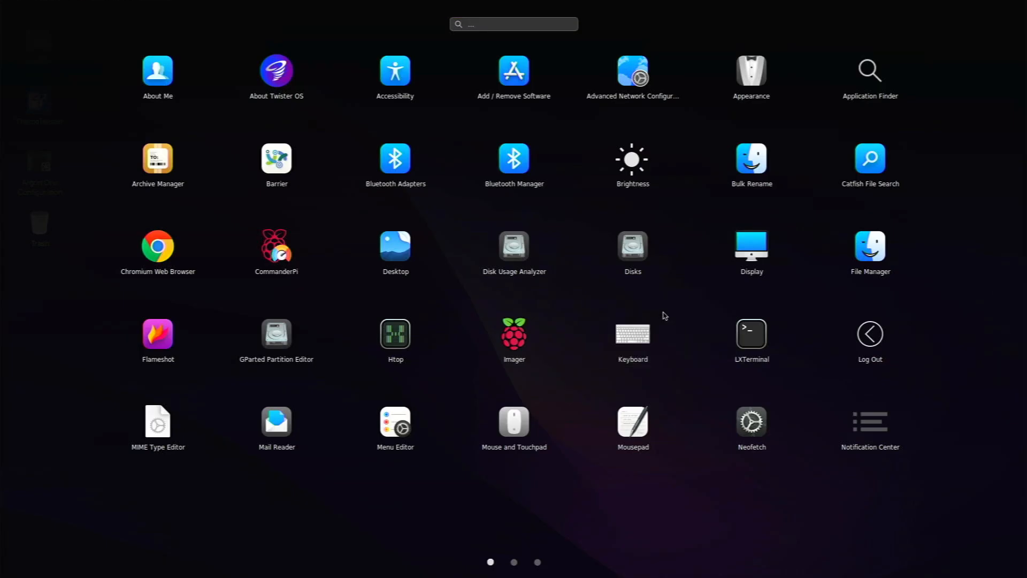
pyautogui.click(538, 562)
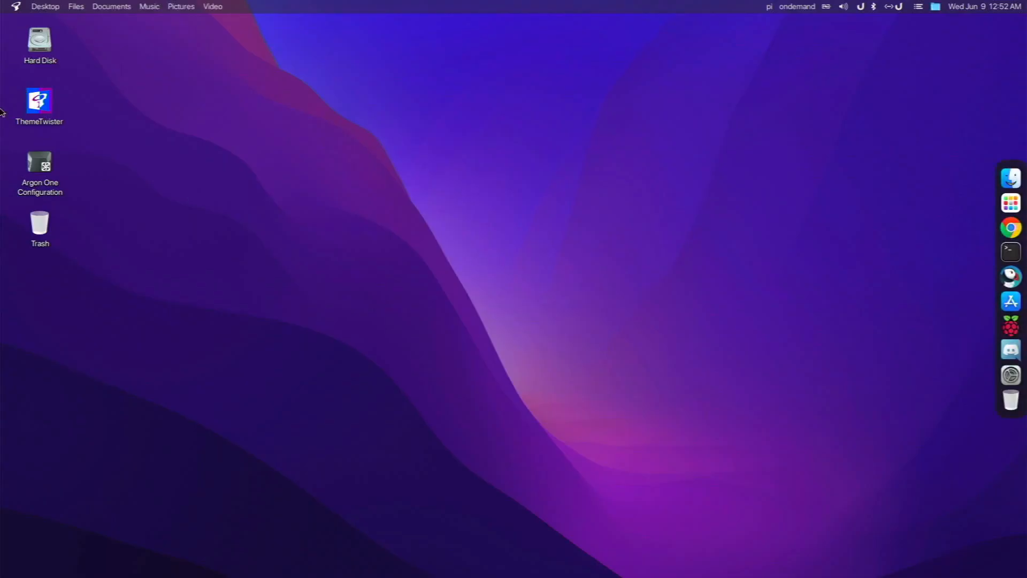
pyautogui.moveTo(39, 102)
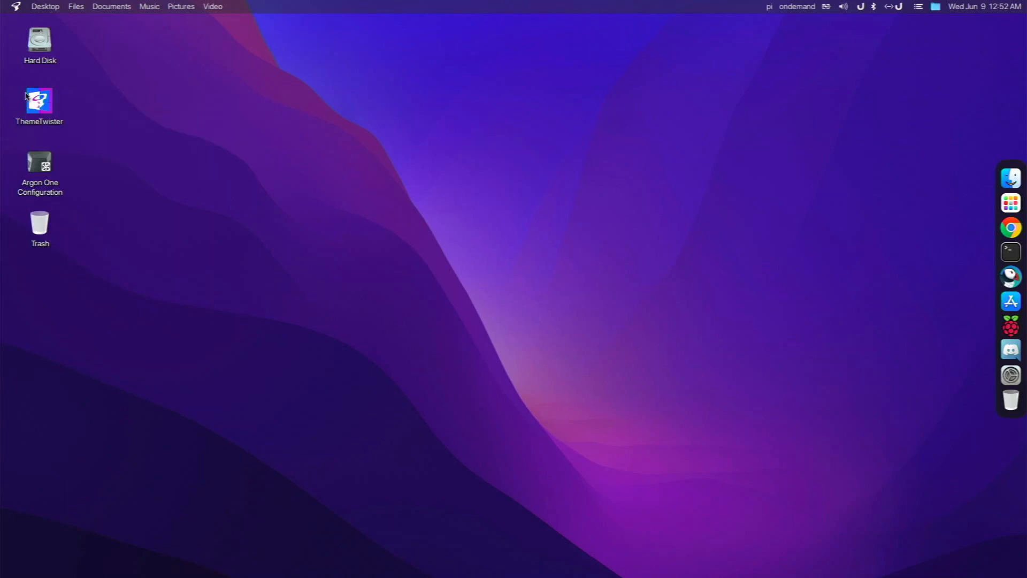
pyautogui.doubleClick(38, 102)
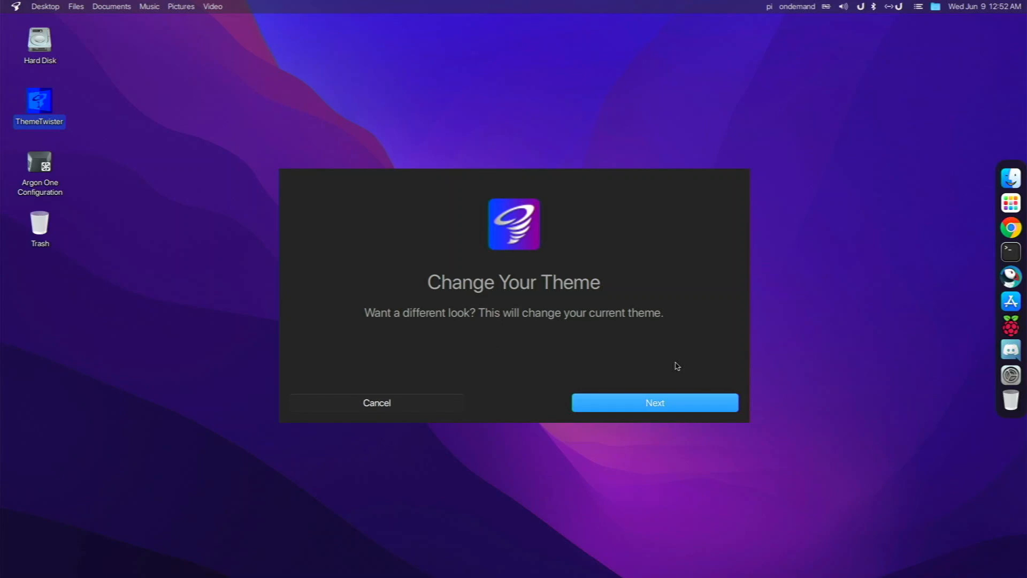
pyautogui.moveTo(642, 393)
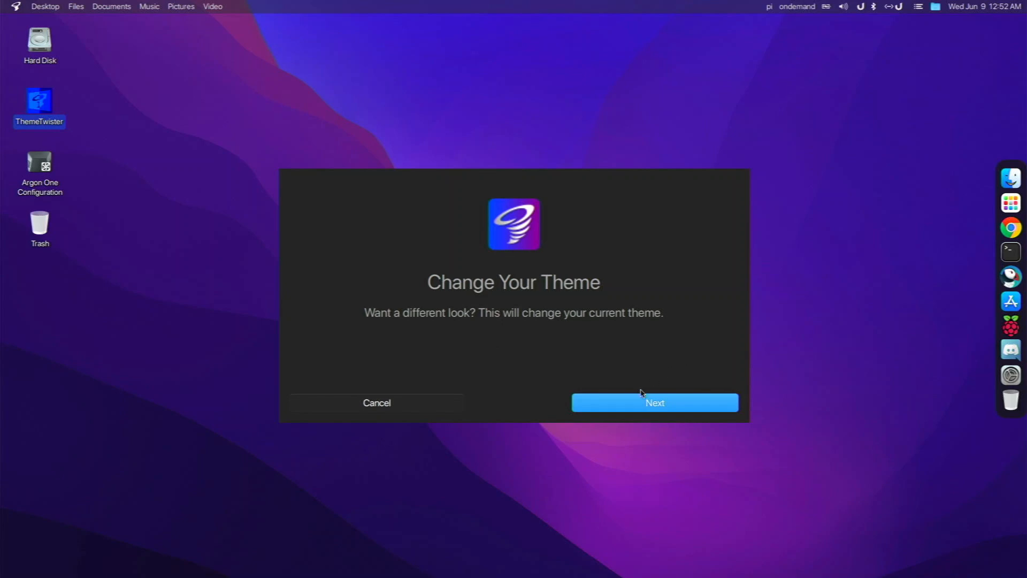
pyautogui.click(653, 402)
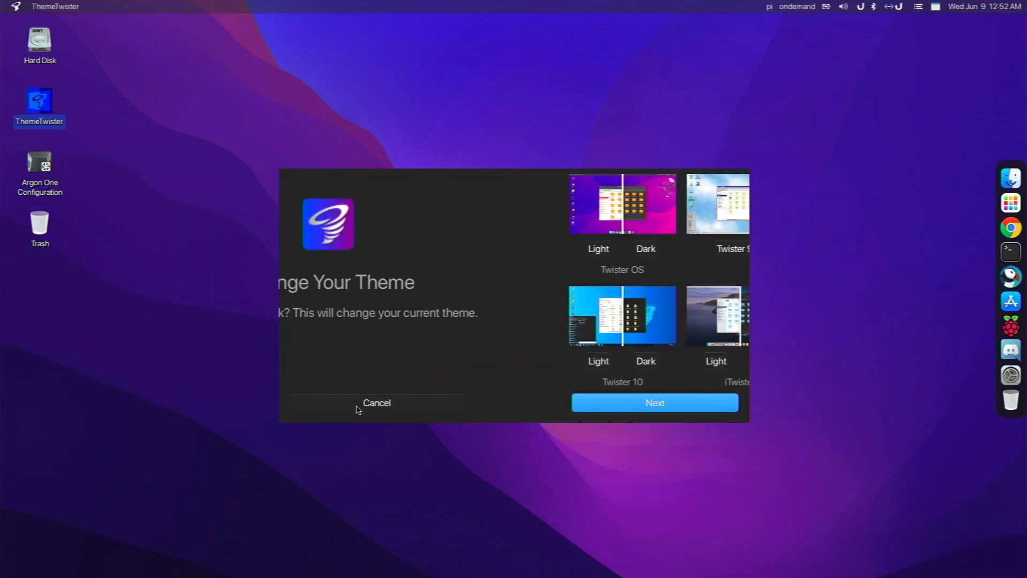
pyautogui.click(376, 403)
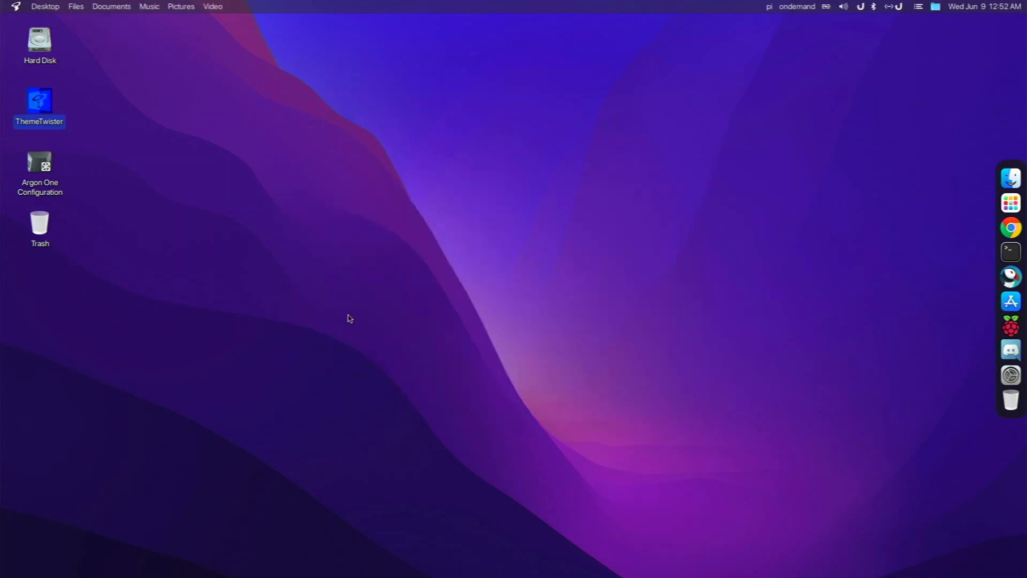
pyautogui.moveTo(402, 320)
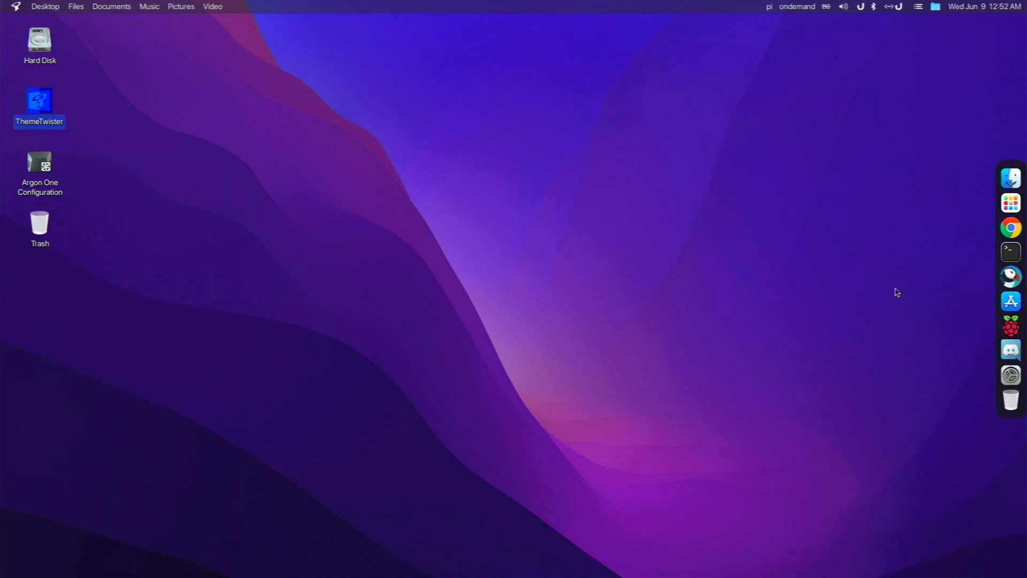
pyautogui.moveTo(981, 273)
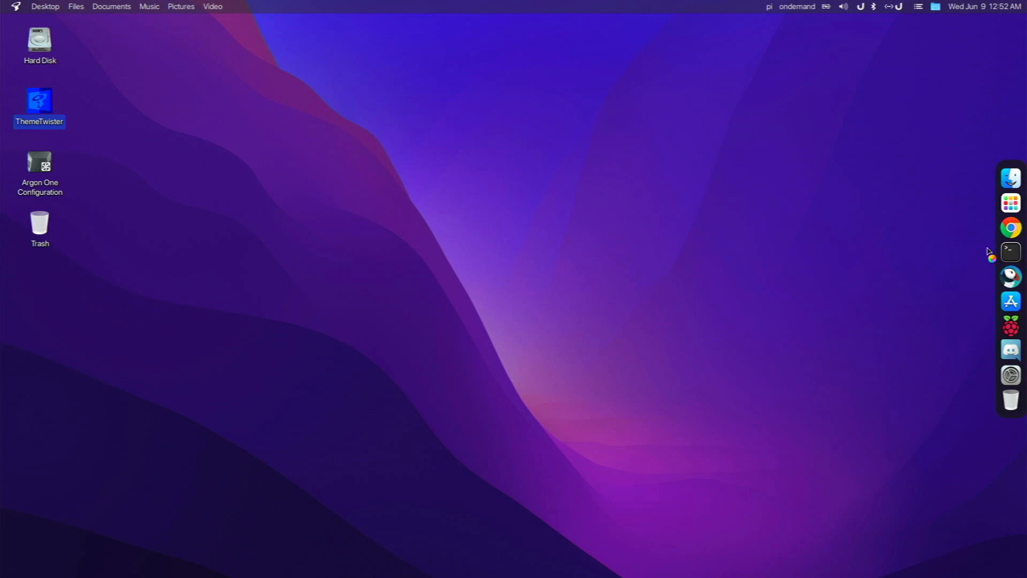
# - Open a terminal and run neofetch to display the Raspberry Pi 4 system summary
pyautogui.click(1010, 251)
pyautogui.write('neofet')
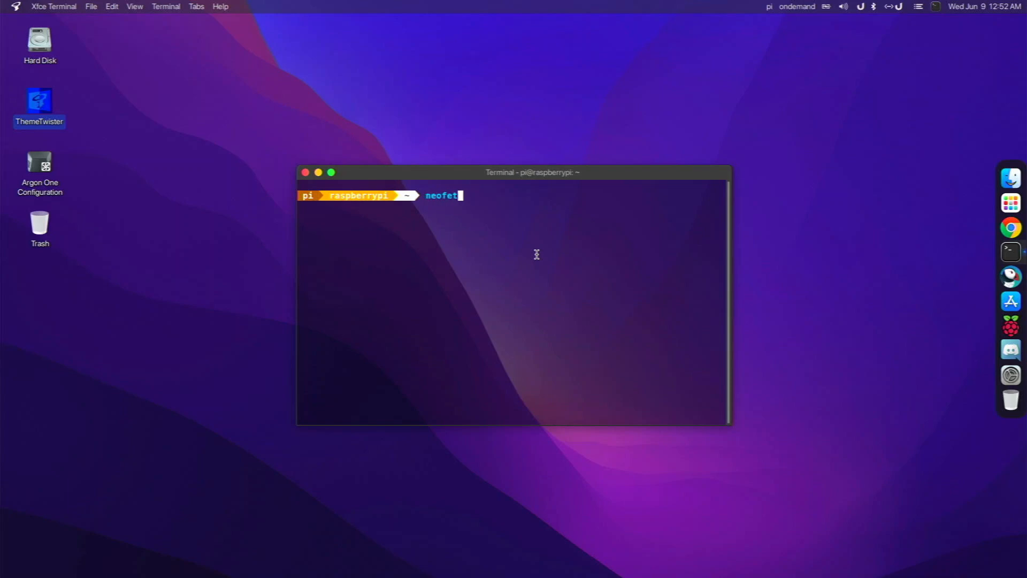
pyautogui.write('c')
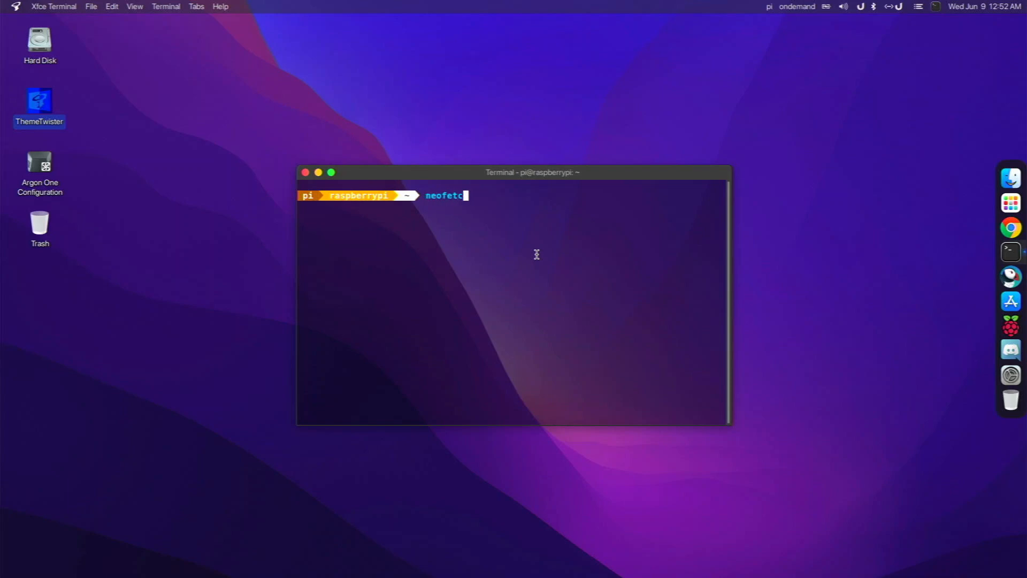
pyautogui.write('h')
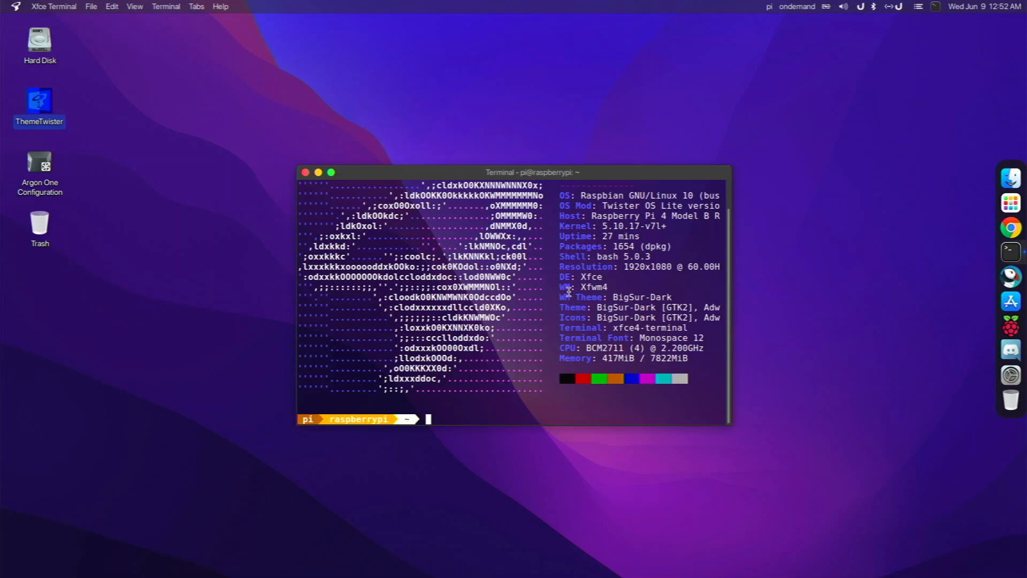
pyautogui.write('neofetch')
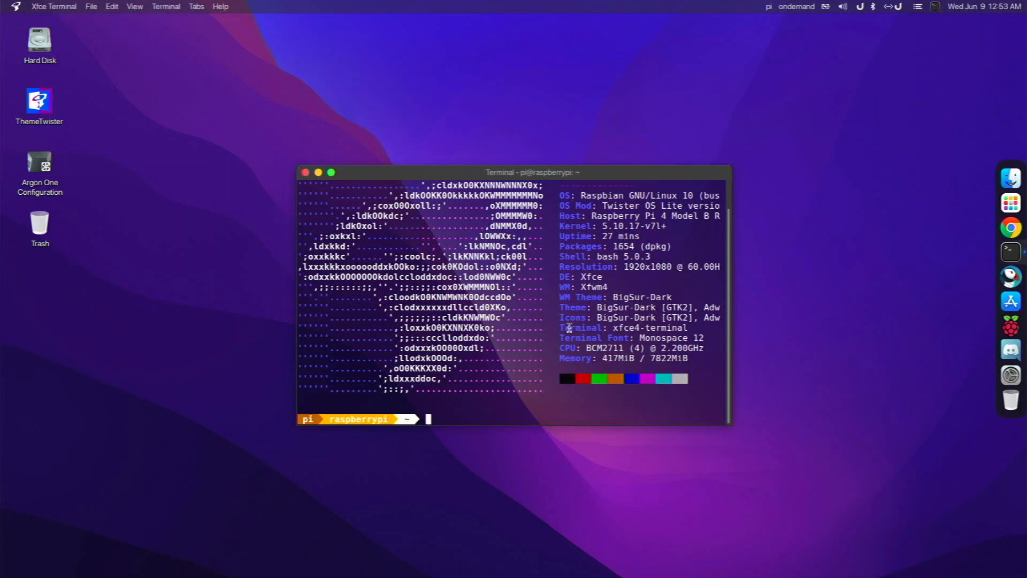
pyautogui.write('neofetch')
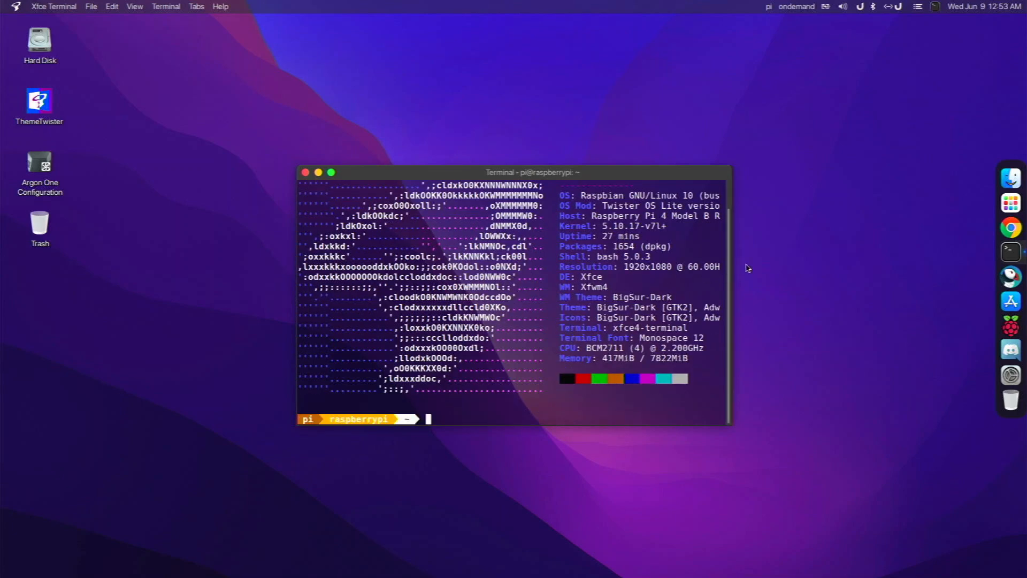
pyautogui.moveTo(841, 227)
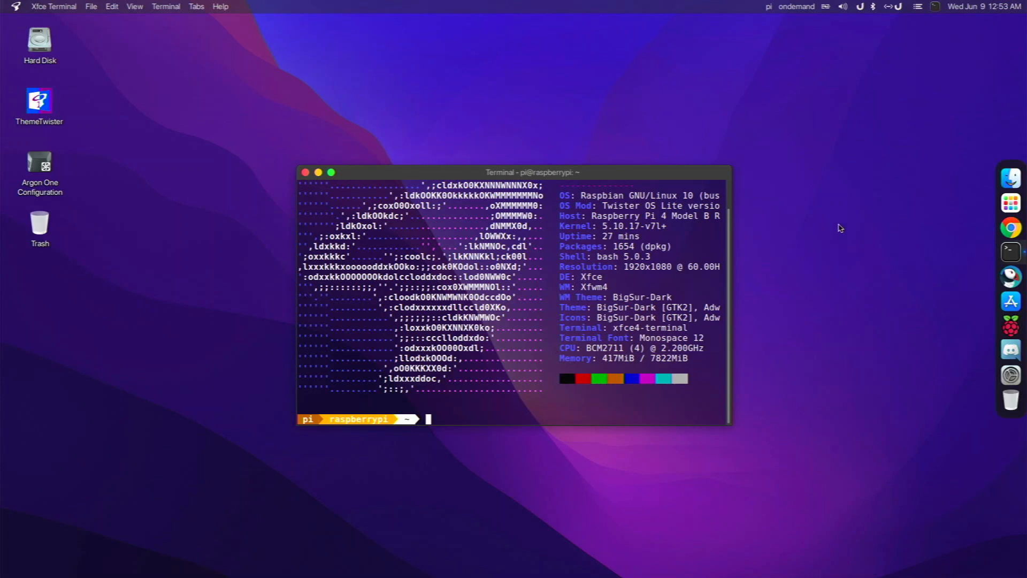
pyautogui.moveTo(791, 289)
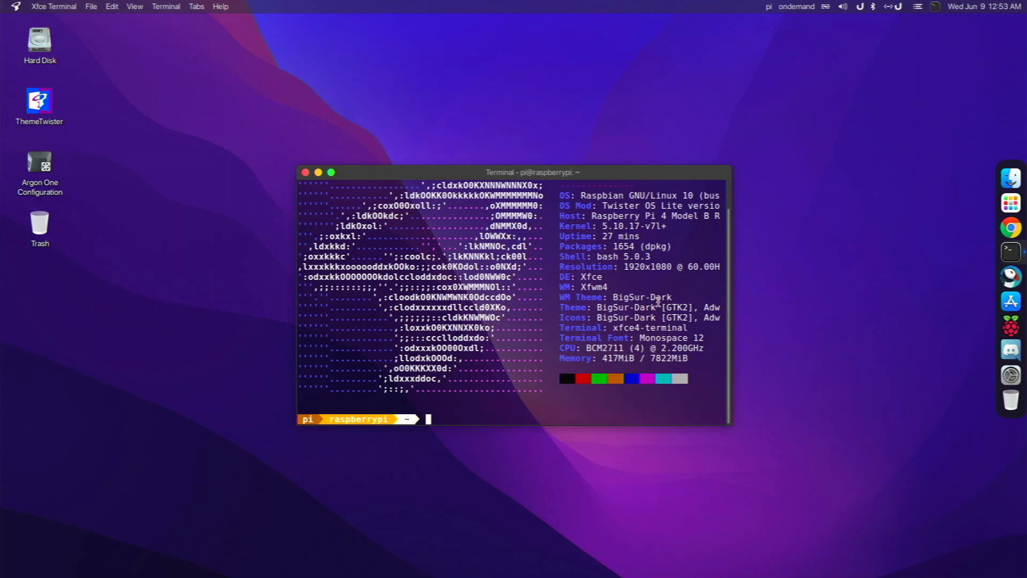
# - Run box86 to list its environment-variable options, then try winecfg
pyautogui.write('box786')
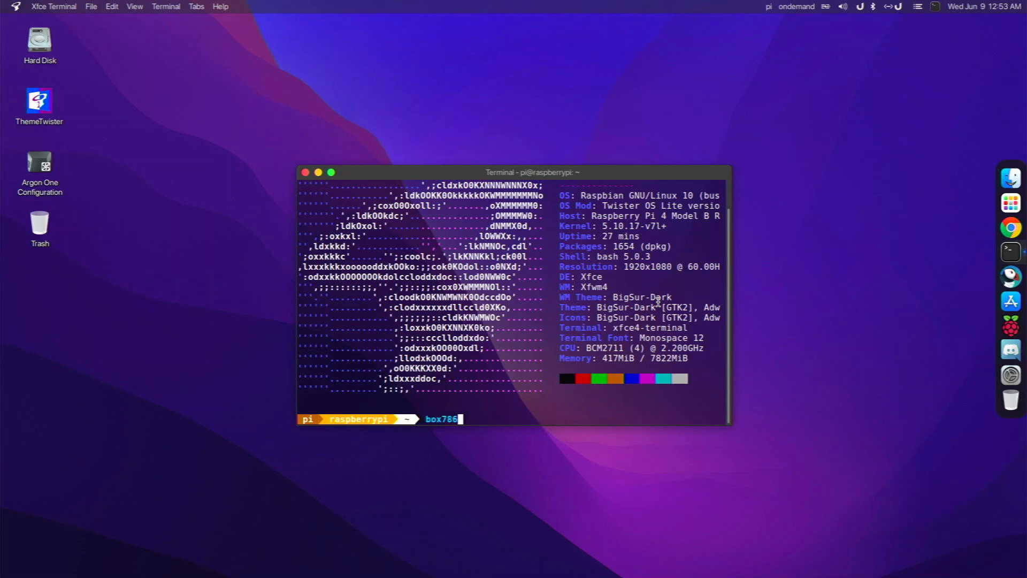
pyautogui.press('Return')
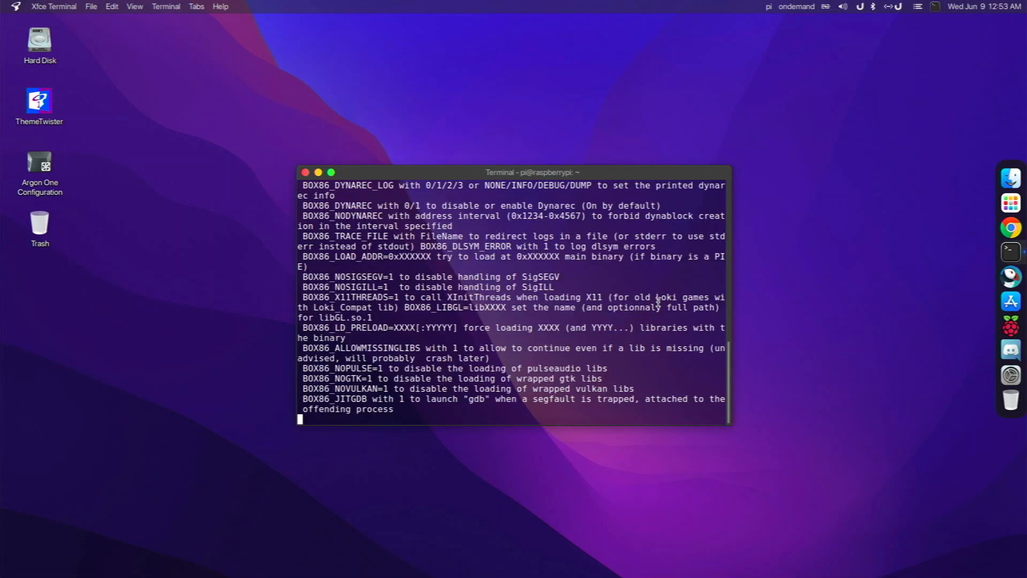
pyautogui.write('winecfg')
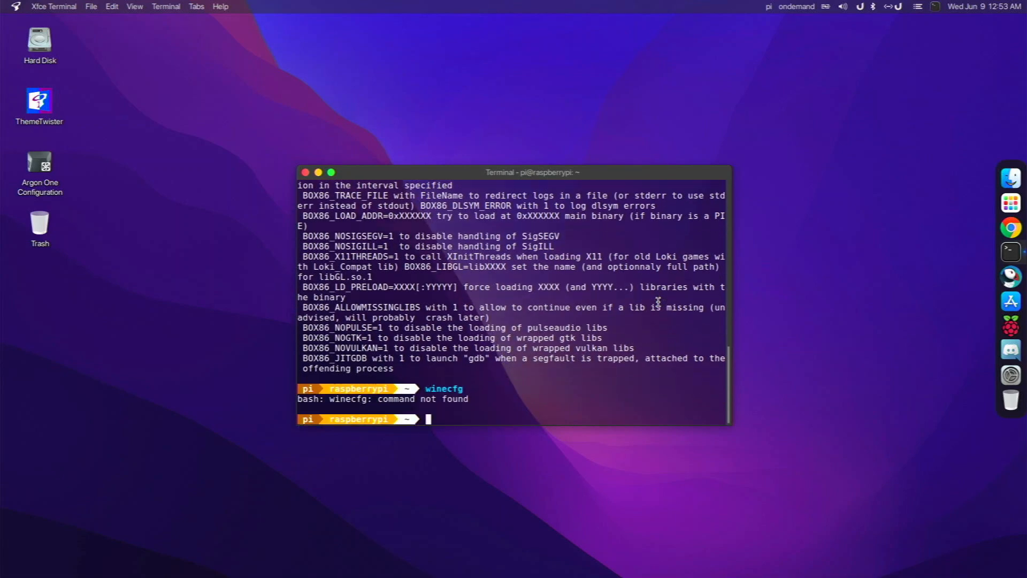